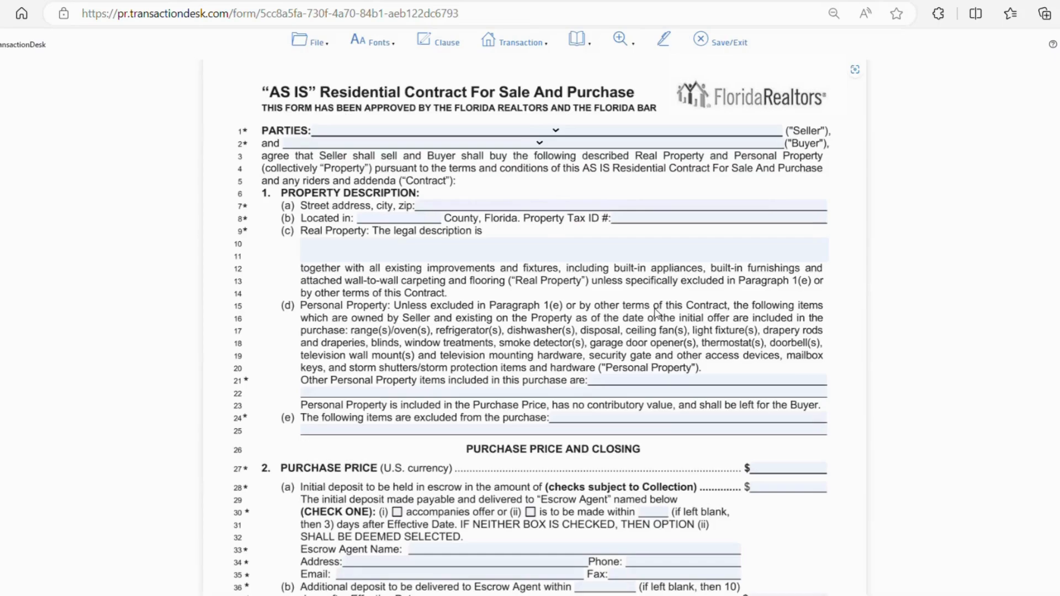
mouse_move(603, 169)
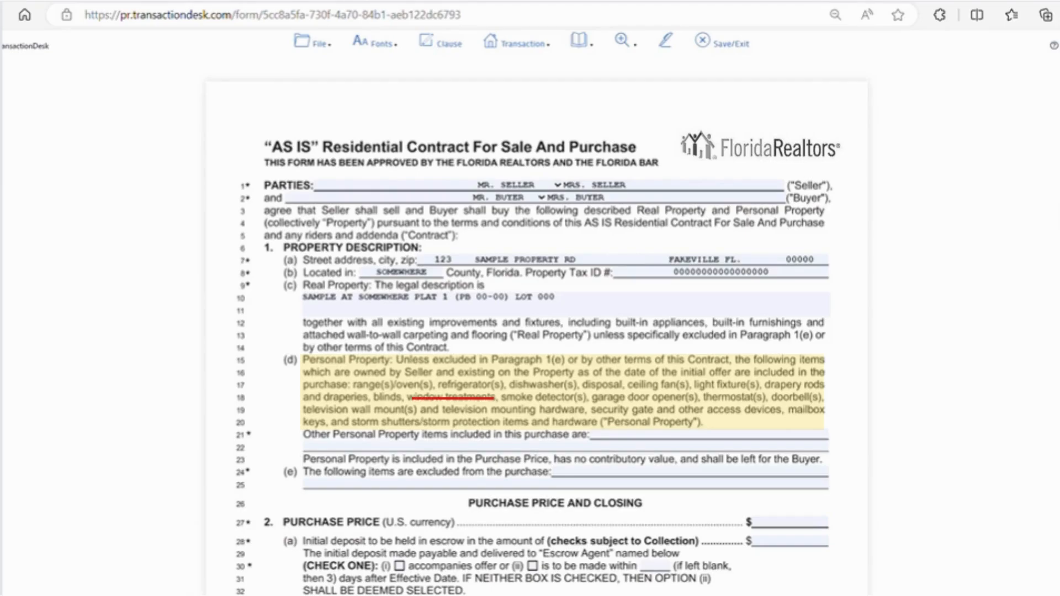
- Enter a $400,000 purchase price and $5,000 initial deposit, delivered within set days (ii)
scroll("down", 3)
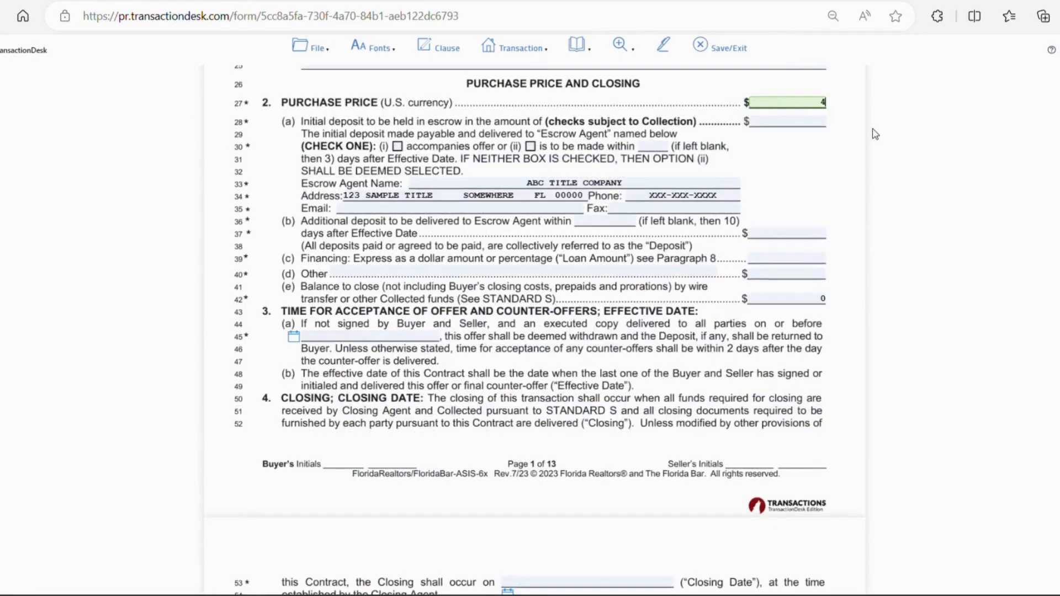
type("4000000.00")
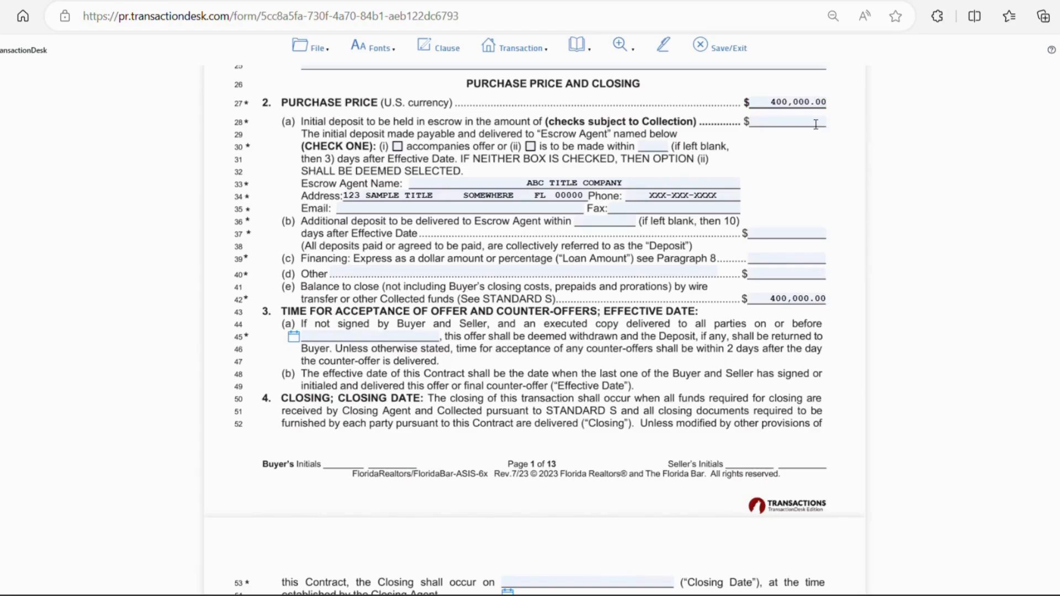
type("50")
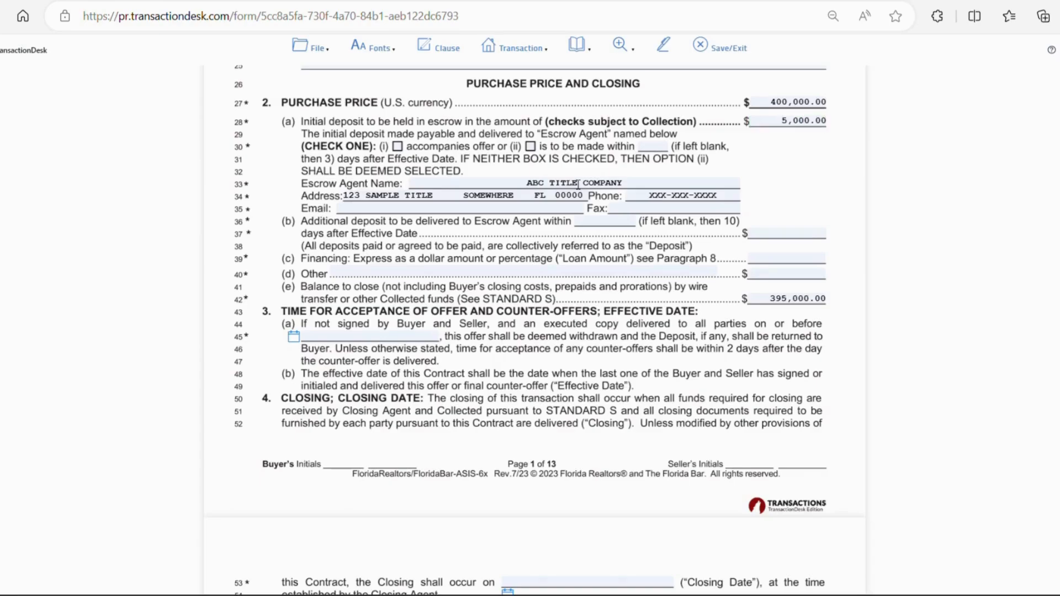
left_click(397, 146)
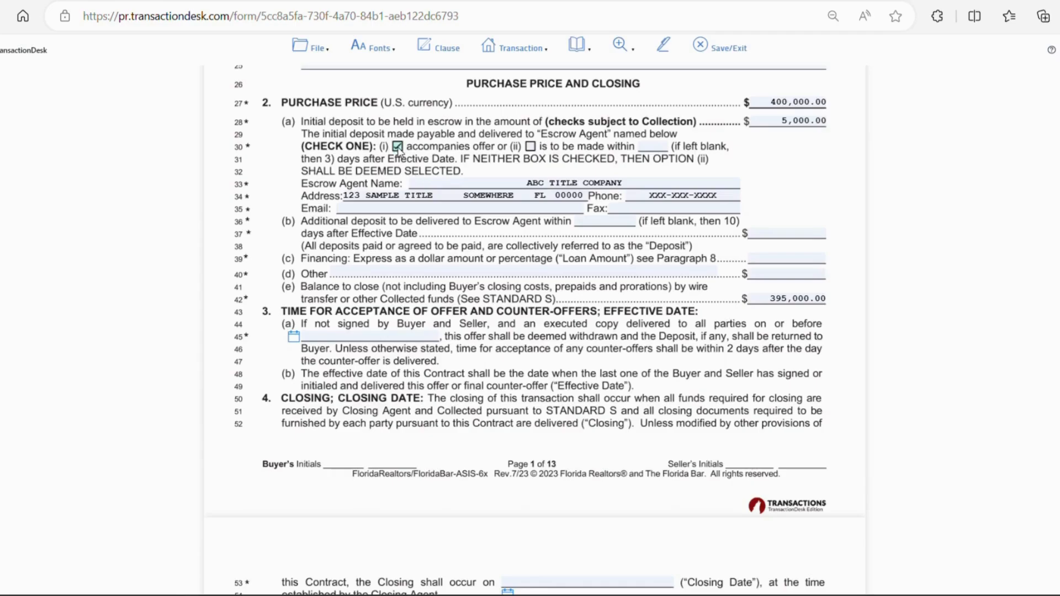
left_click(530, 146)
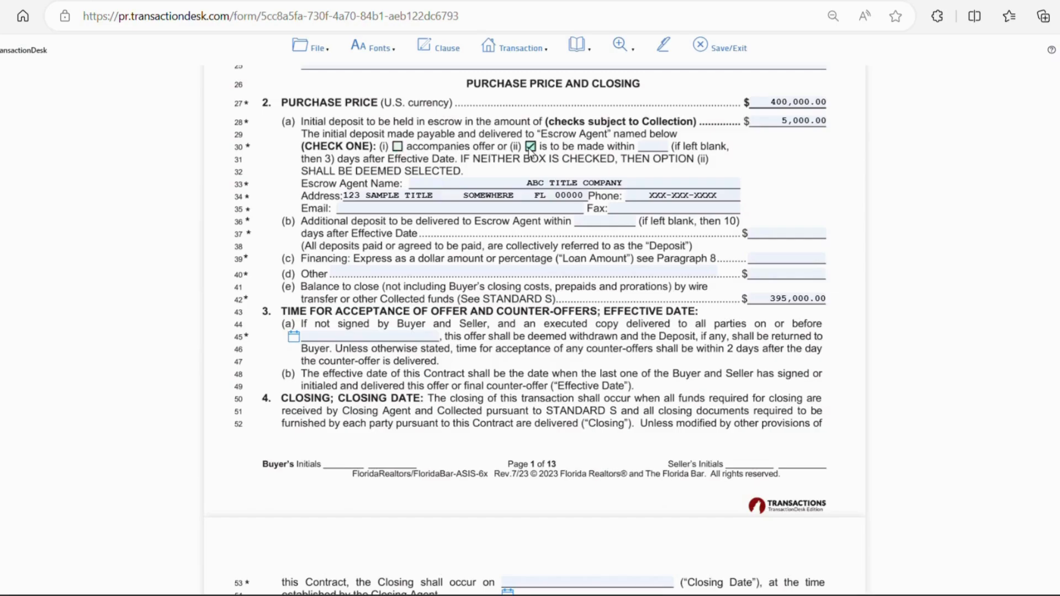
mouse_move(623, 178)
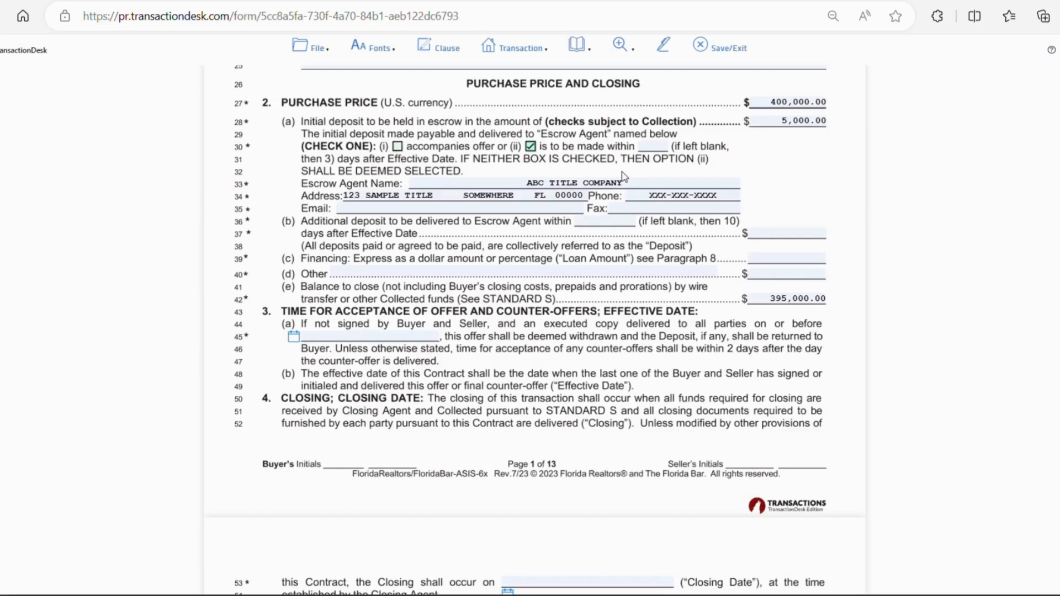
- Enter 3 days for the initial deposit and leave the additional deposit at $0.00
left_click(653, 146)
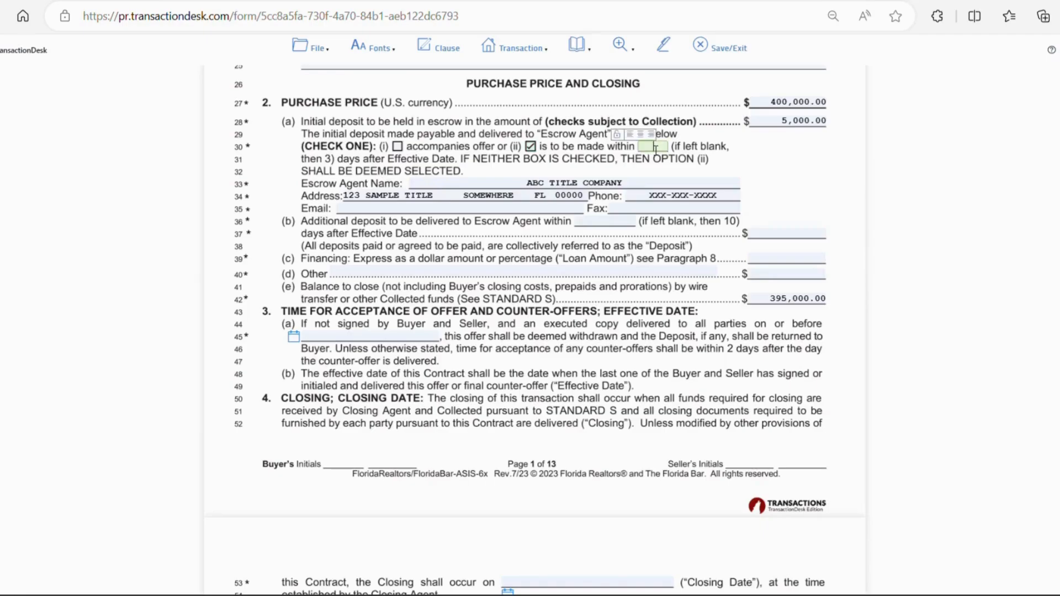
type("3")
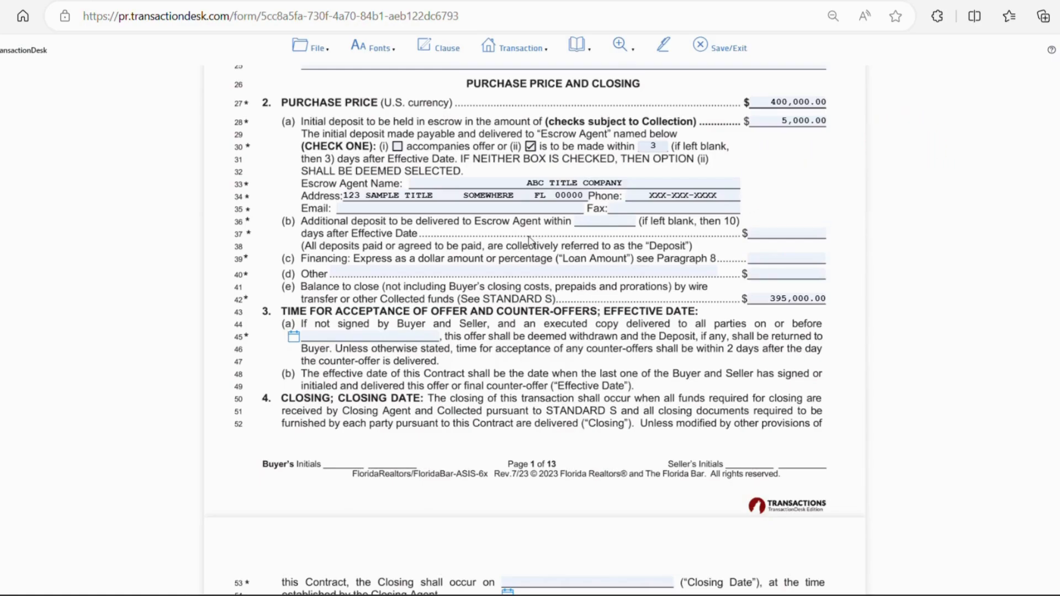
mouse_move(578, 245)
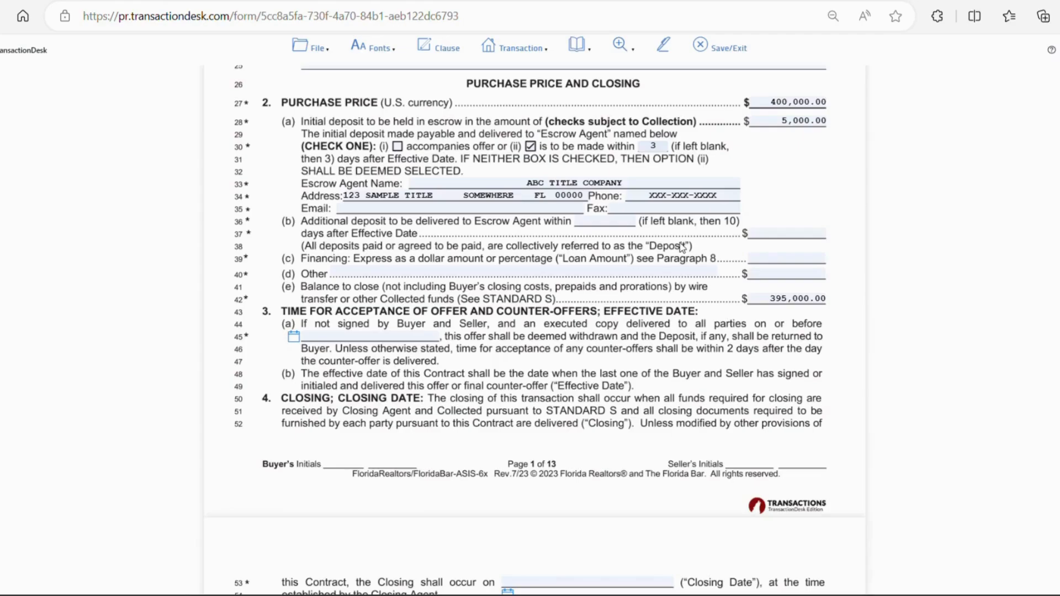
left_click(786, 233)
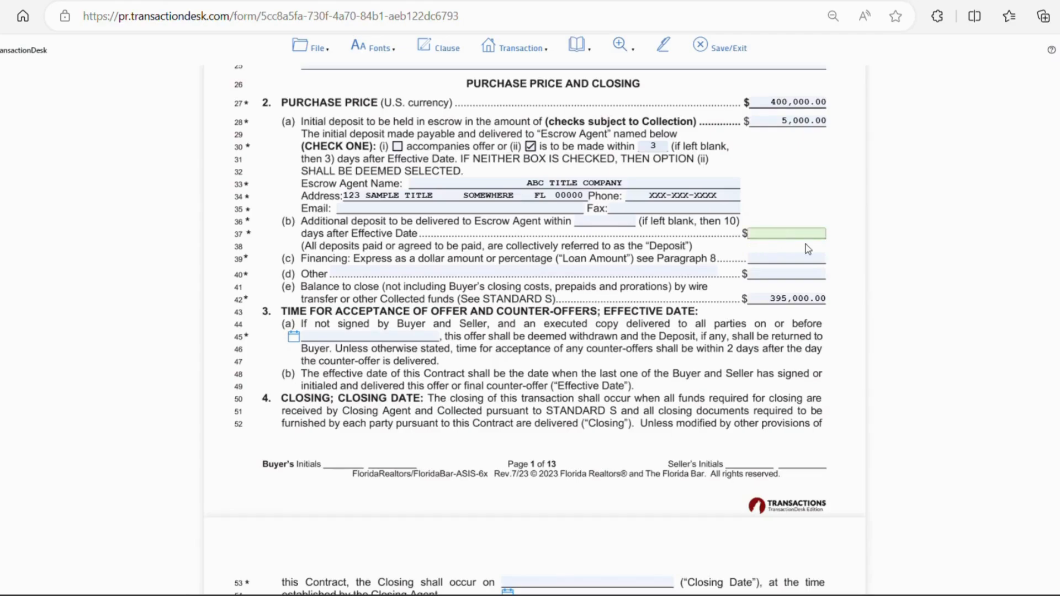
left_click(784, 233)
type("0")
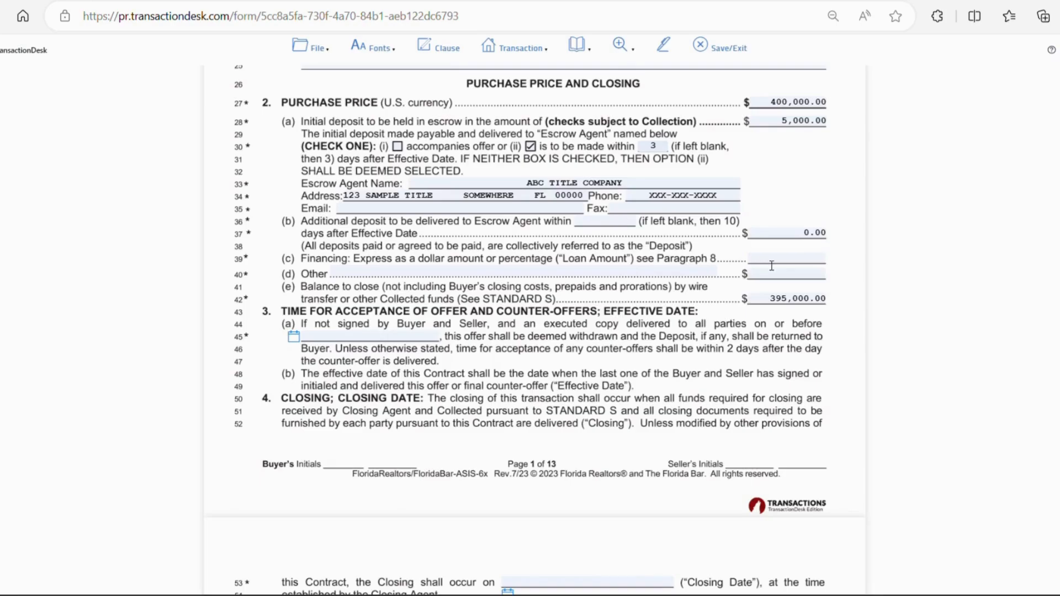
- Enter 80% for financing, recalculating the balance to close to $75,000.00
left_click(777, 259)
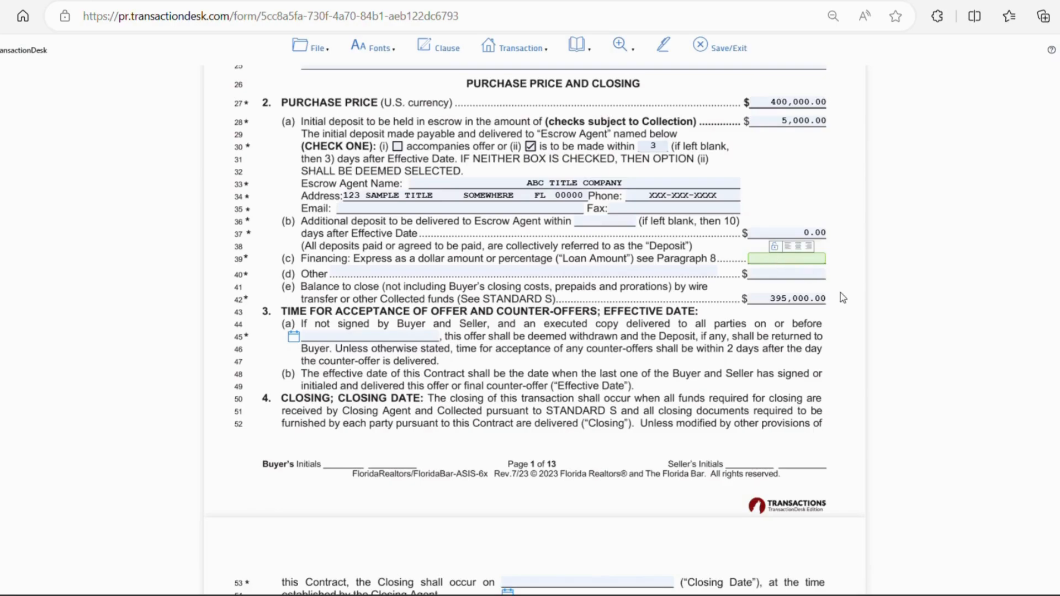
type("80%")
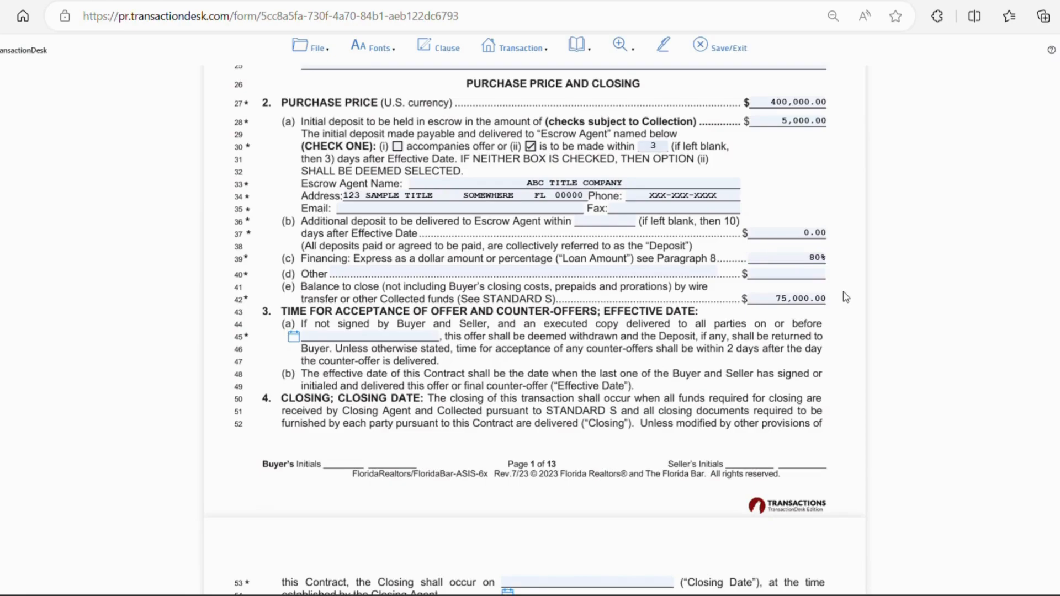
mouse_move(850, 313)
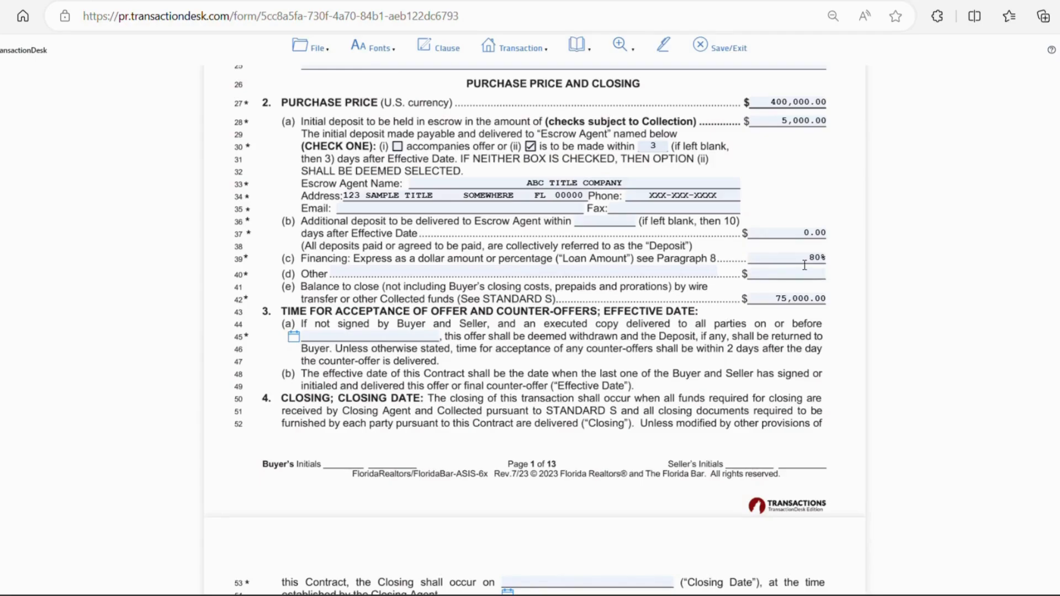
mouse_move(832, 310)
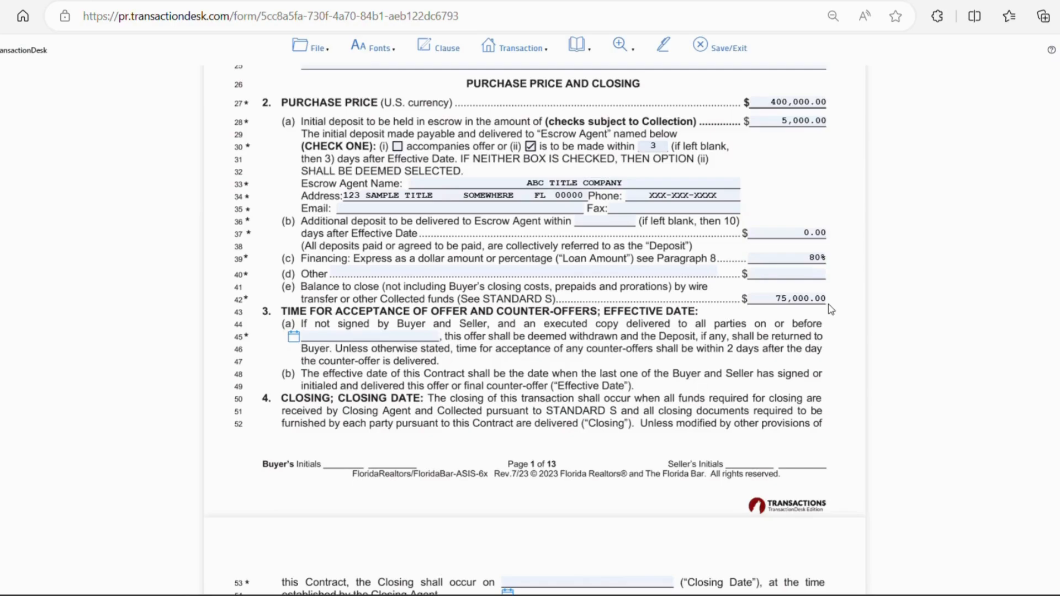
mouse_move(826, 184)
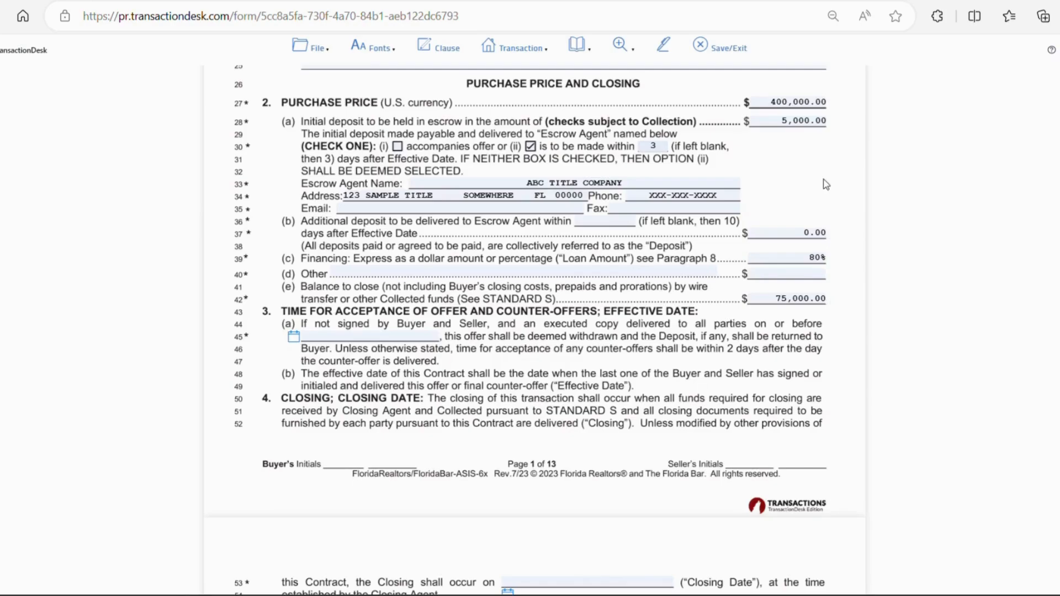
mouse_move(837, 233)
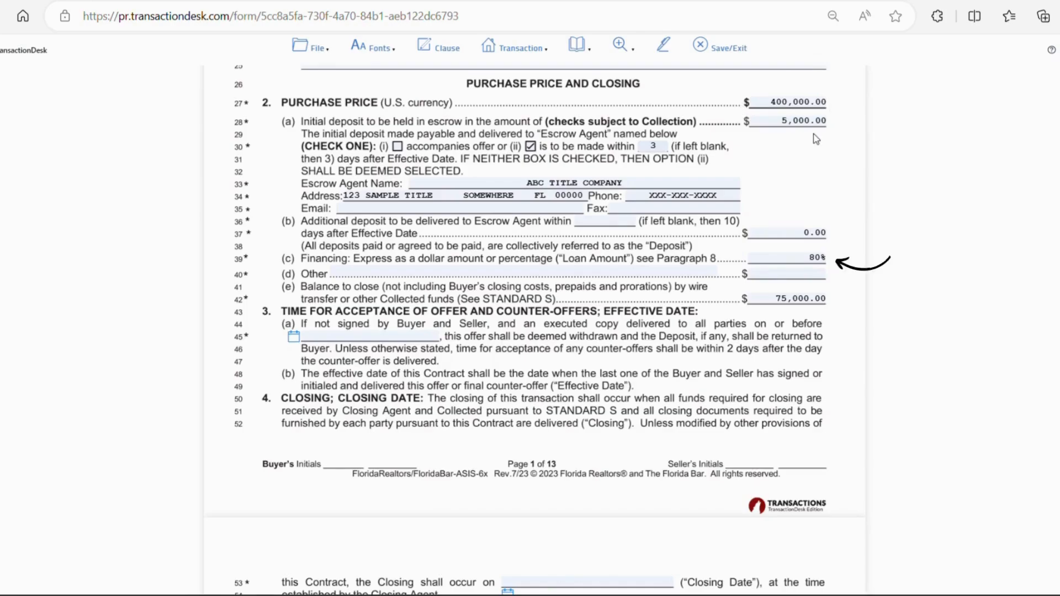
mouse_move(793, 186)
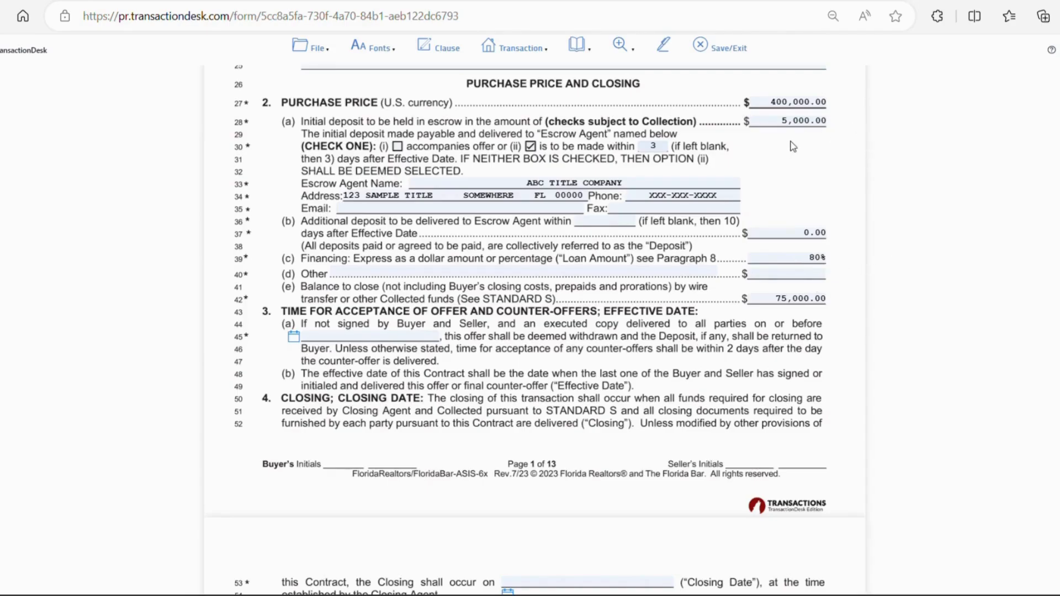
mouse_move(864, 222)
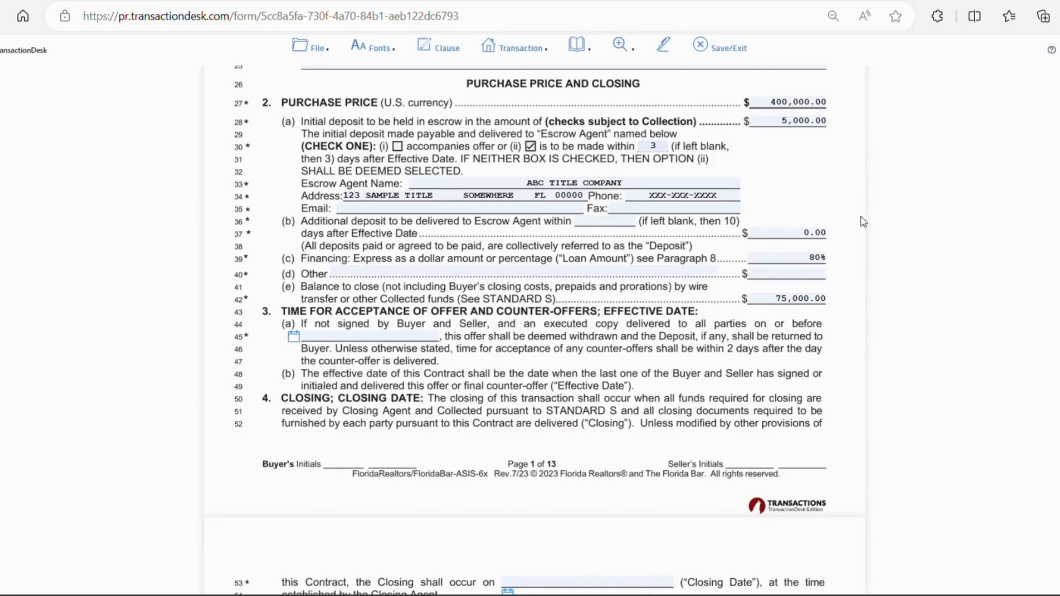
mouse_move(804, 317)
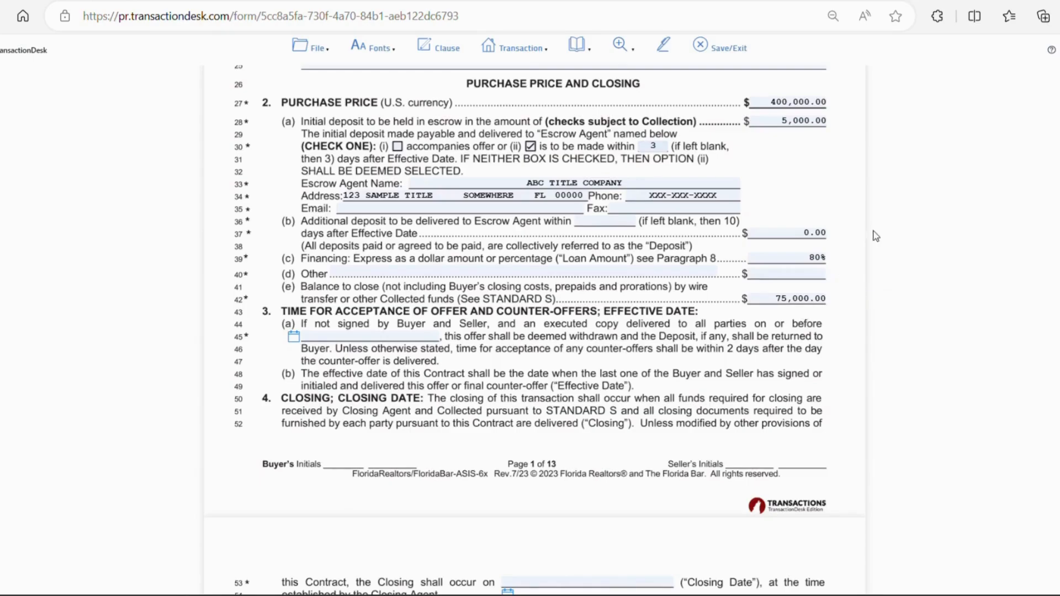
- Pick December 20, 2023 as the Paragraph 3(a) offer-acceptance deadline
scroll("down", 3)
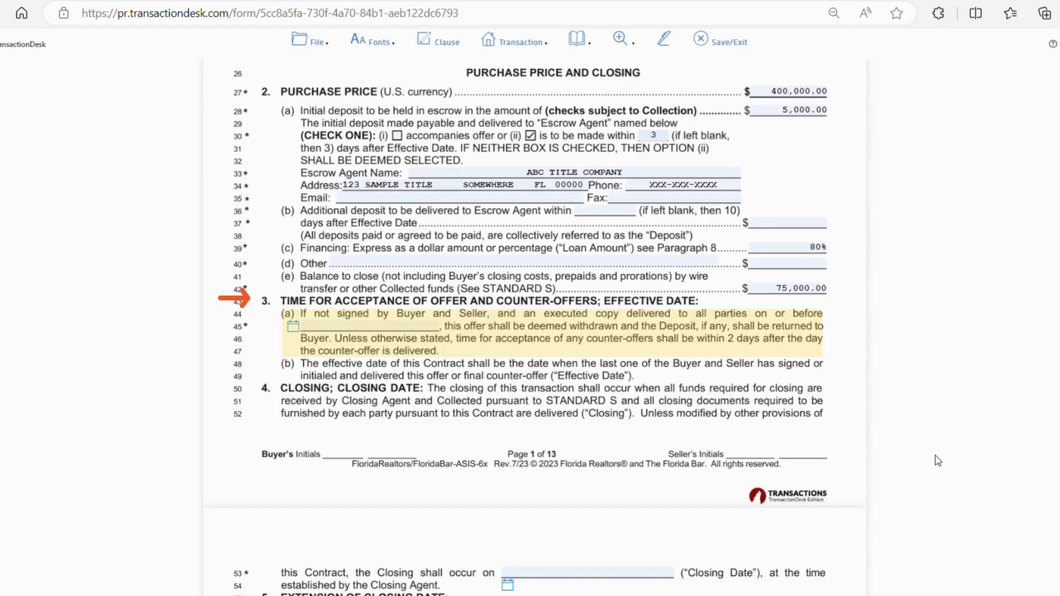
left_click(292, 326)
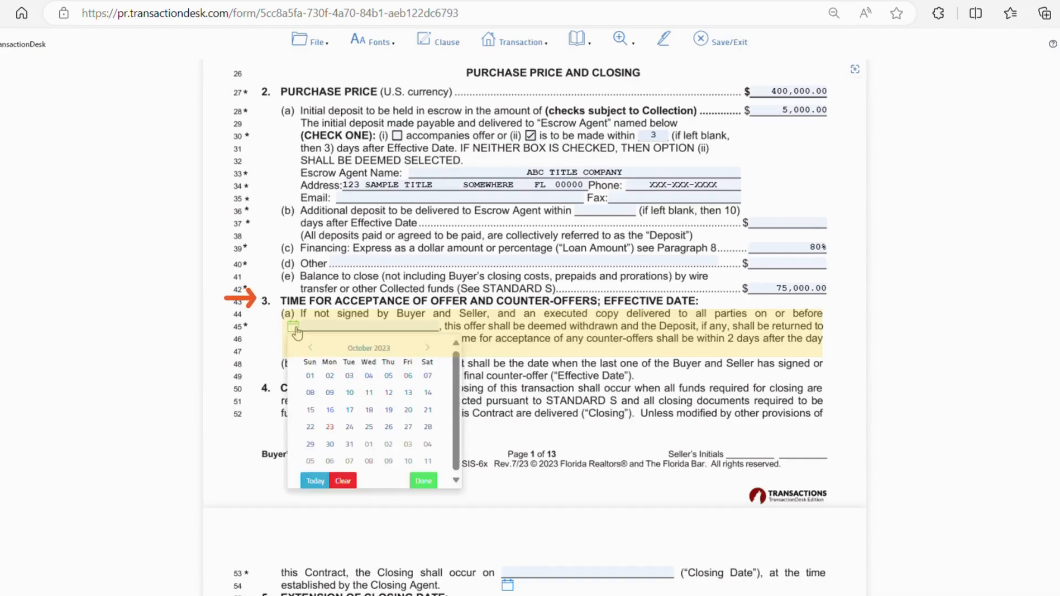
left_click(427, 348)
type("12/20/2023")
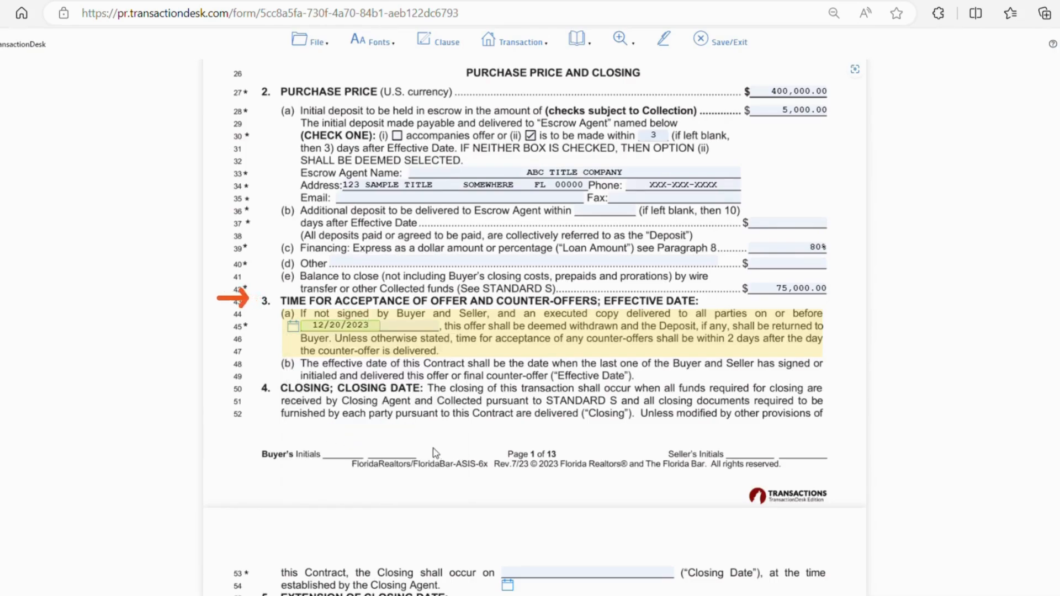
mouse_move(930, 371)
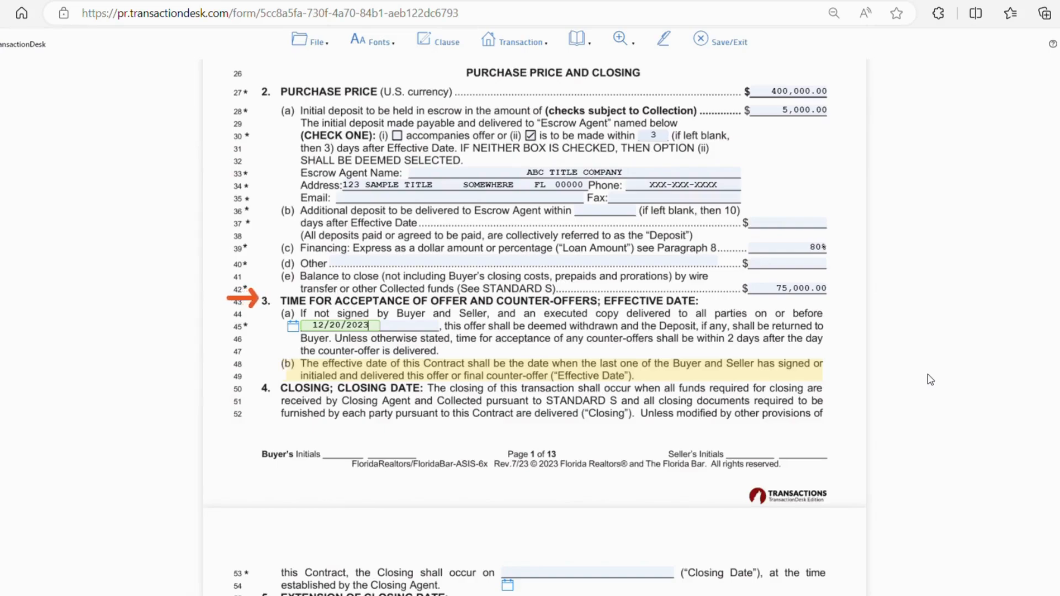
- Choose December 13, 2023 as the Paragraph 4 Closing Date
scroll("down", 3)
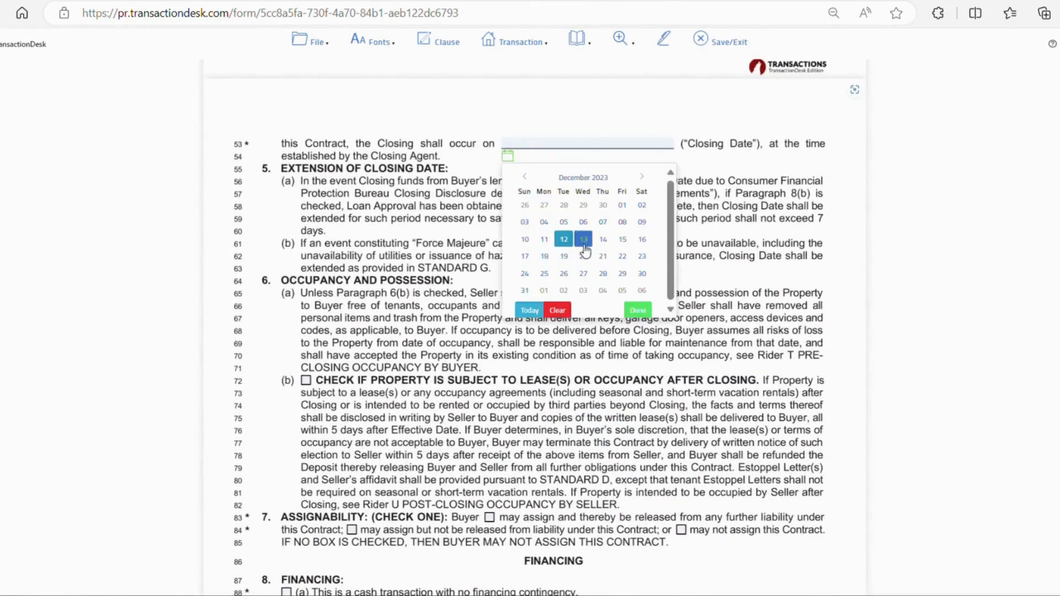
left_click(583, 238)
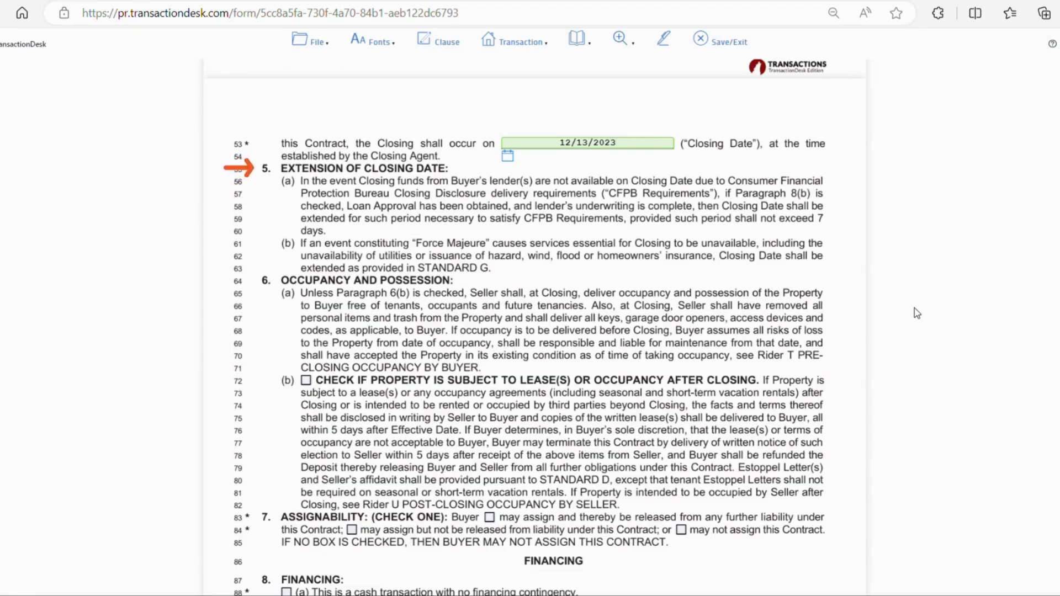
left_click(615, 142)
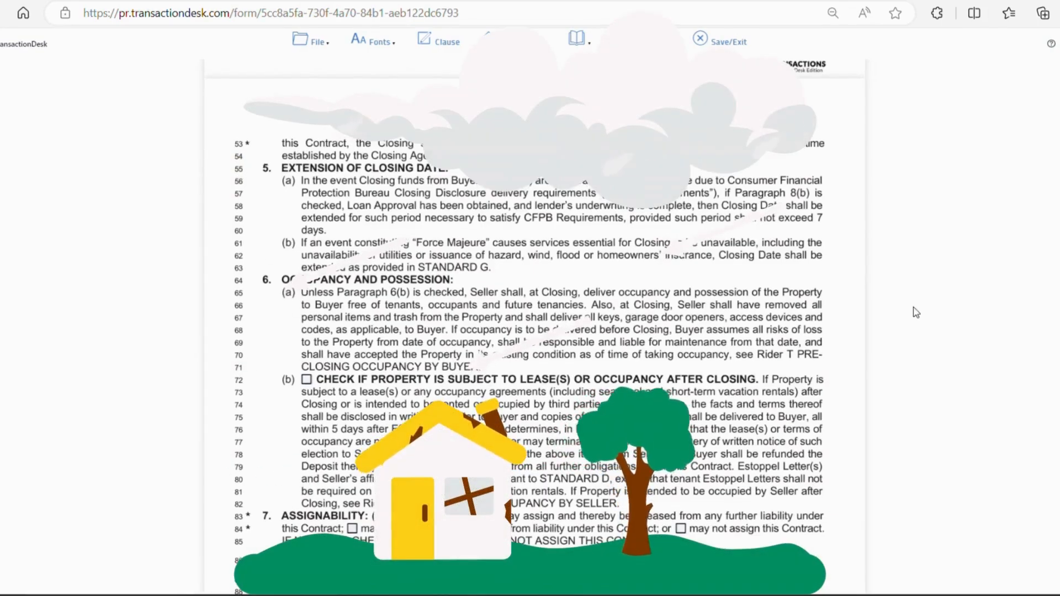
scroll("down", 3)
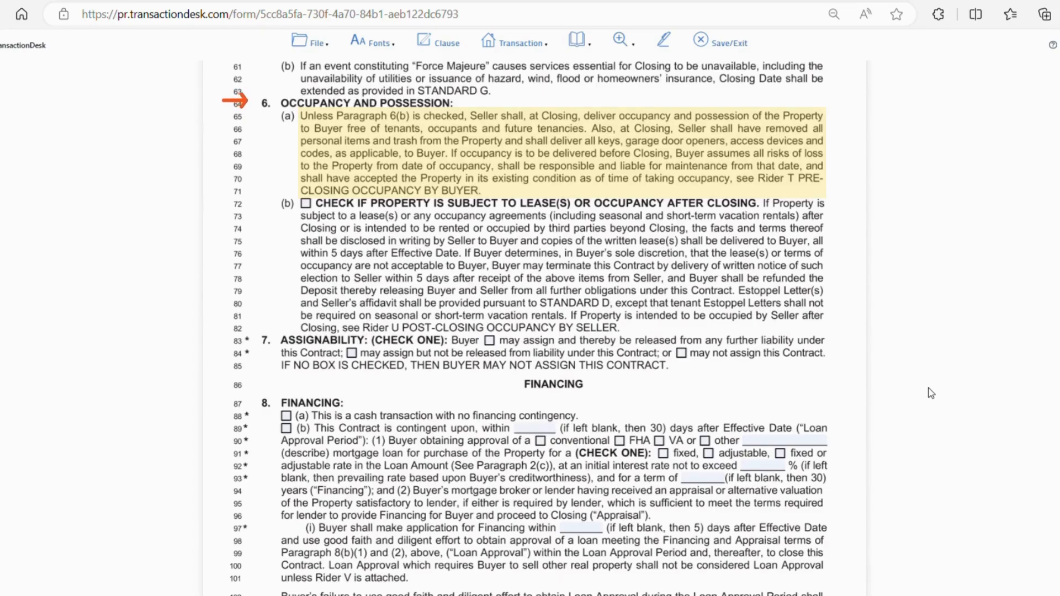
mouse_move(915, 409)
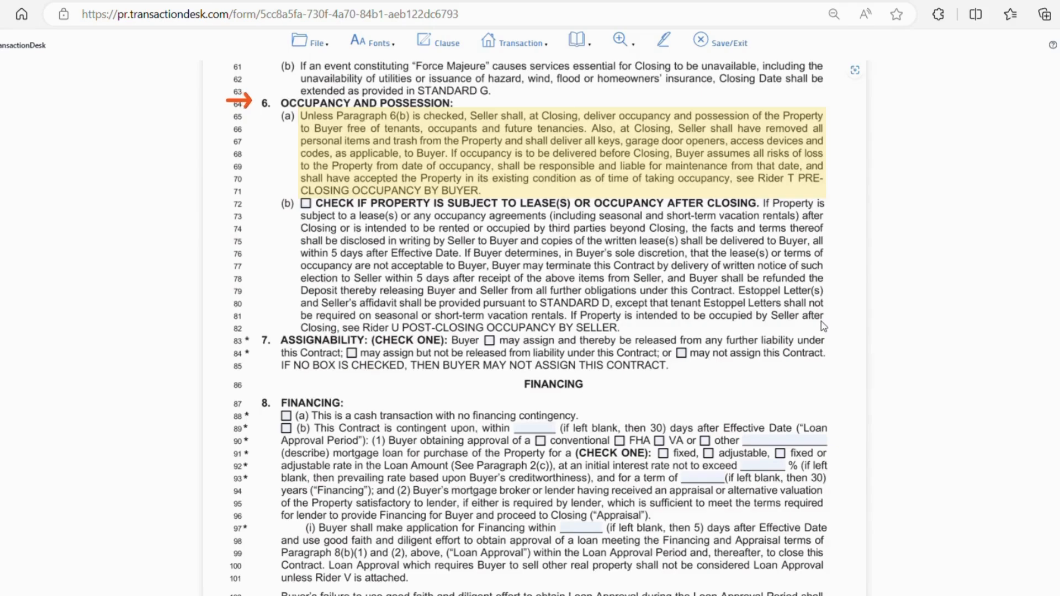
mouse_move(820, 324)
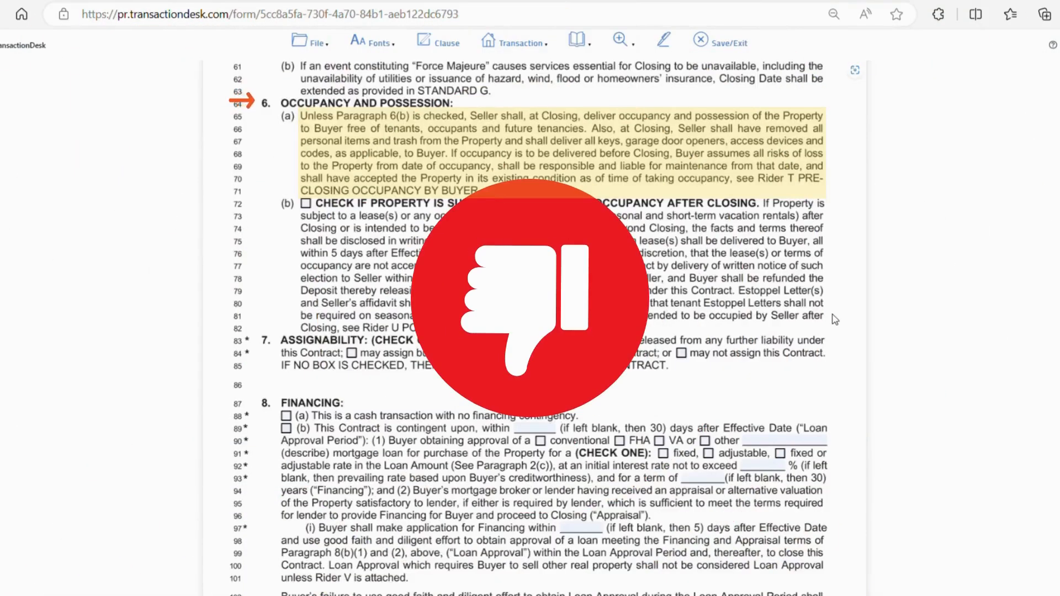
left_click(307, 202)
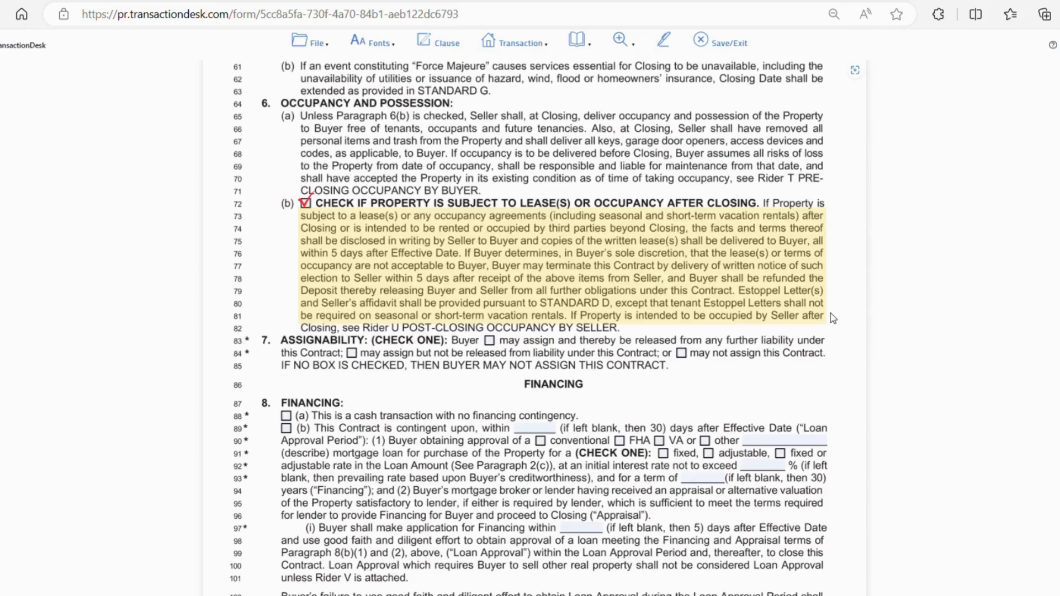
left_click(306, 202)
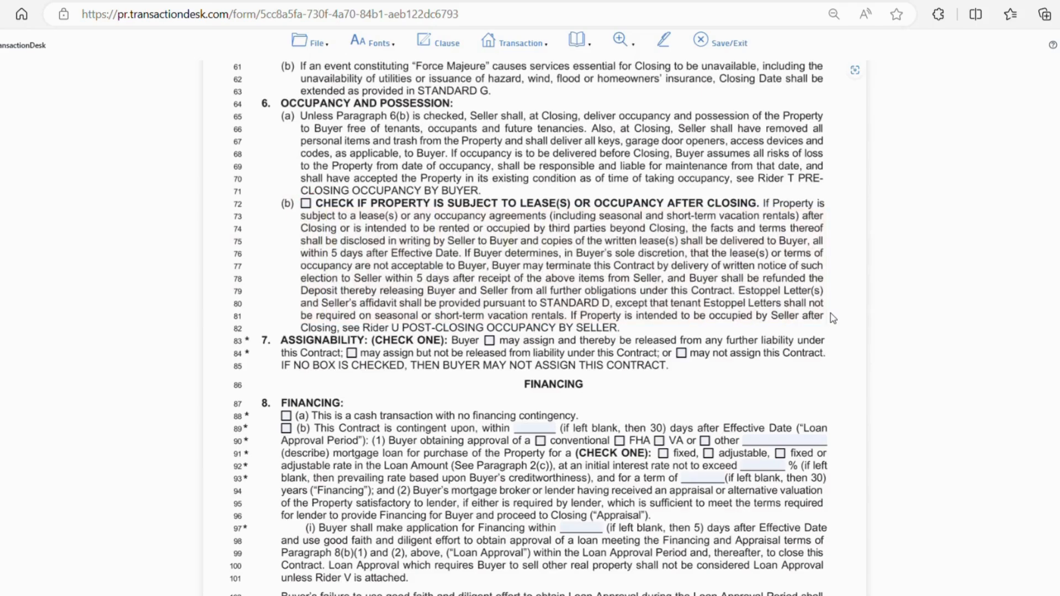
scroll("down", 3)
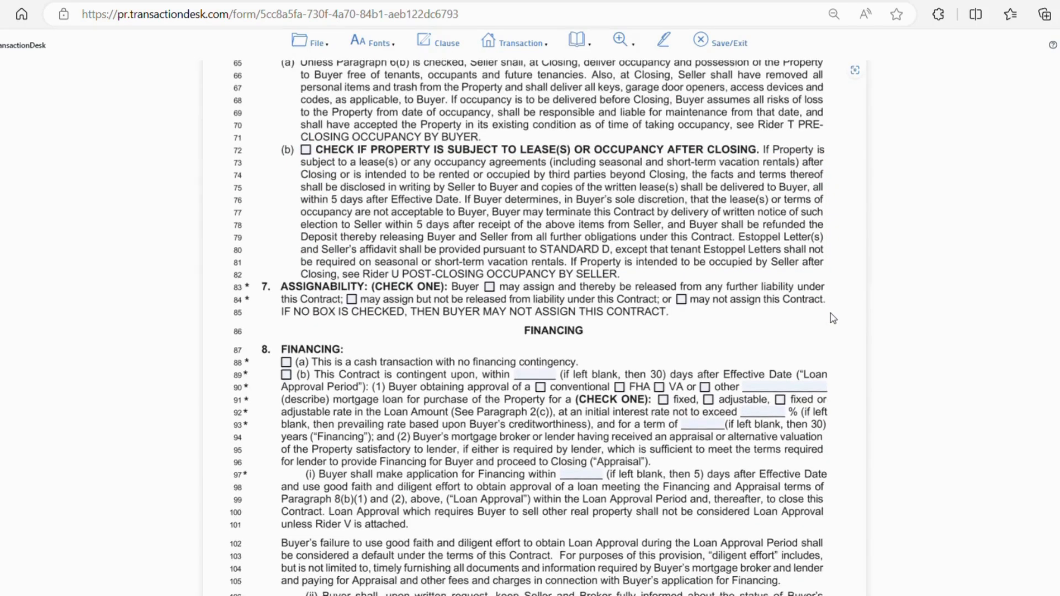
scroll("down", 3)
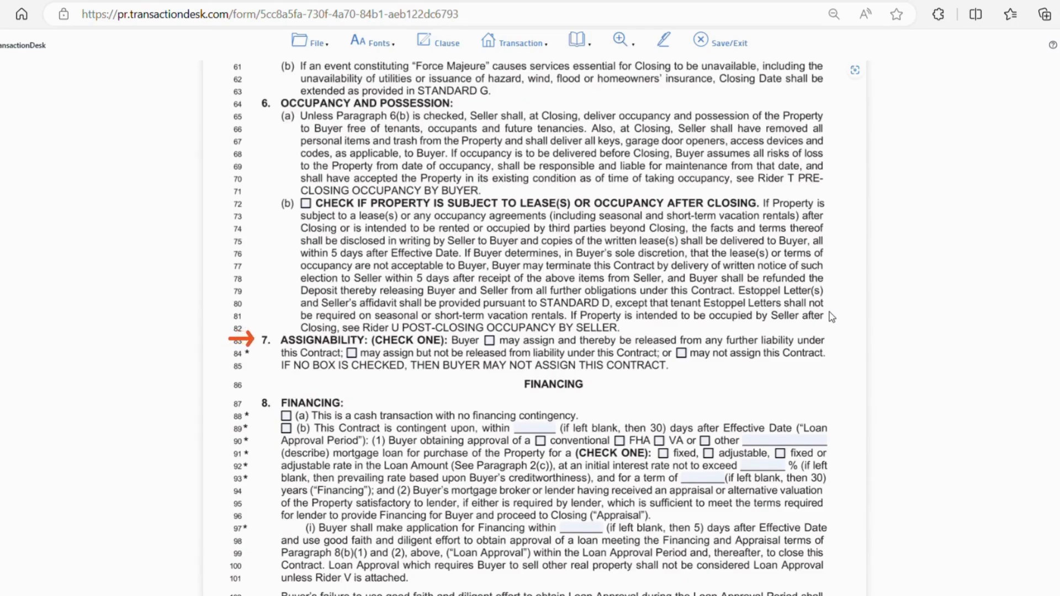
- In Paragraph 7, tick 'may assign but not be released from liability'
scroll("down", 3)
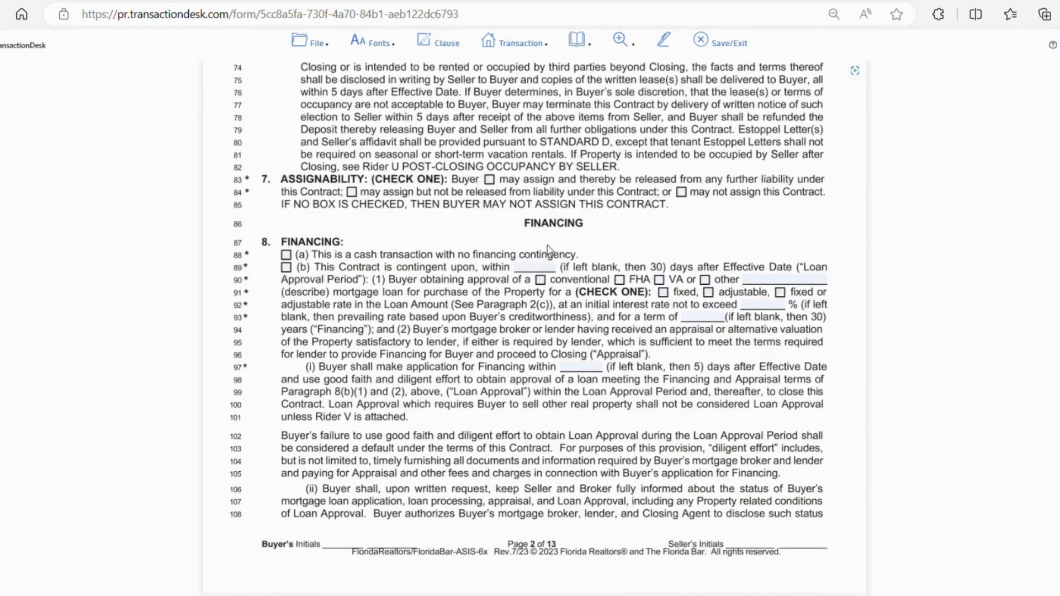
mouse_move(617, 206)
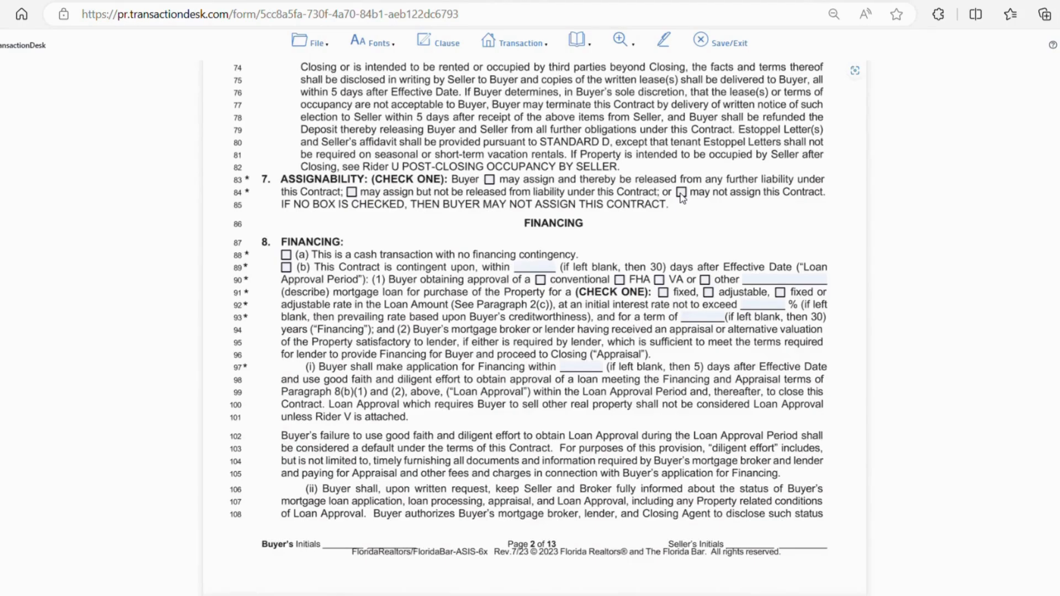
left_click(681, 195)
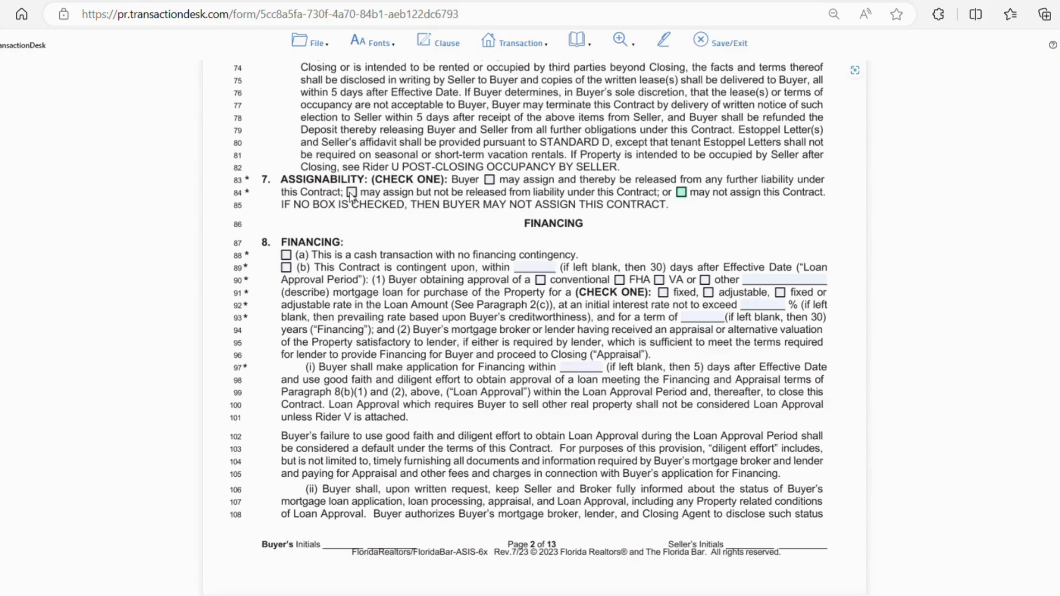
left_click(352, 192)
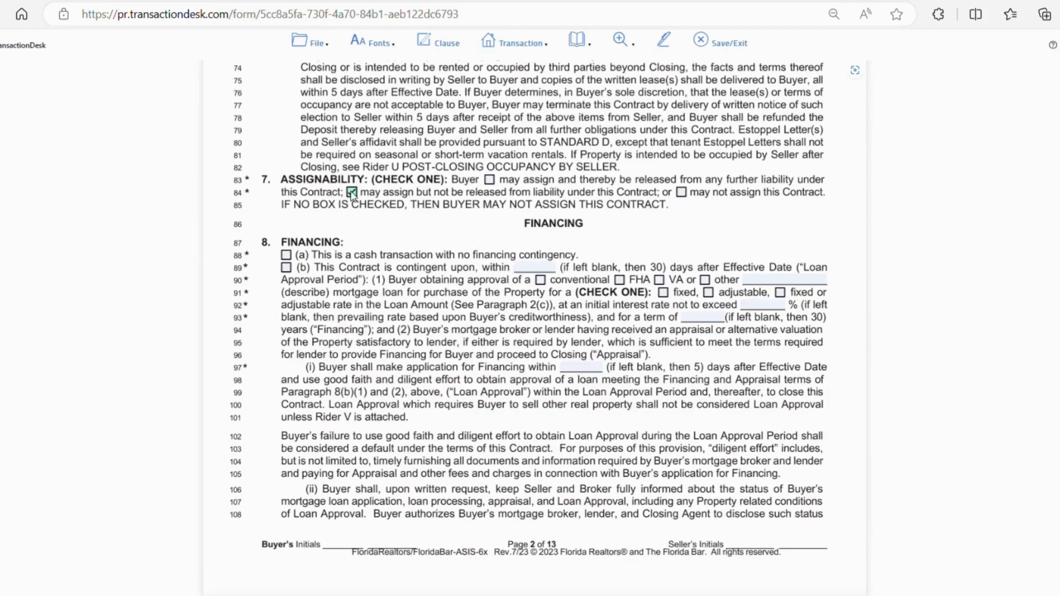
left_click(351, 192)
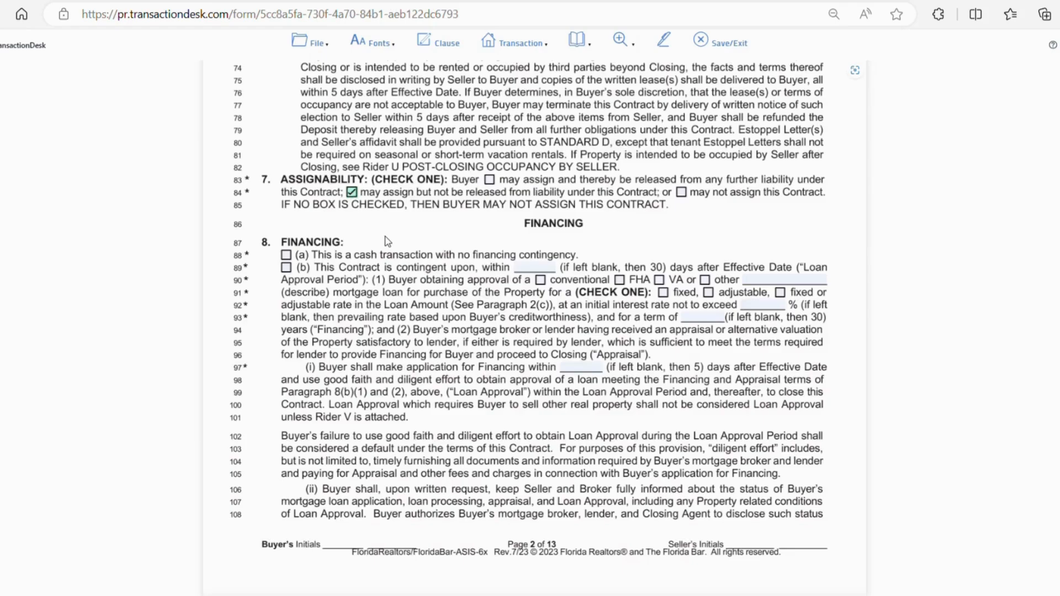
- Switch Paragraph 8 from cash to (b) financing, with a 30-day loan approval period
scroll("down", 3)
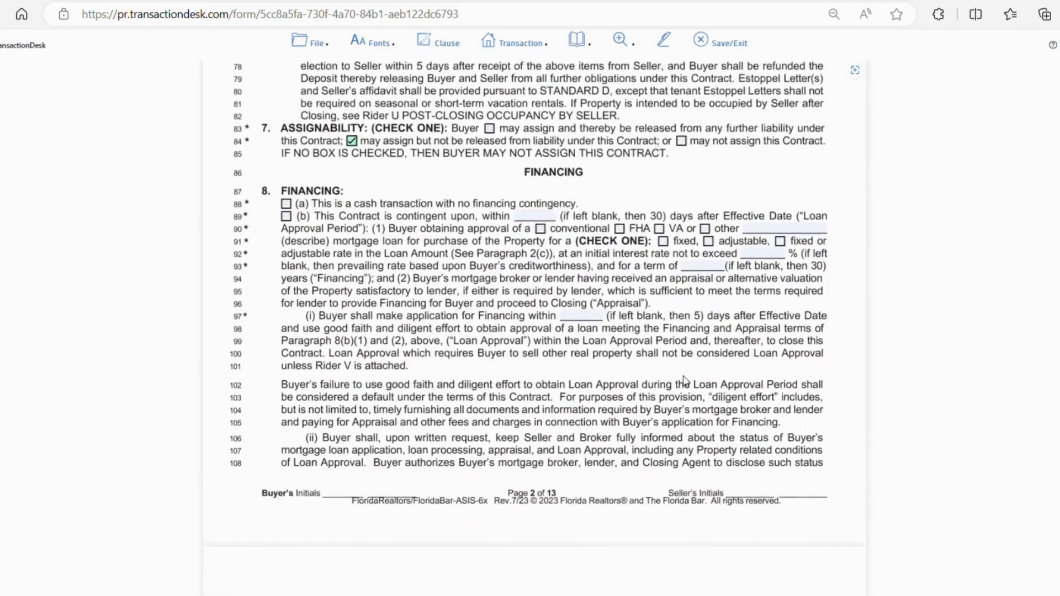
scroll("down", 3)
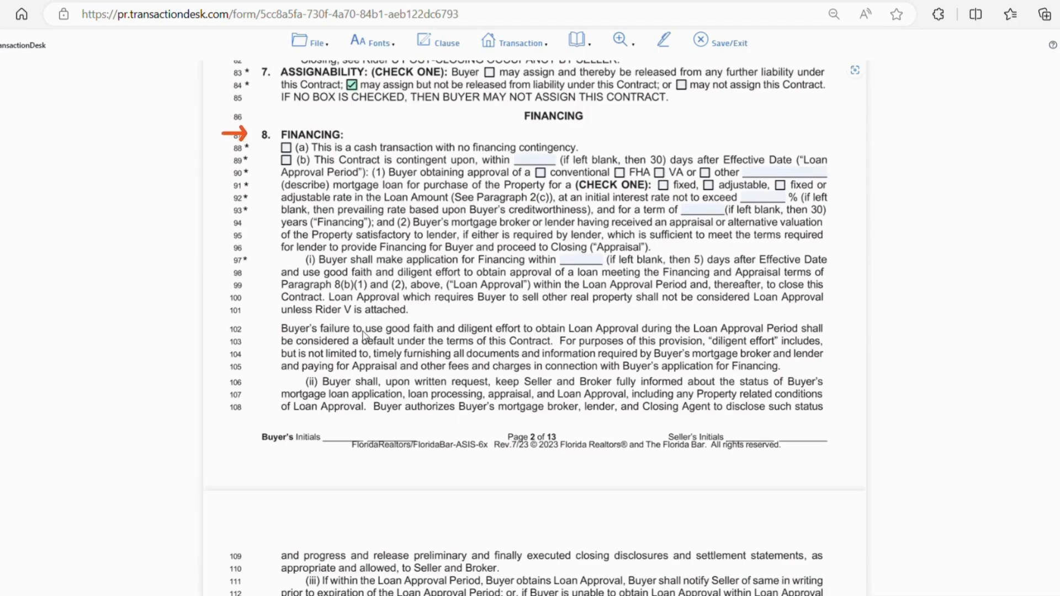
left_click(285, 148)
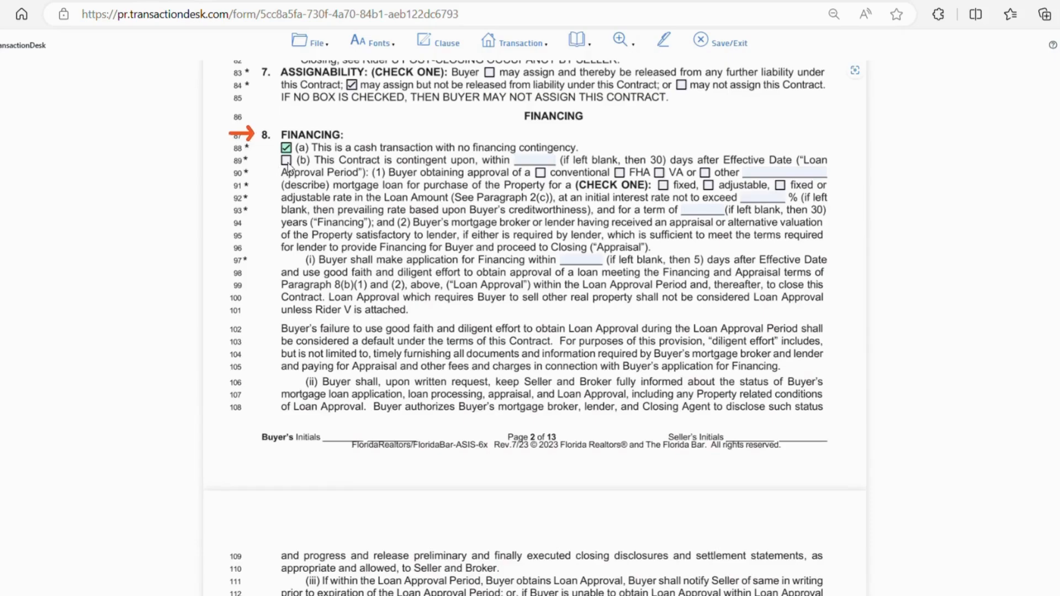
left_click(285, 160)
type("30")
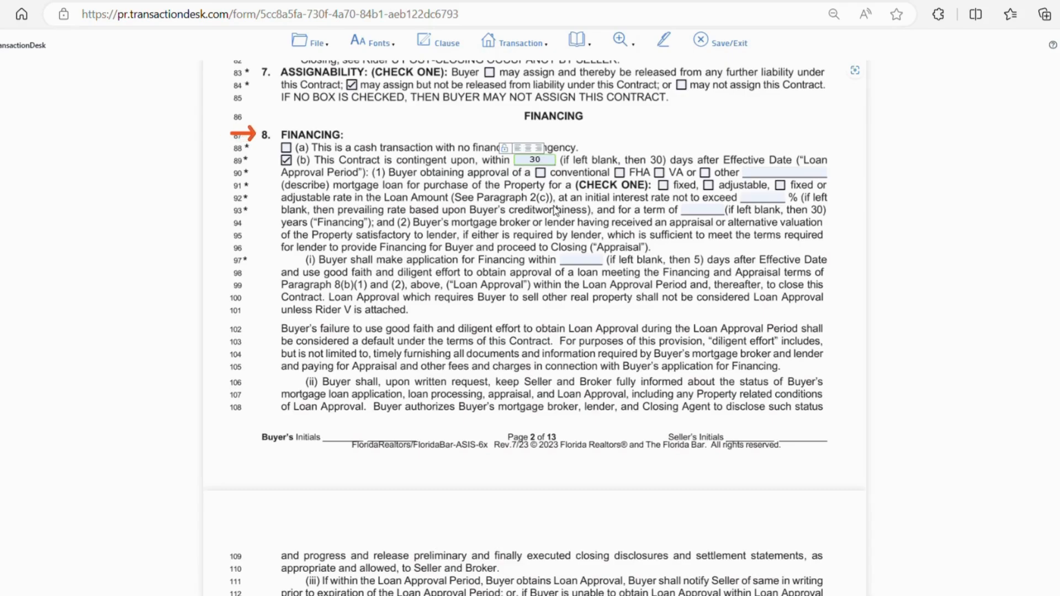
left_click(535, 160)
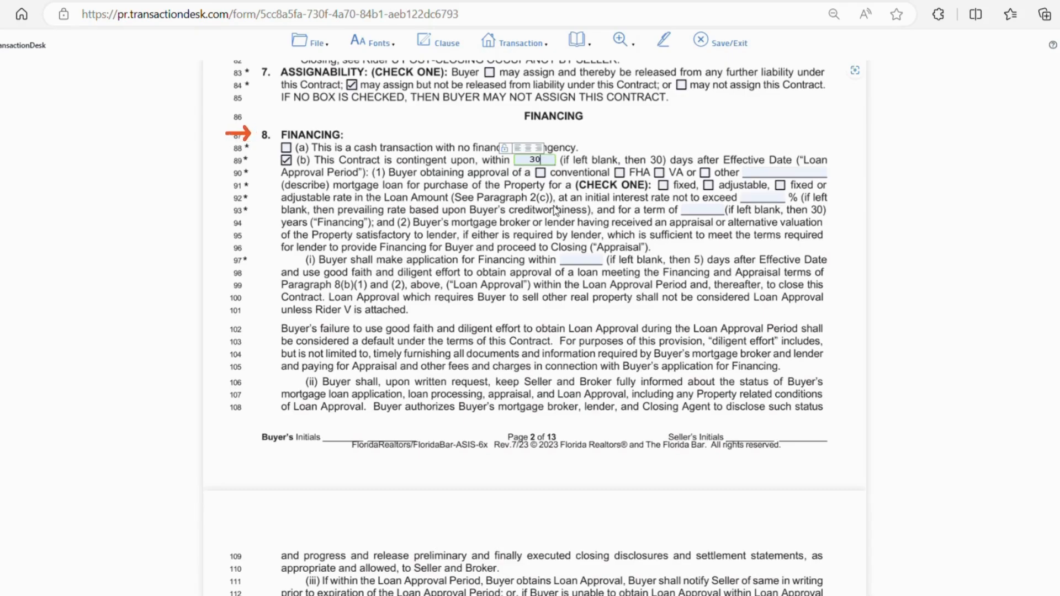
mouse_move(891, 311)
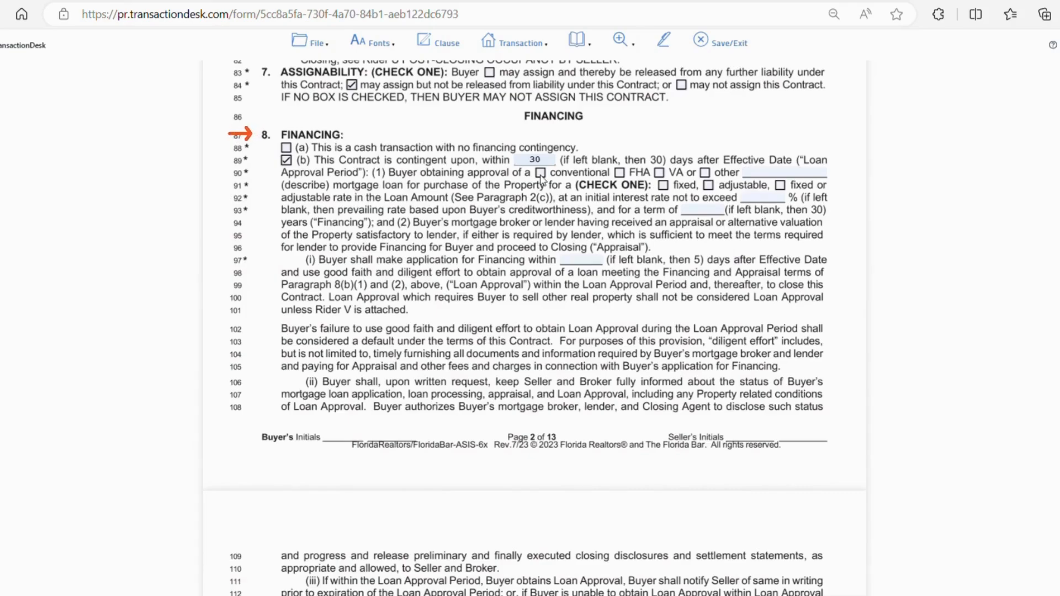
left_click(618, 173)
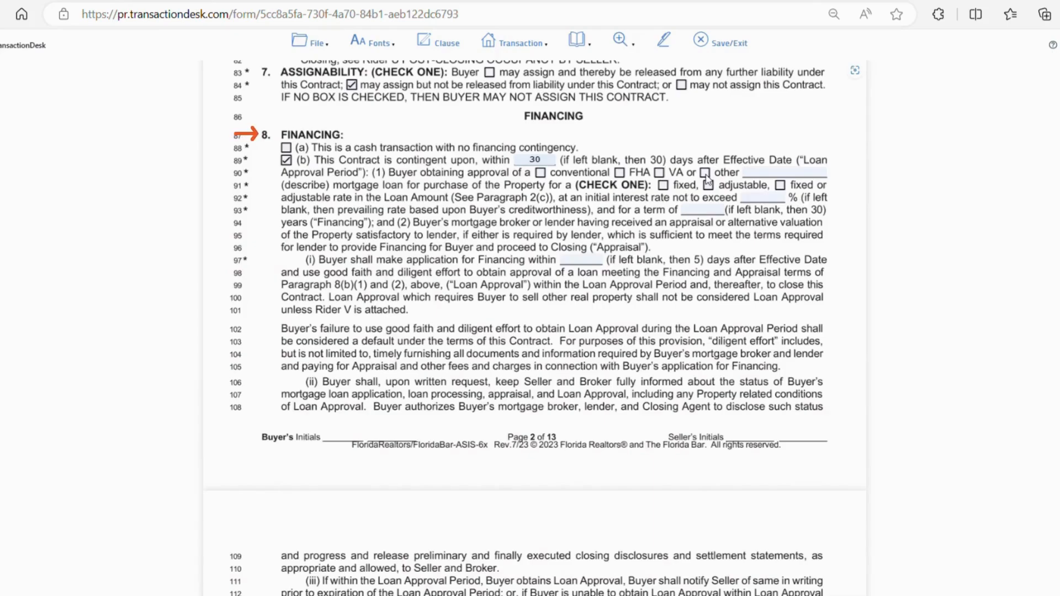
mouse_move(659, 200)
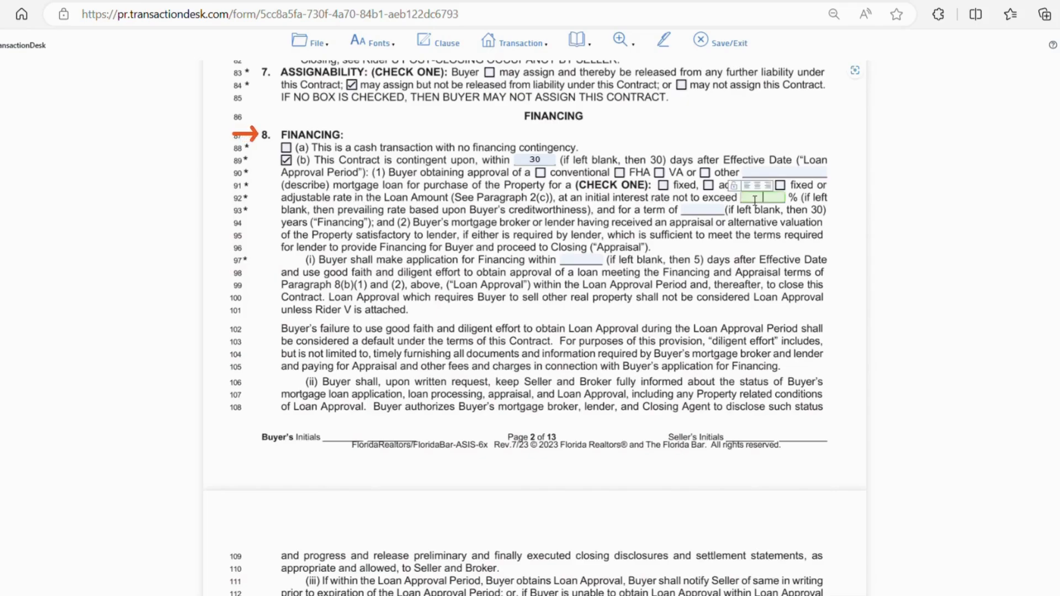
- Enter 'preva' as the interest rate cap and a 5-day loan application deadline
type("preva")
left_click(703, 209)
type("30")
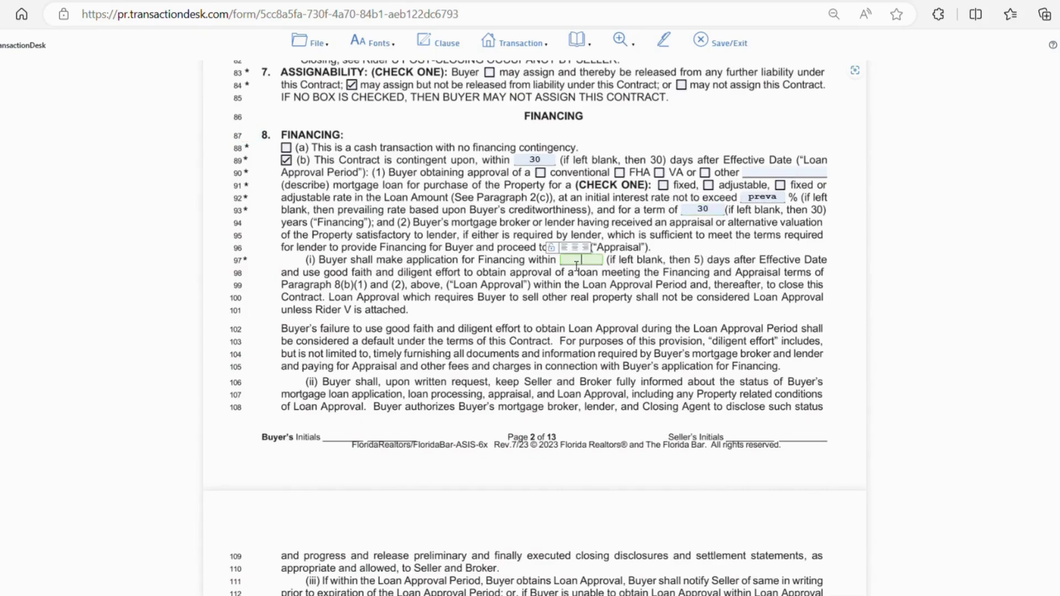
type("5")
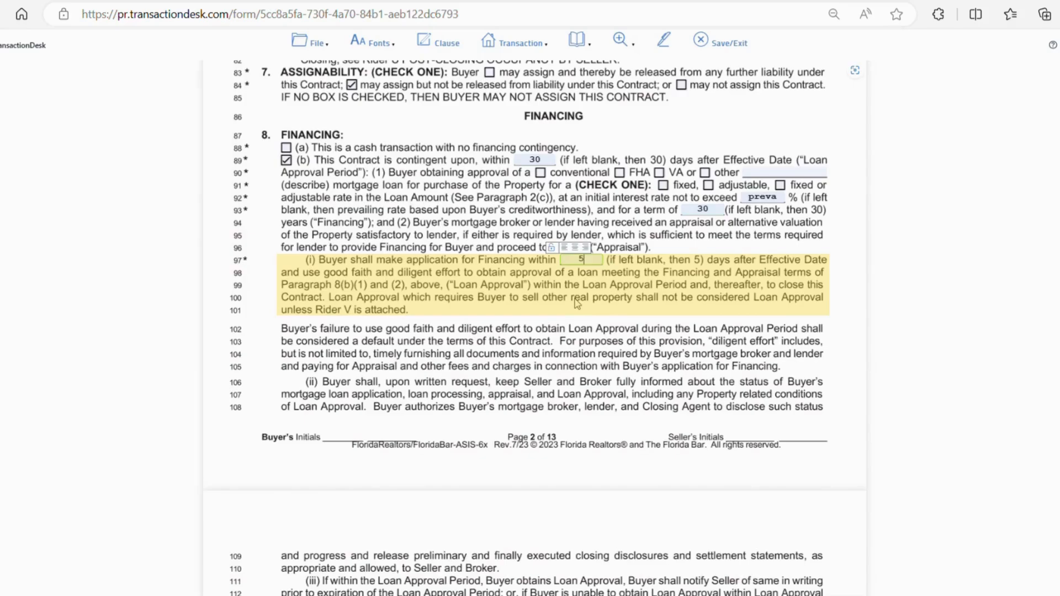
mouse_move(691, 358)
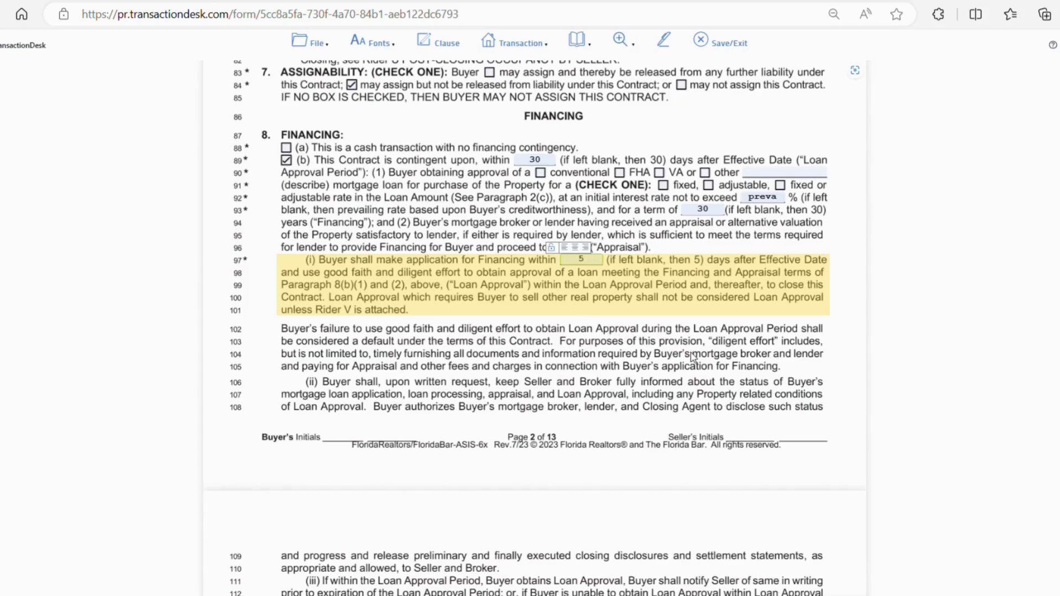
mouse_move(904, 367)
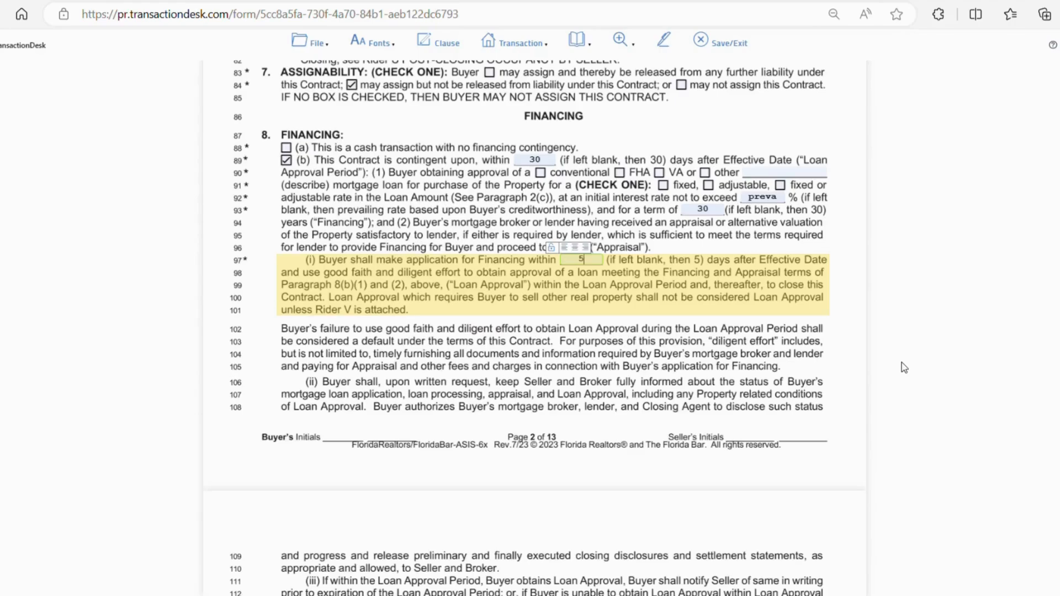
scroll("down", 3)
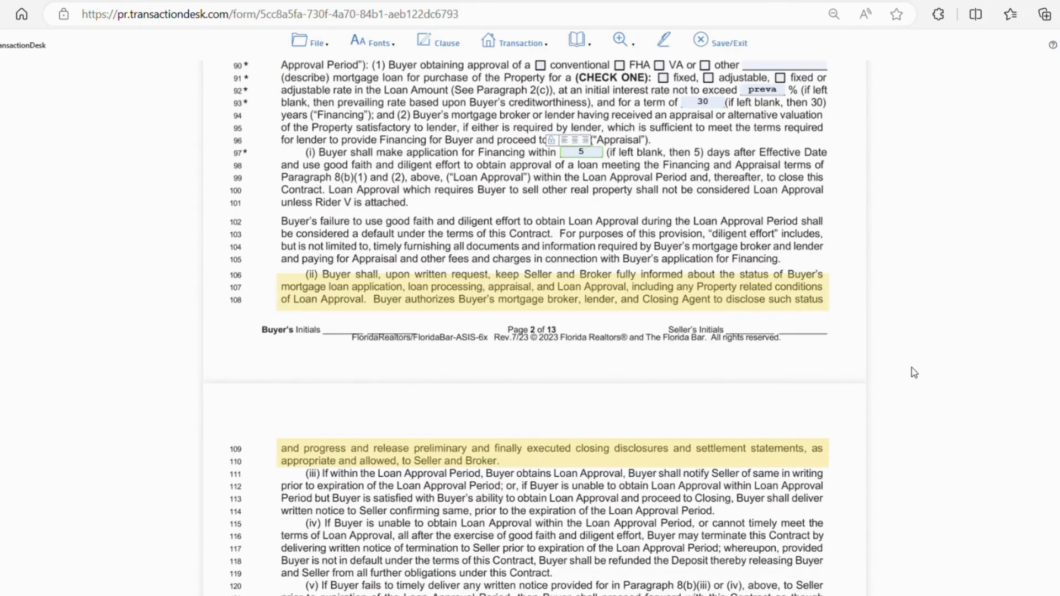
scroll("down", 3)
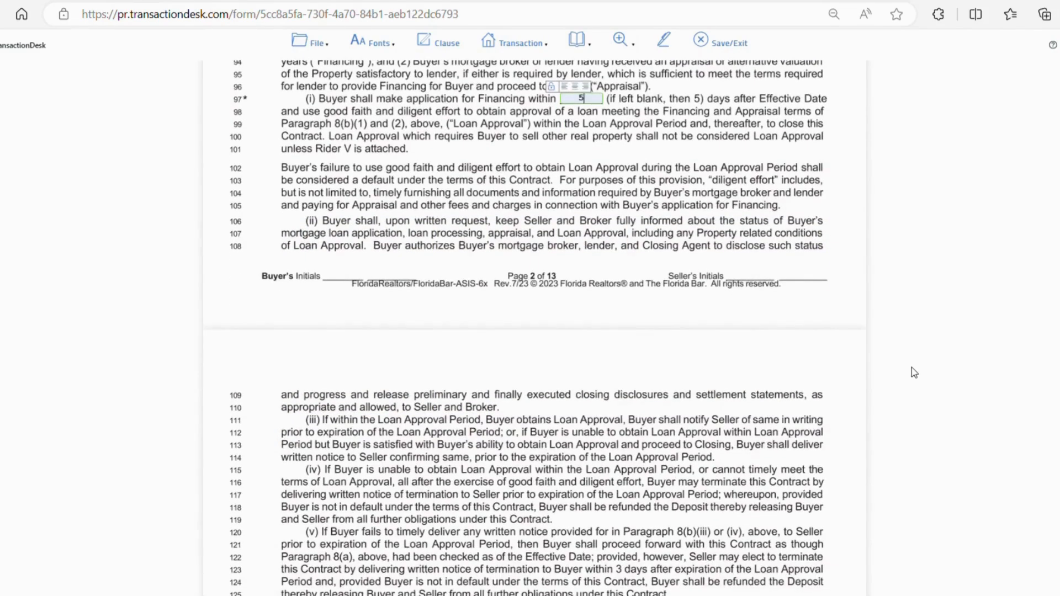
scroll("down", 3)
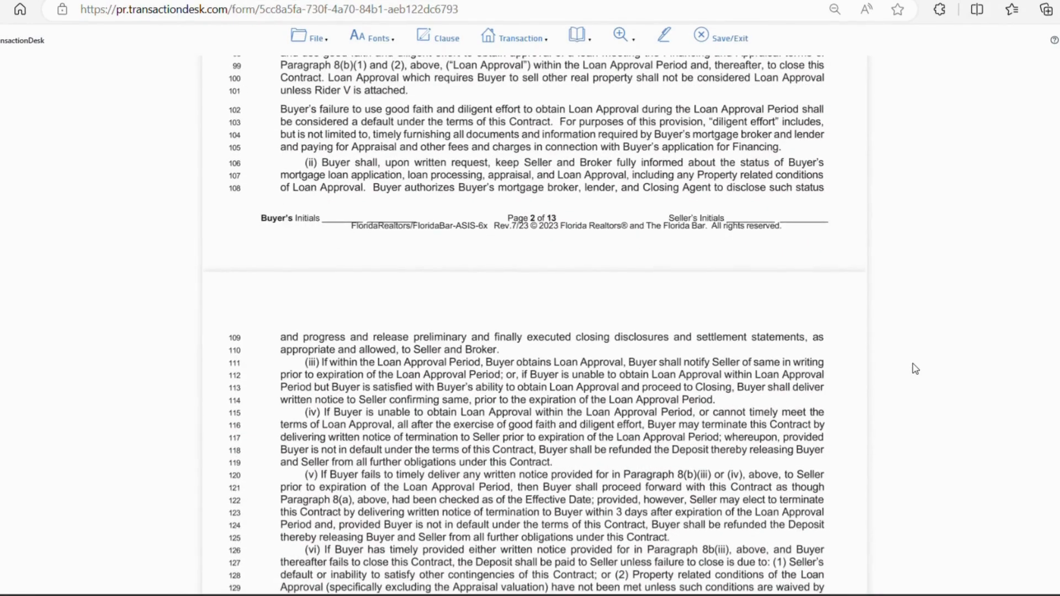
scroll("down", 3)
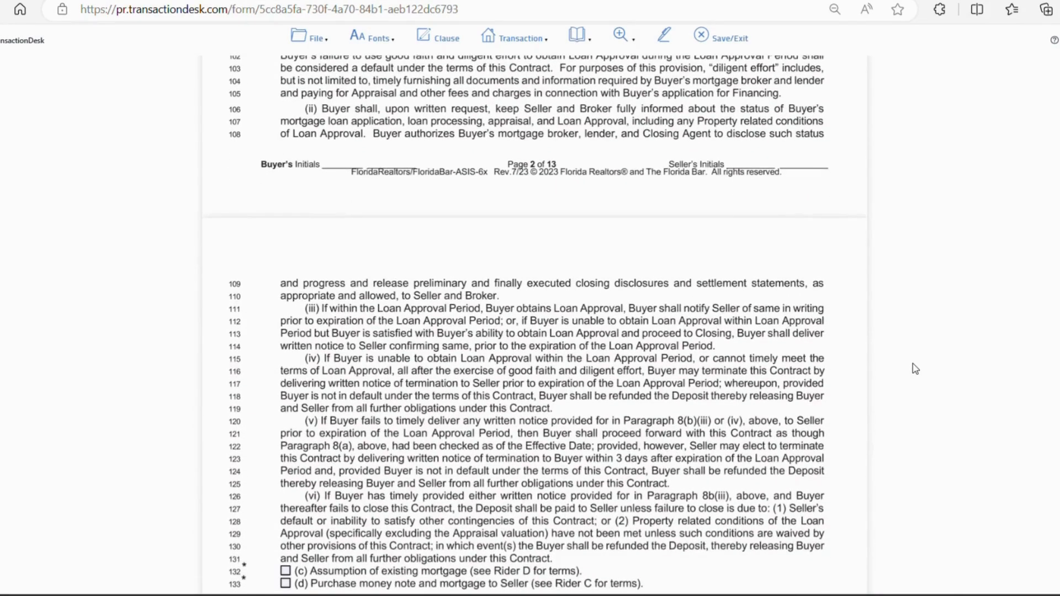
scroll("down", 3)
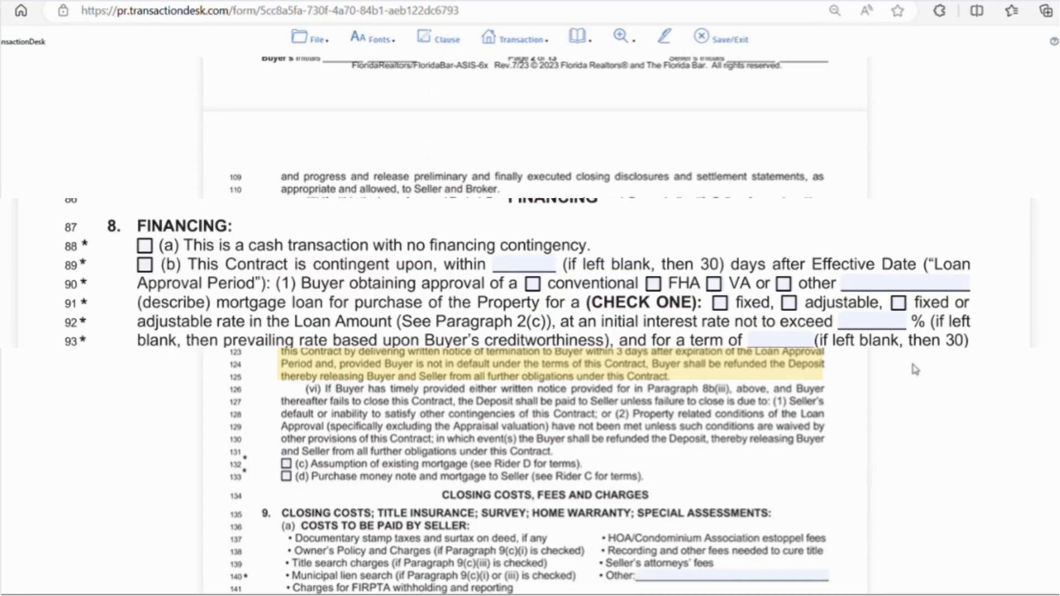
left_click(144, 245)
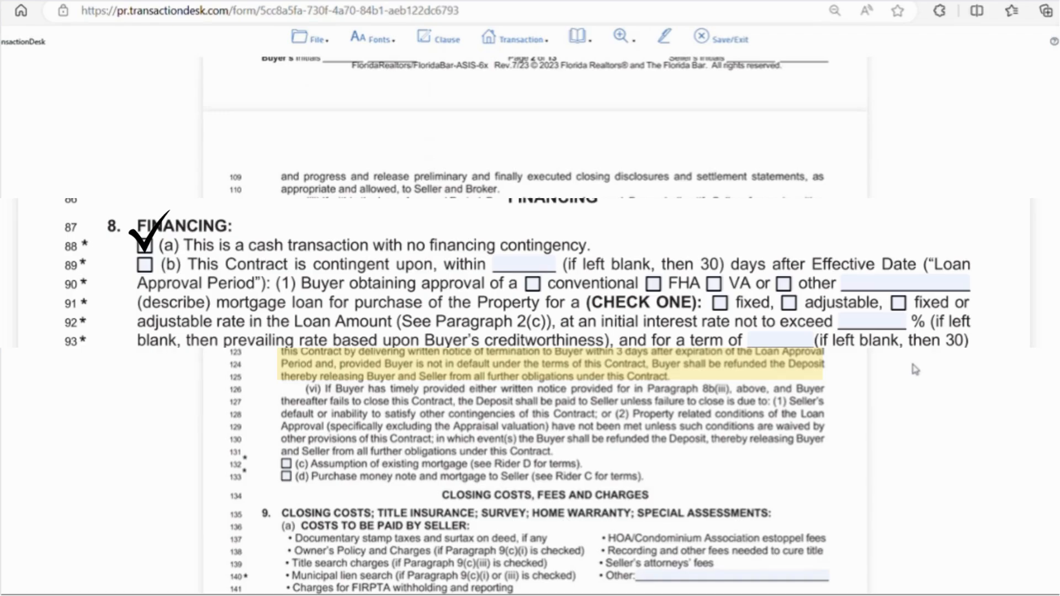
scroll("down", 3)
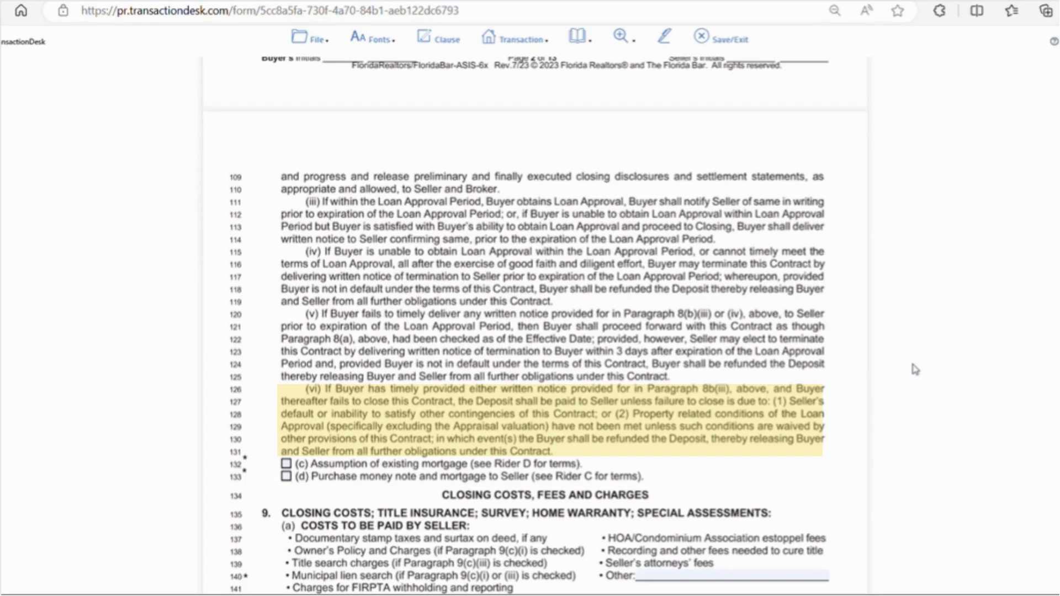
- Scroll through Paragraph 9's closing costs, title insurance and survey terms on page 3
scroll("down", 3)
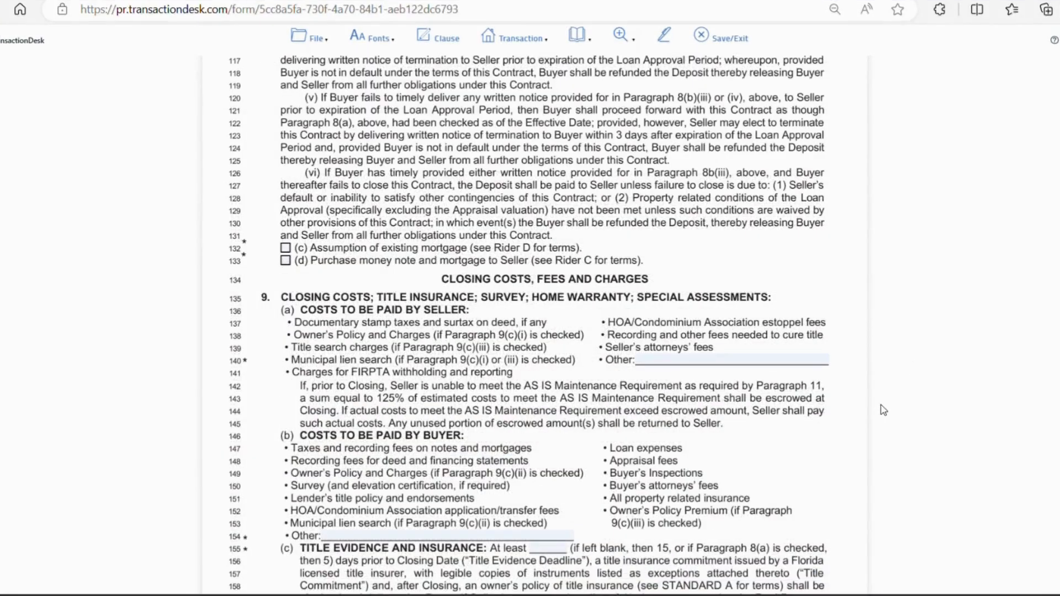
mouse_move(341, 296)
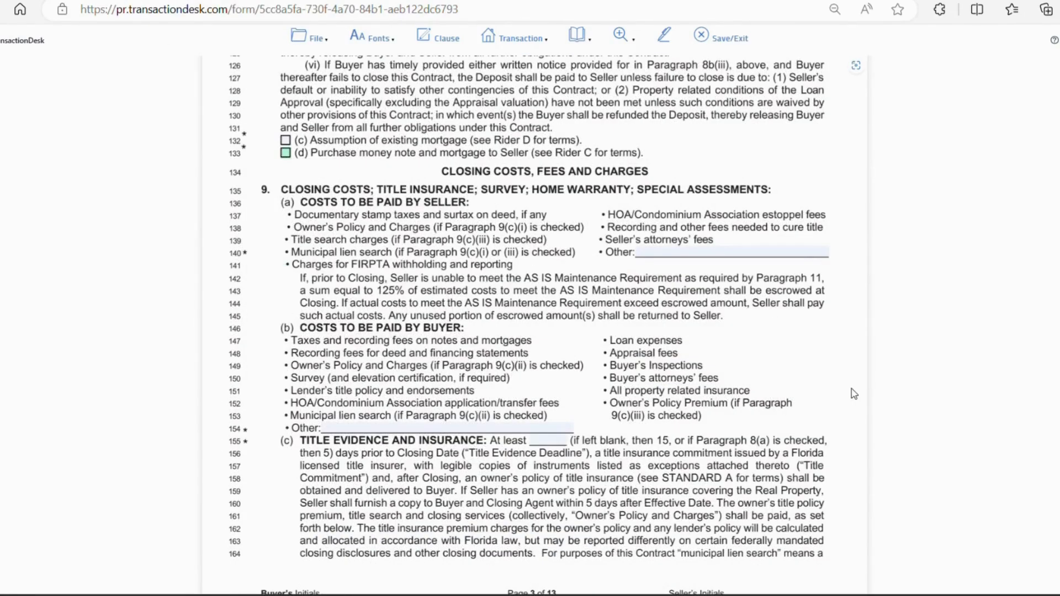
scroll("down", 3)
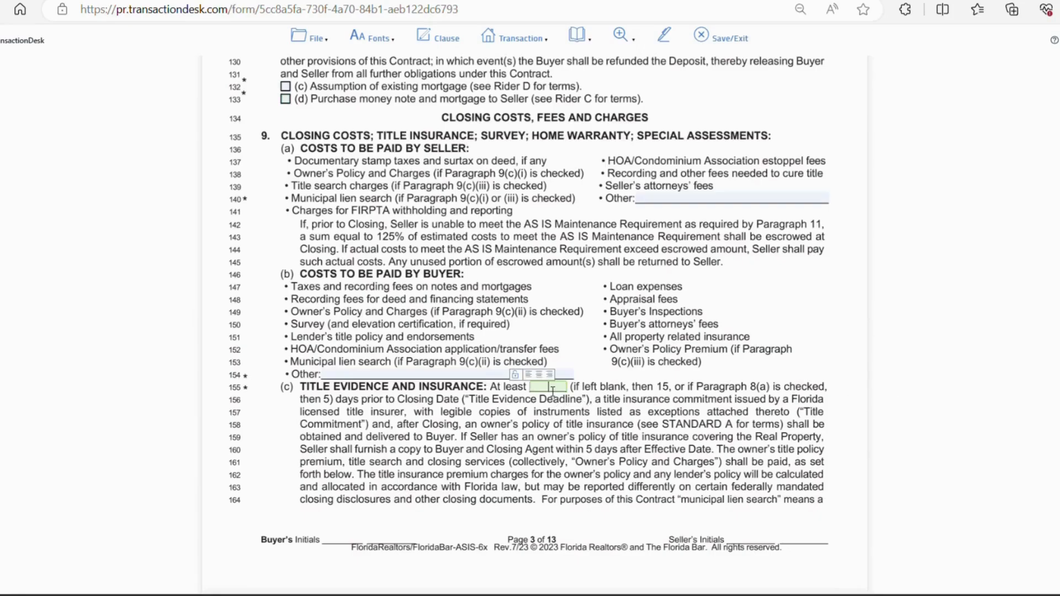
- Enter 15 days in 9(c) Title Evidence and scroll on to page 4
type("15")
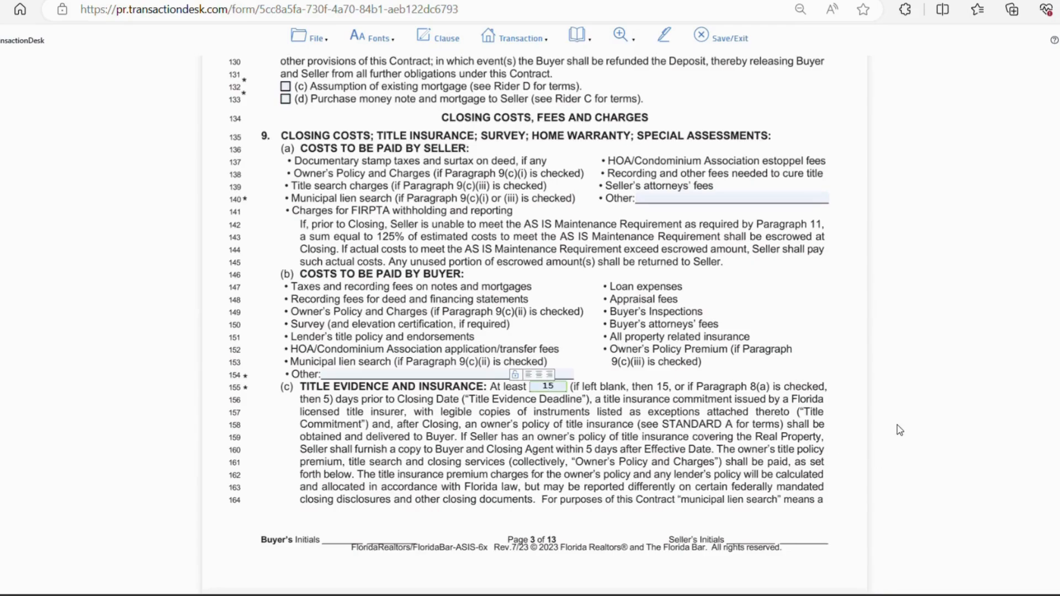
scroll("down", 3)
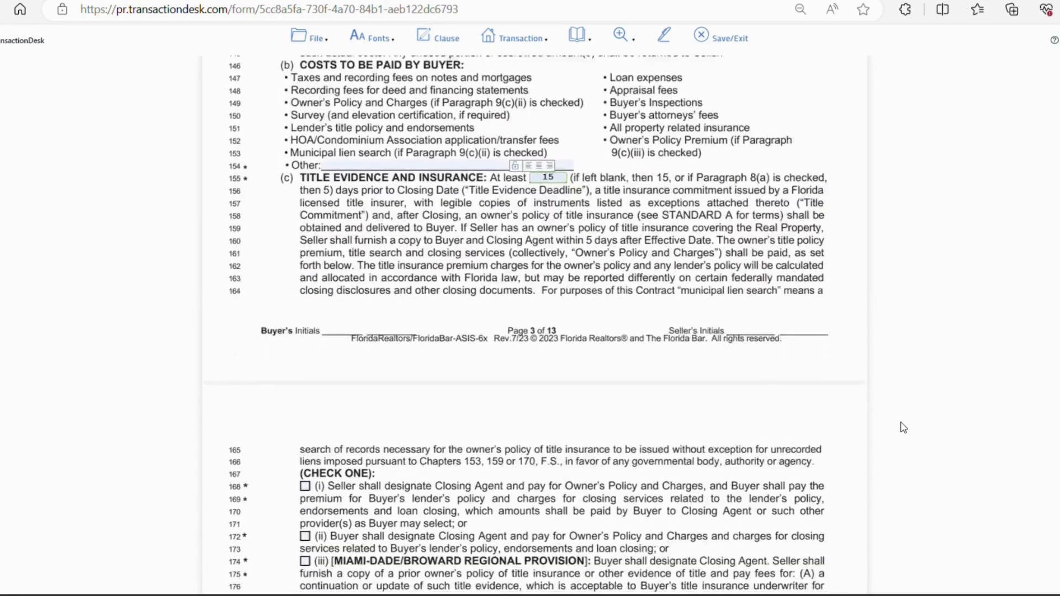
scroll("down", 3)
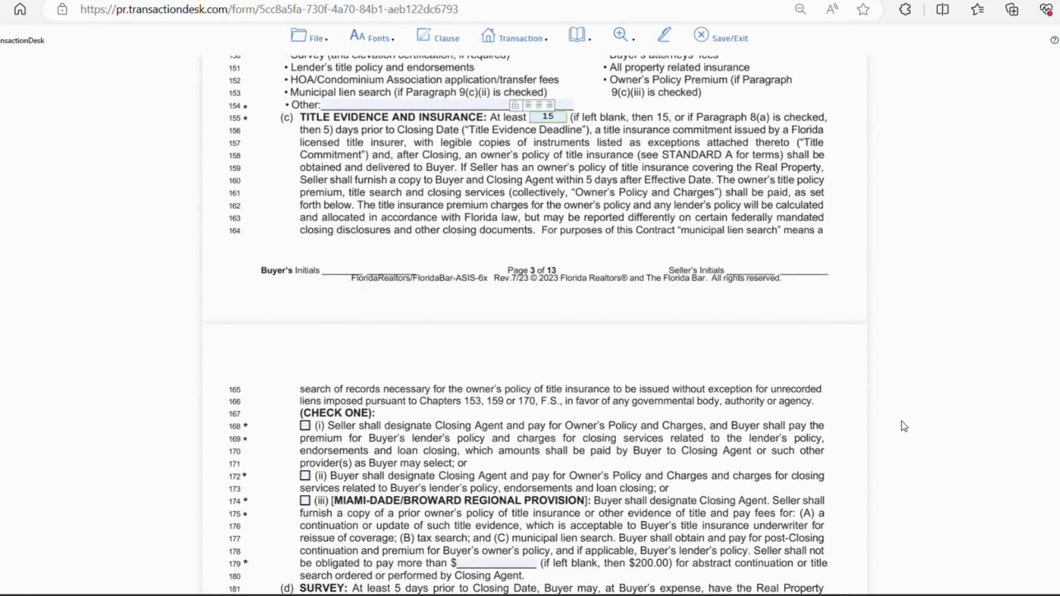
left_click(551, 116)
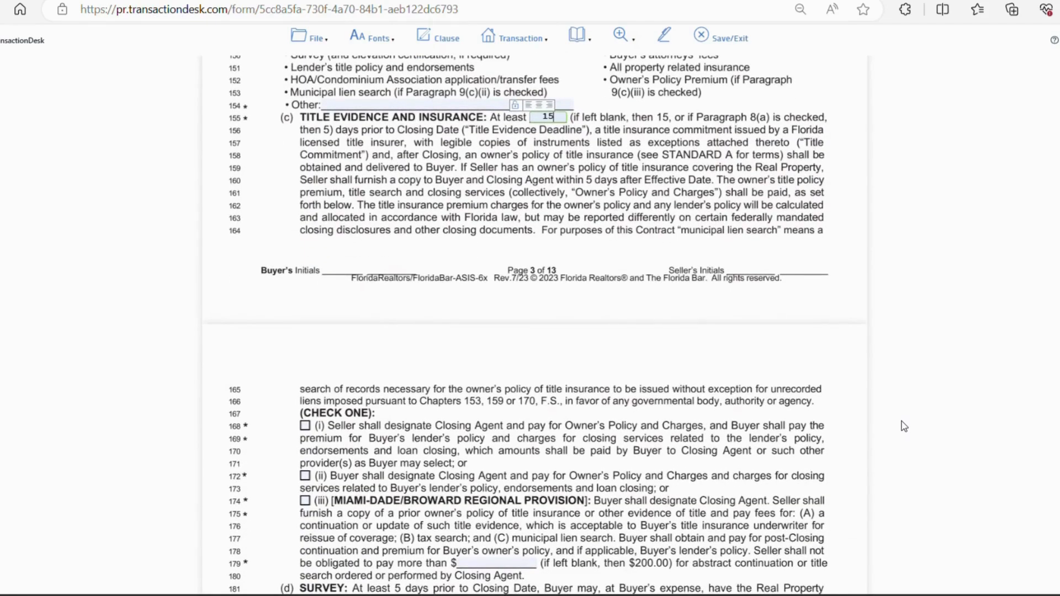
scroll("down", 3)
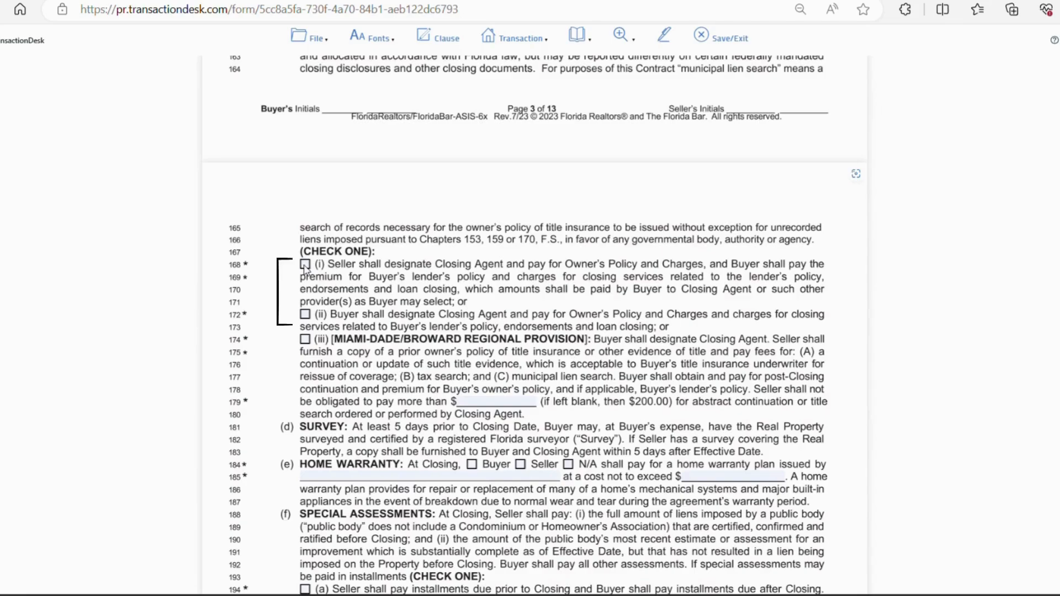
left_click(305, 264)
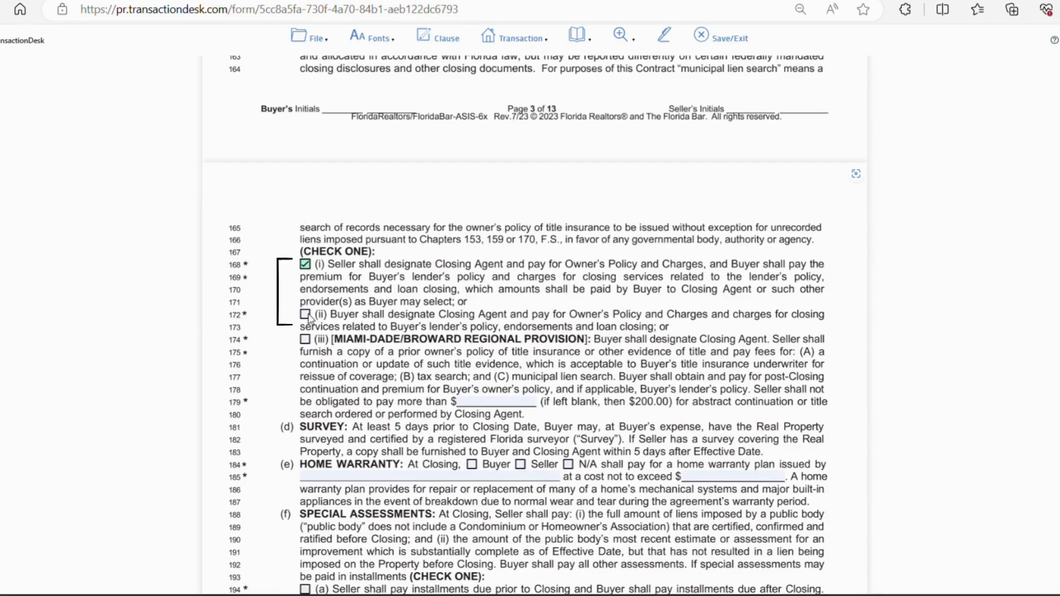
left_click(305, 314)
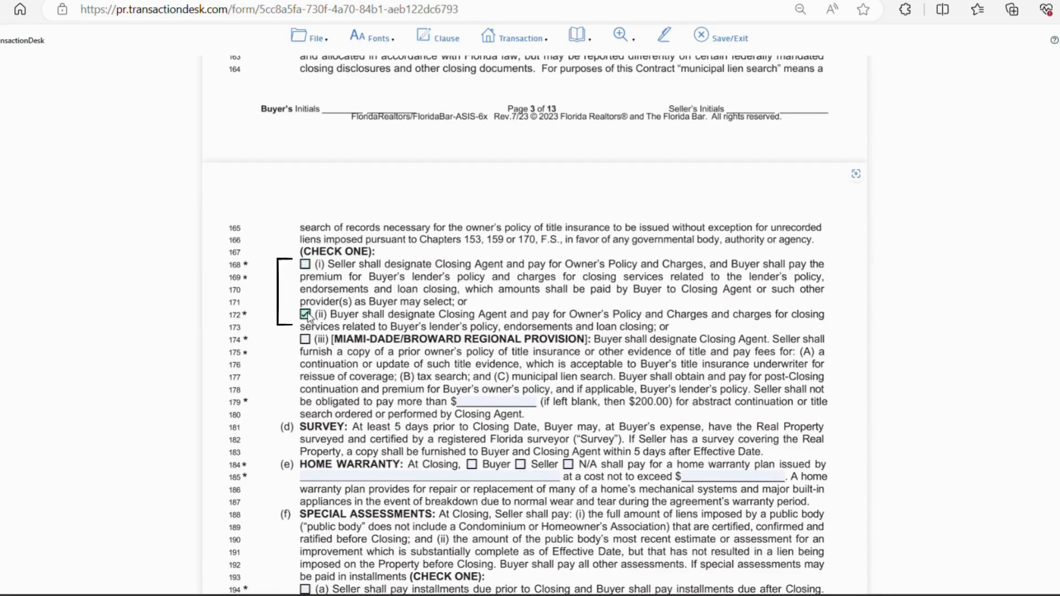
left_click(304, 314)
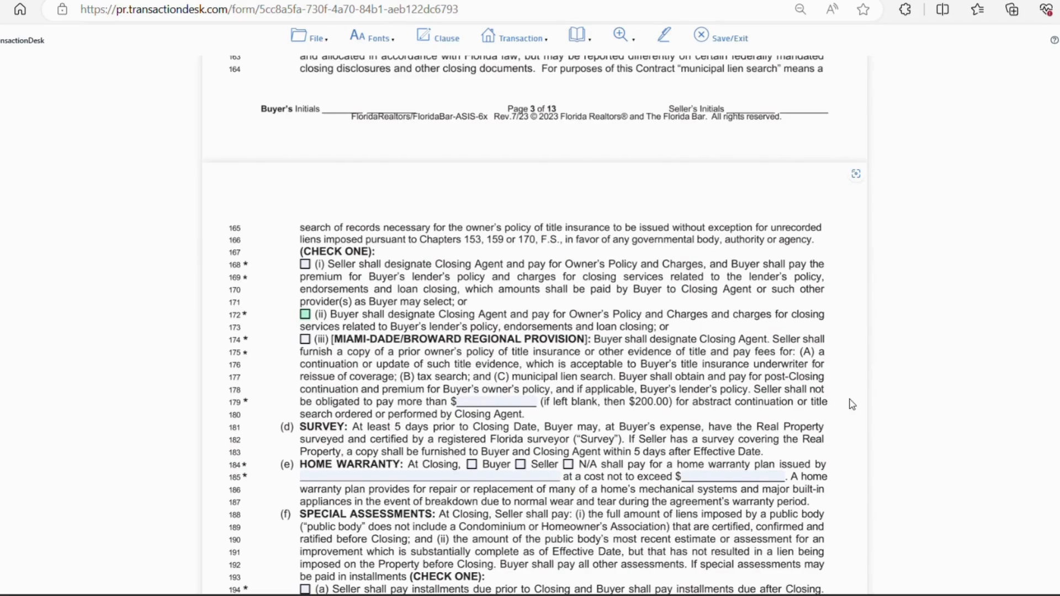
scroll("down", 3)
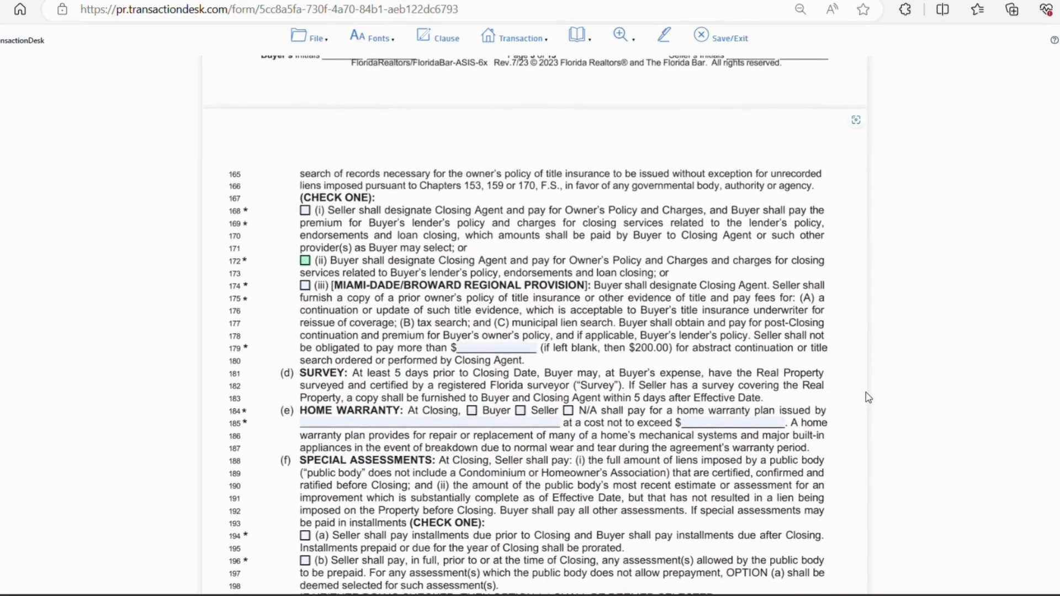
left_click(305, 285)
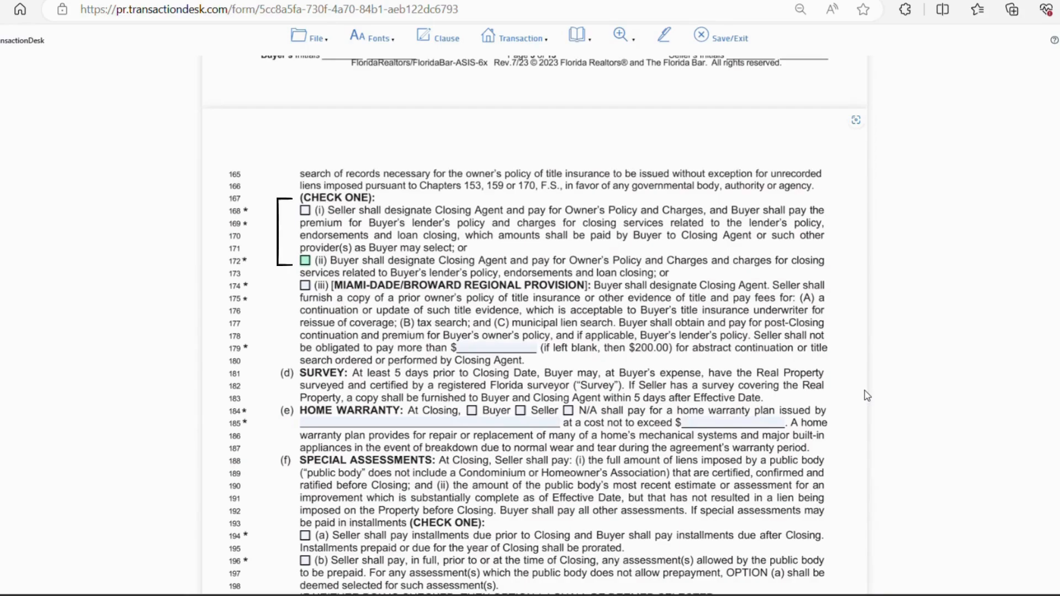
scroll("down", 3)
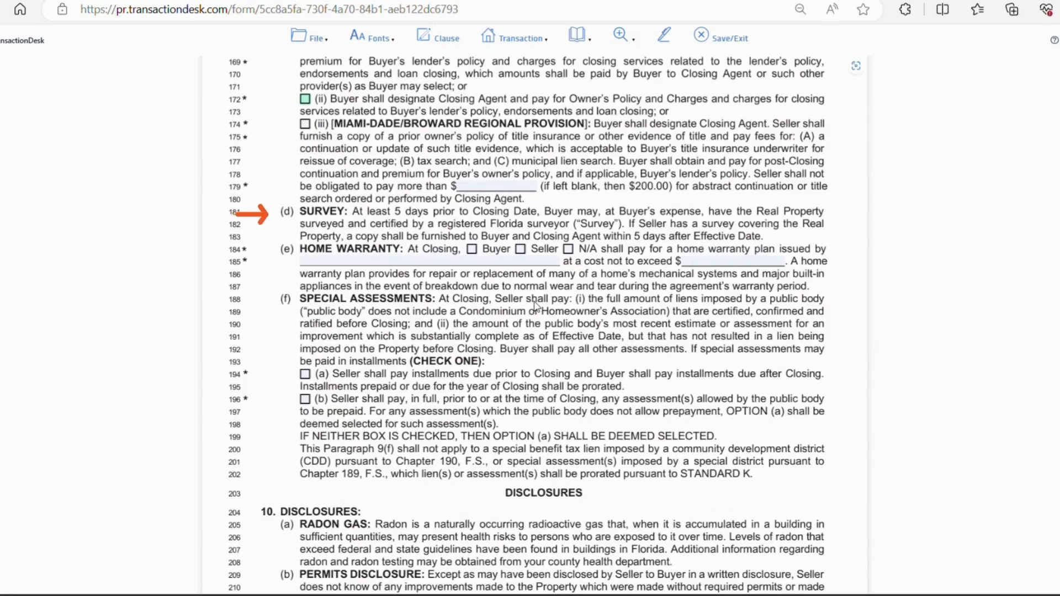
mouse_move(925, 385)
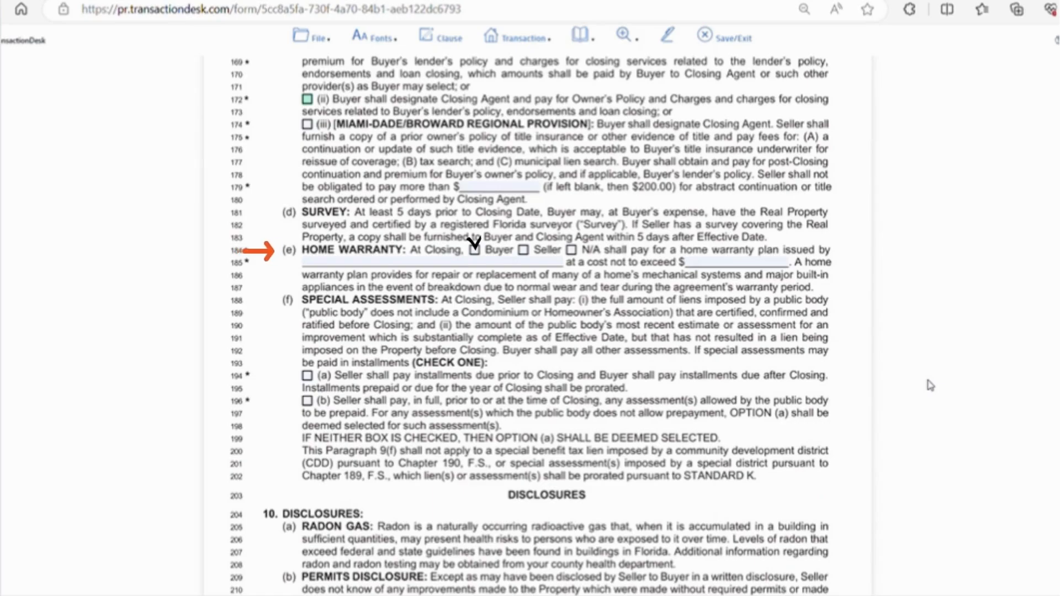
- Scroll to paragraphs 9(d) Survey, 9(e) Home Warranty and 9(f) Special Assessments
left_click(573, 250)
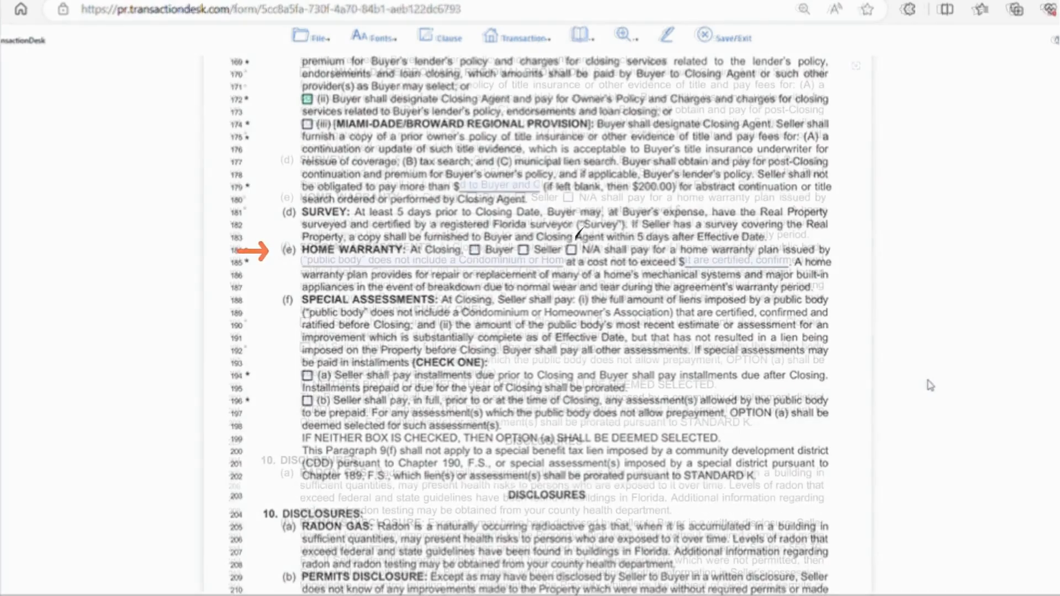
scroll("down", 3)
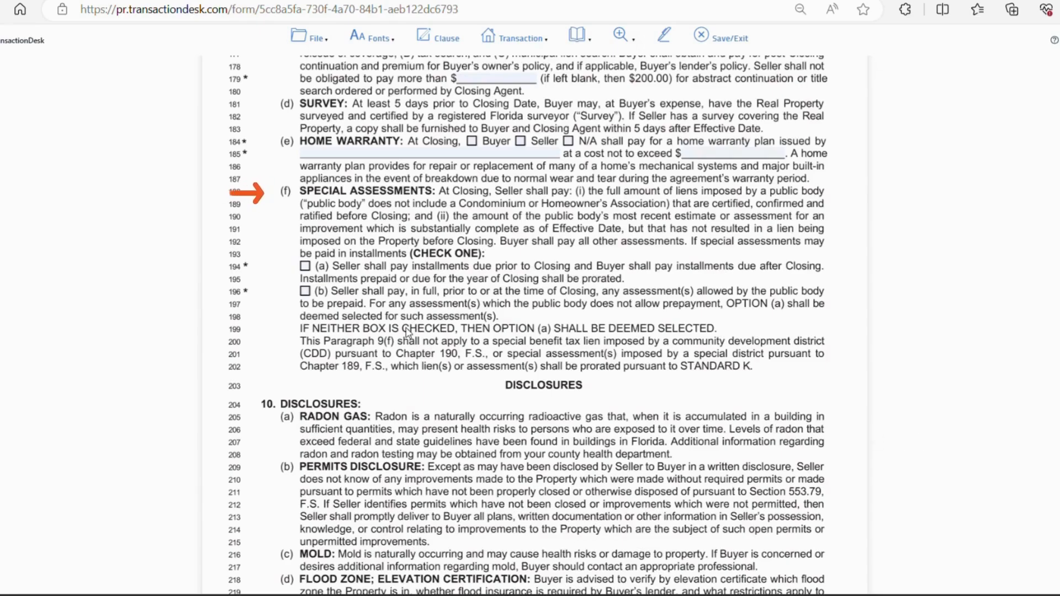
- Leave only option (a) checked in paragraph 9(f), after briefly checking option (b)
left_click(305, 291)
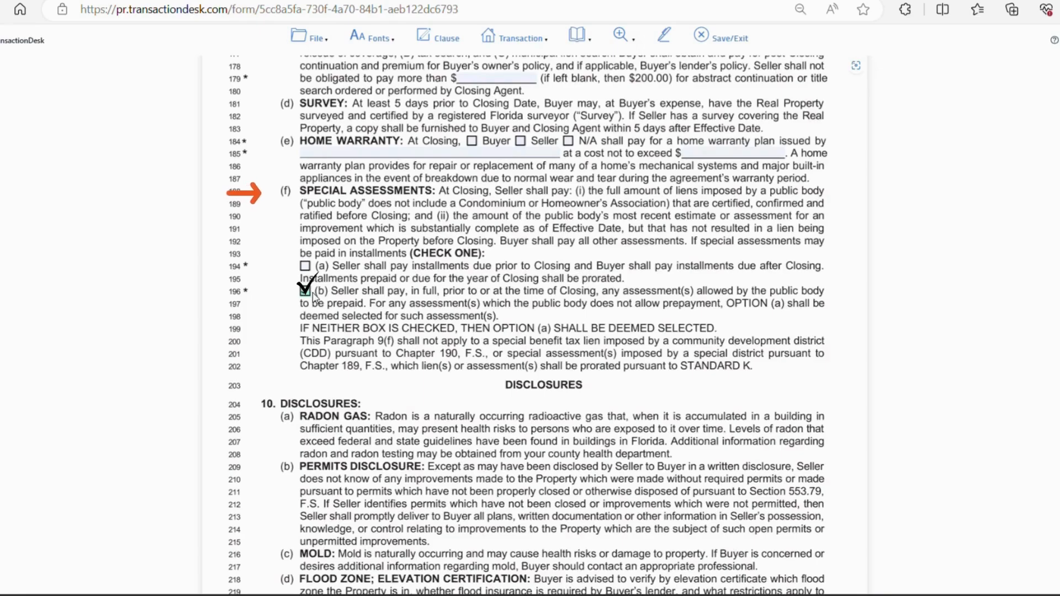
left_click(305, 265)
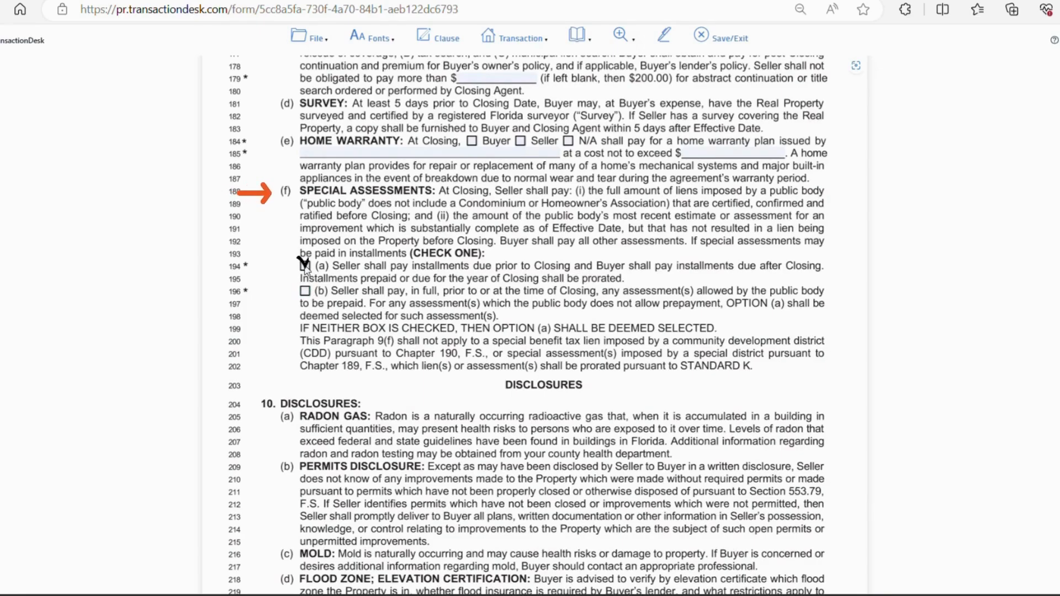
left_click(305, 265)
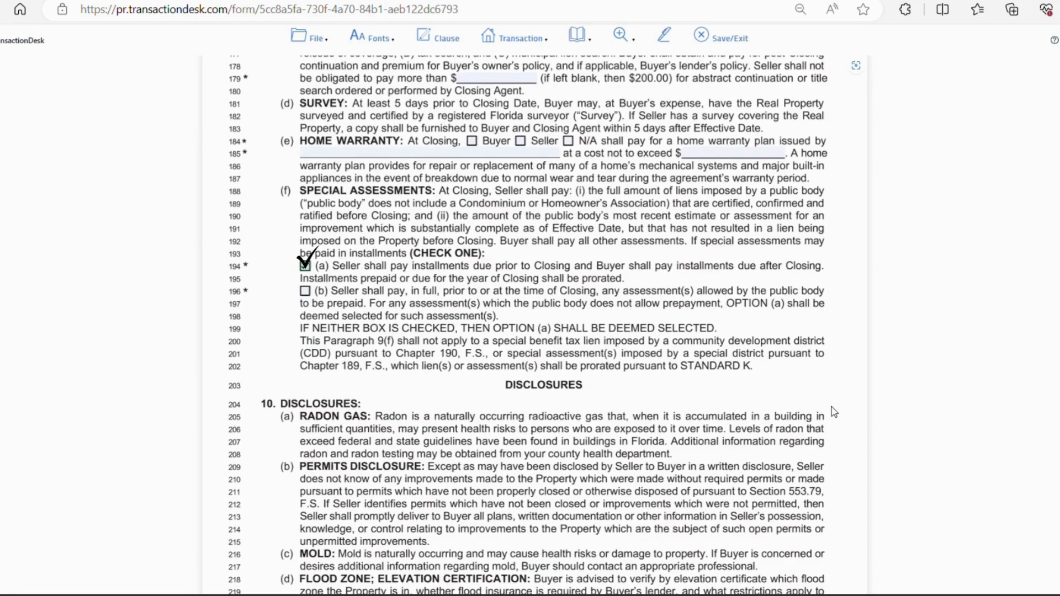
- Scroll through paragraph 10(a)–(d) to line 225 at the top of page 5
scroll("down", 3)
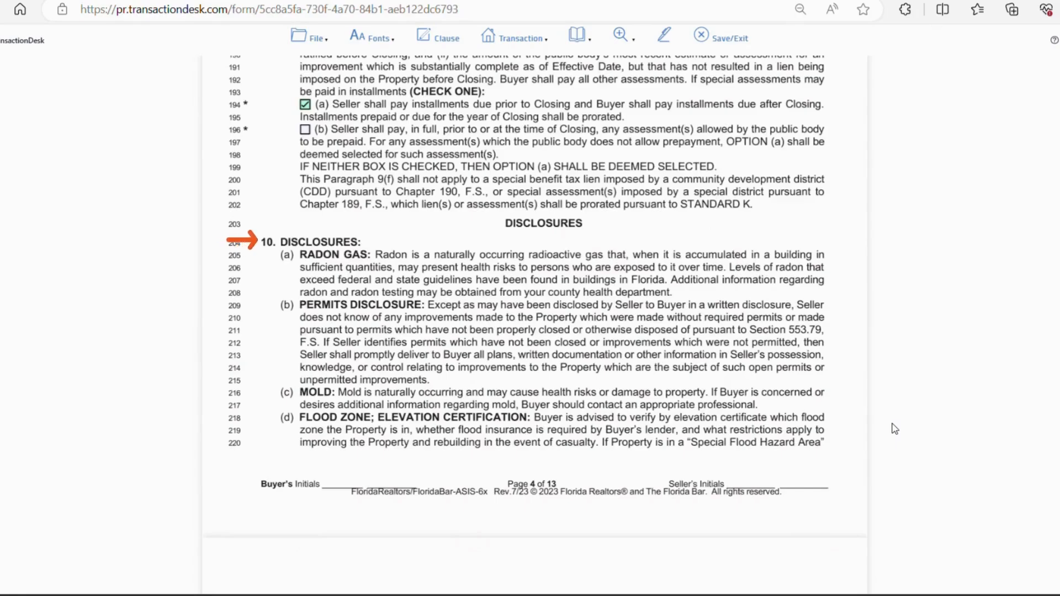
scroll("down", 3)
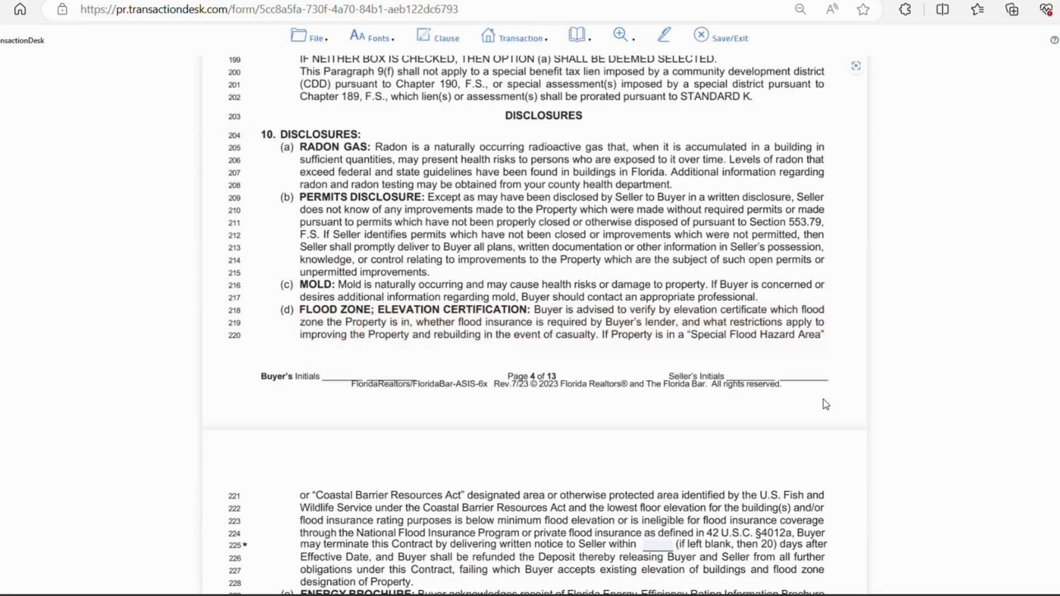
scroll("down", 3)
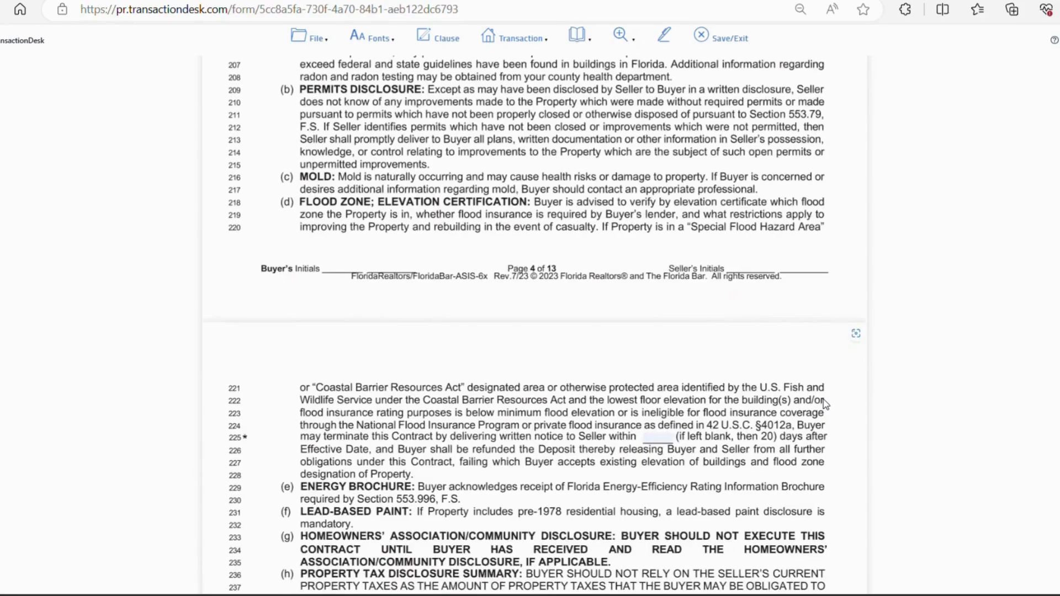
scroll("down", 3)
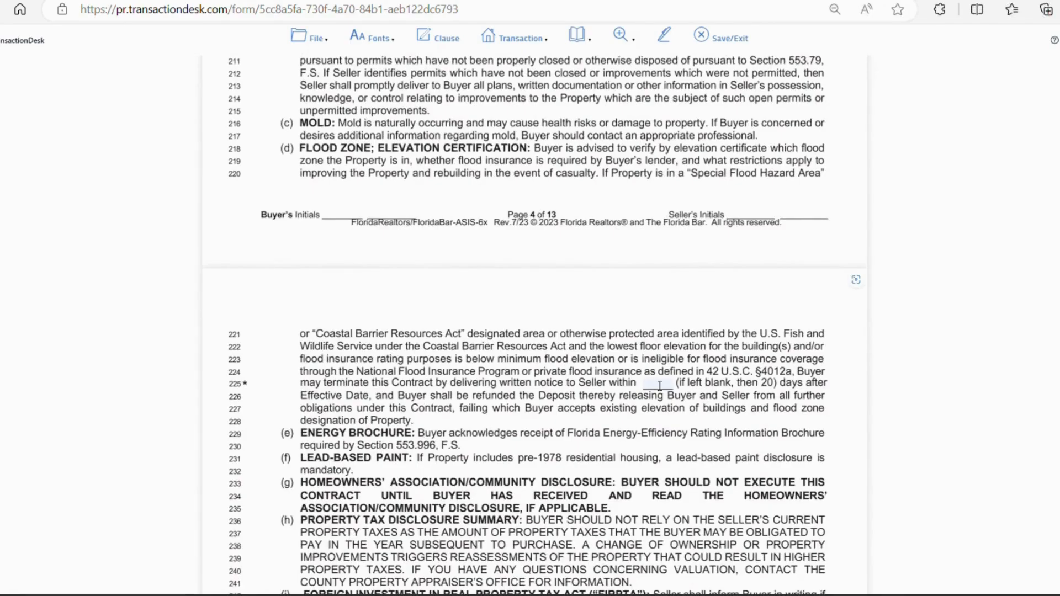
- Enter 20 days in the flood zone termination blank on line 225
left_click(652, 382)
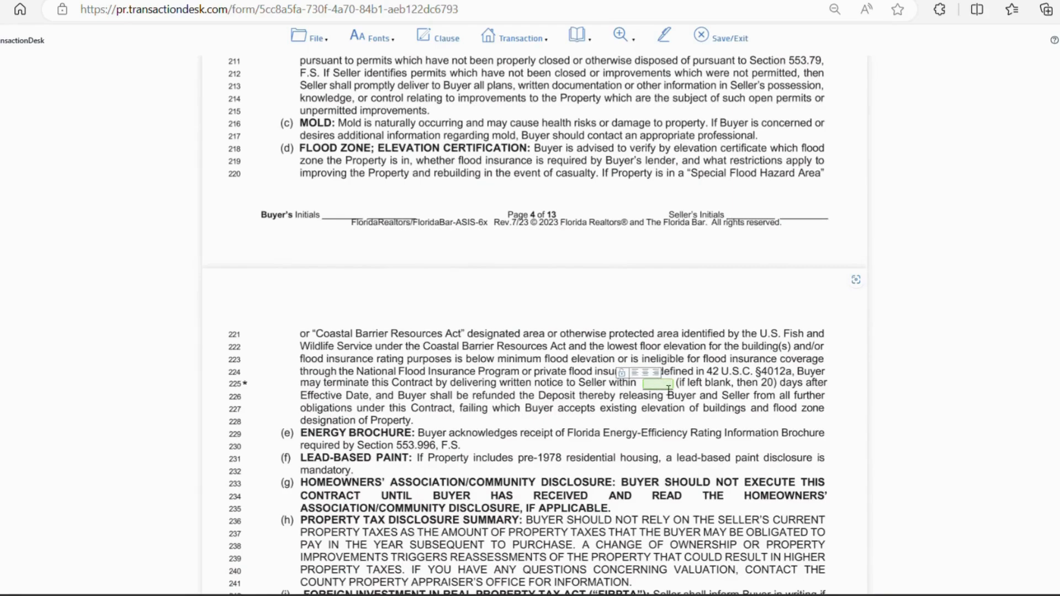
left_click(656, 383)
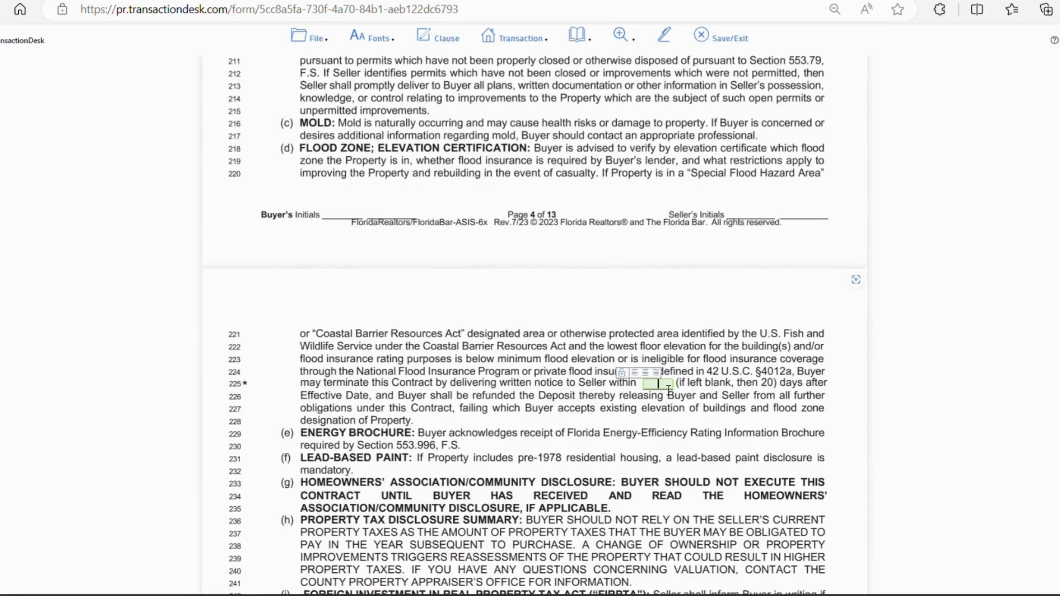
type("20")
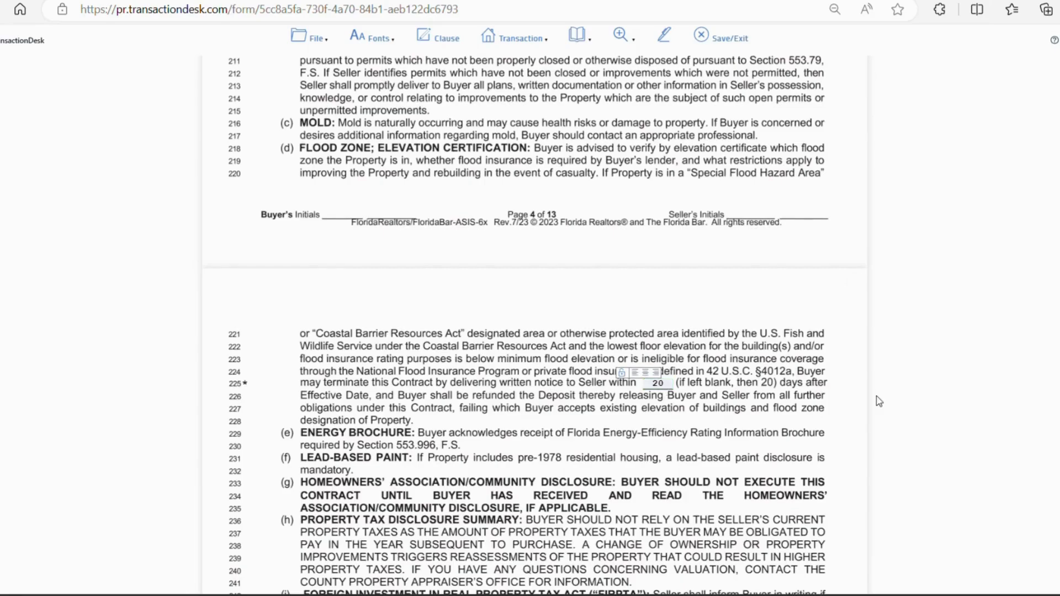
scroll("down", 3)
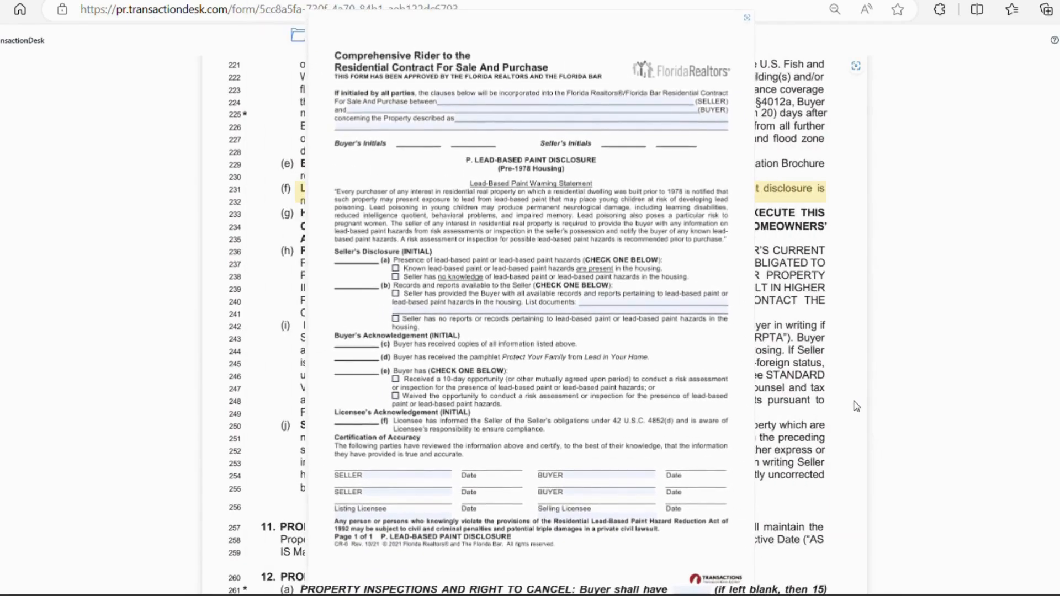
- Dismiss the Lead-Based Paint Disclosure rider preview
left_click(746, 17)
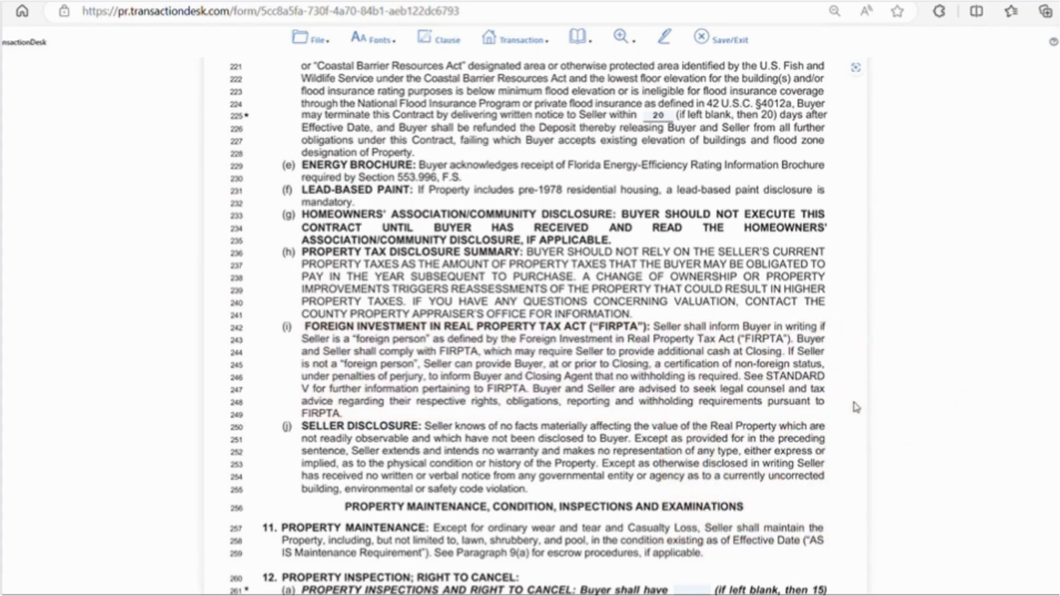
- Read paragraph 10(j) Seller Disclosure, then scroll toward paragraphs 11 and 12
left_click_drag(298, 425, 826, 489)
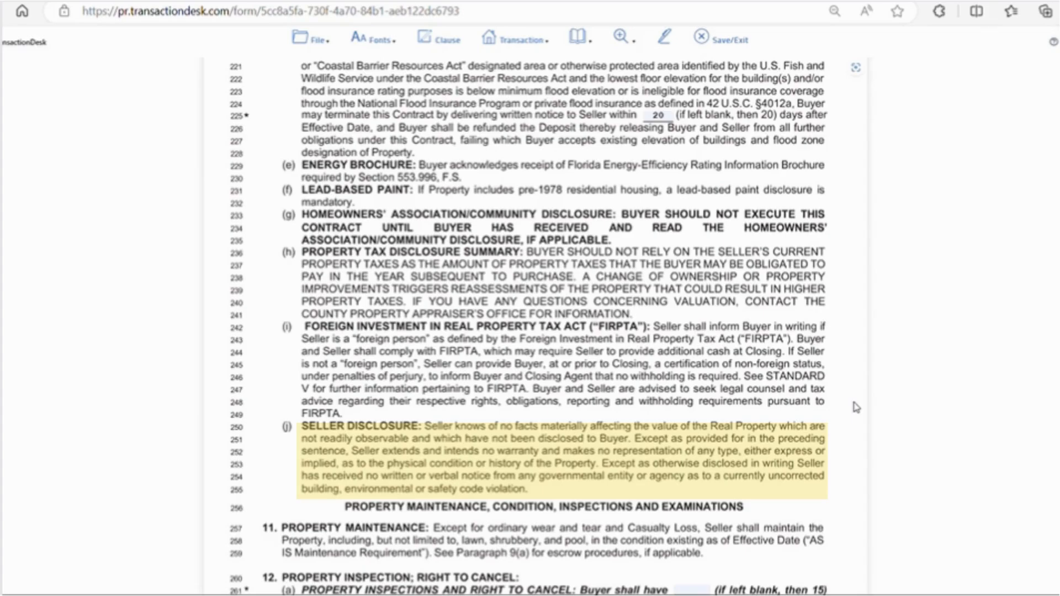
scroll("down", 3)
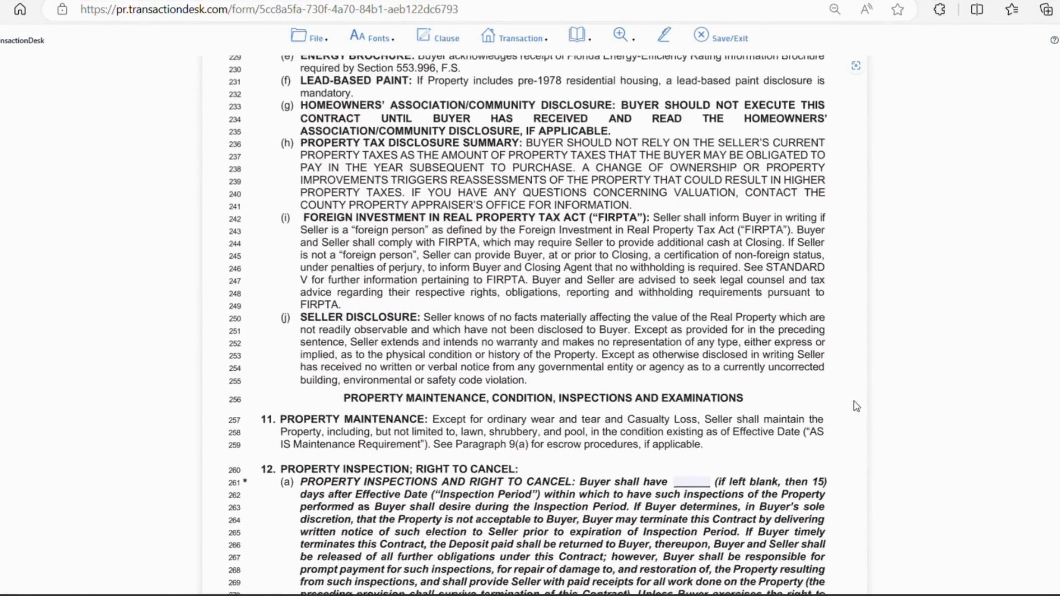
- Scroll until paragraph 12(a) and the line 261 inspection-period blank are visible
scroll("down", 3)
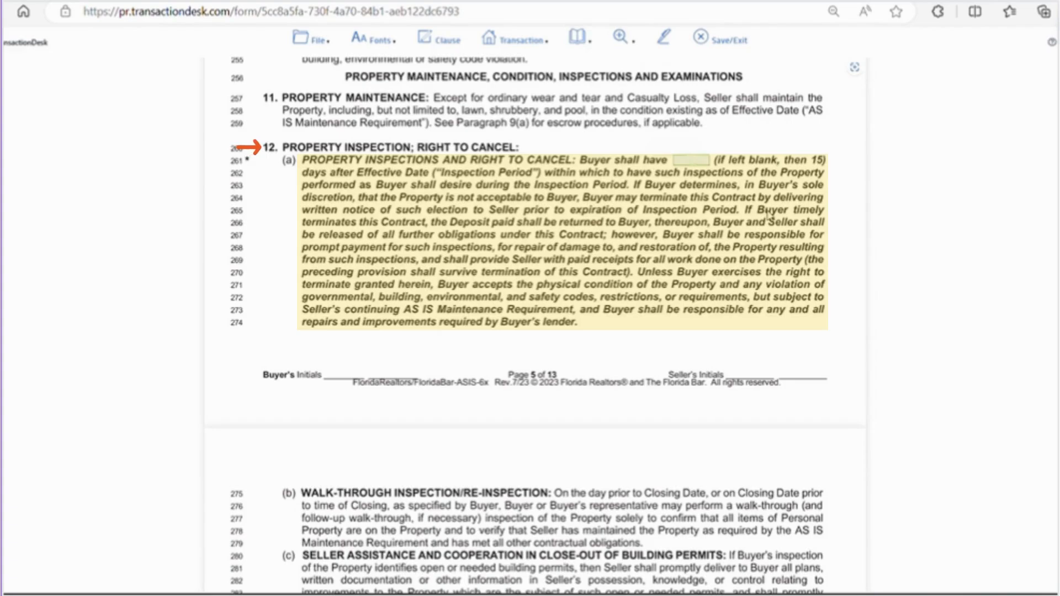
- Enter 7 in the line 261 inspection-period blank
type("7")
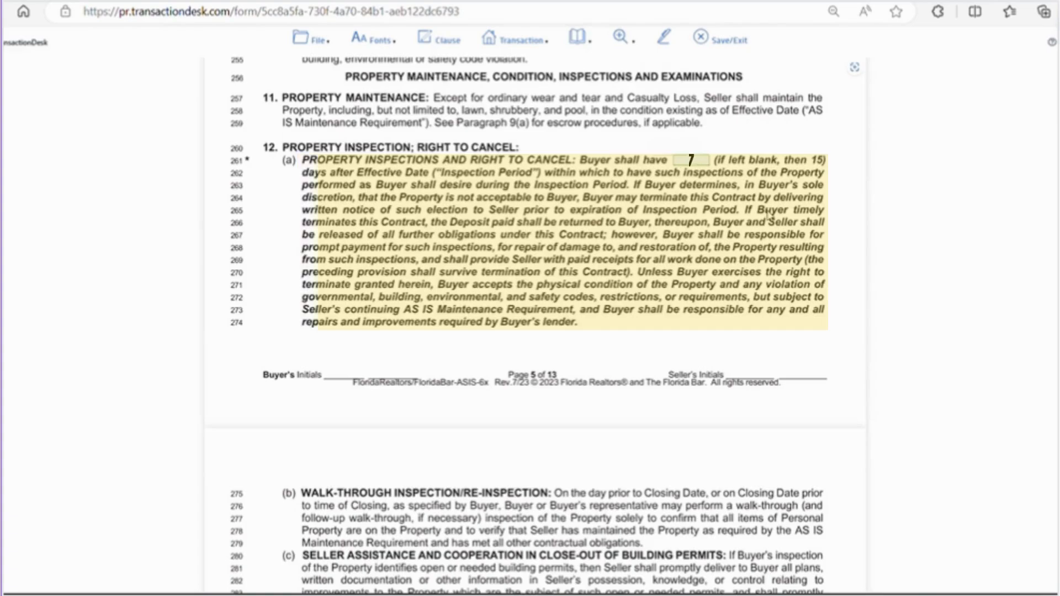
- Scroll down through paragraphs 12(b)–(d) to paragraph 13, Escrow Agent
scroll("down", 3)
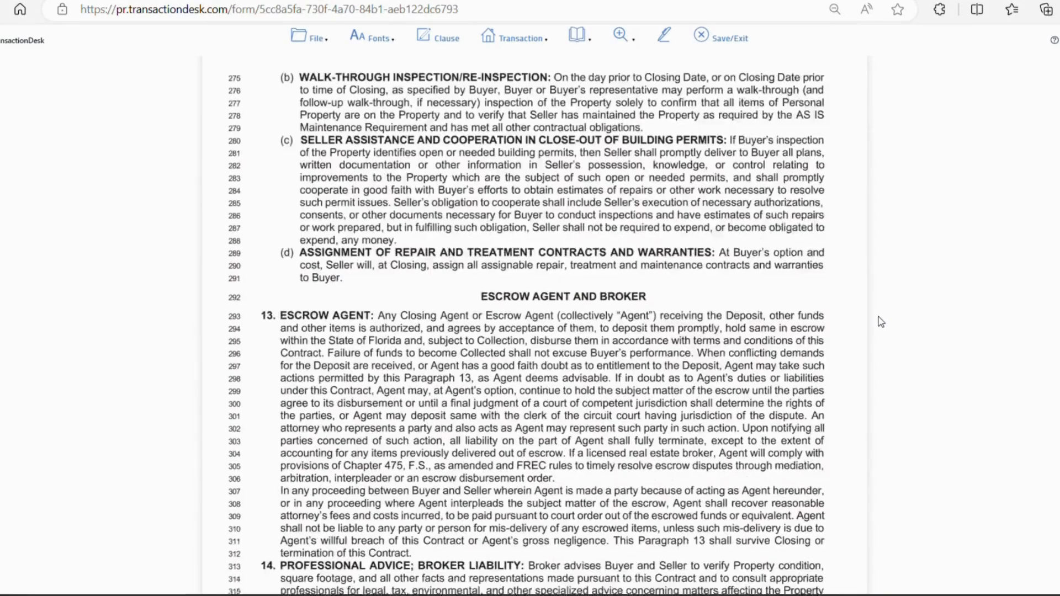
- Scroll past page 6 to paragraph 15 Default and paragraph 16 Dispute Resolution
scroll("down", 3)
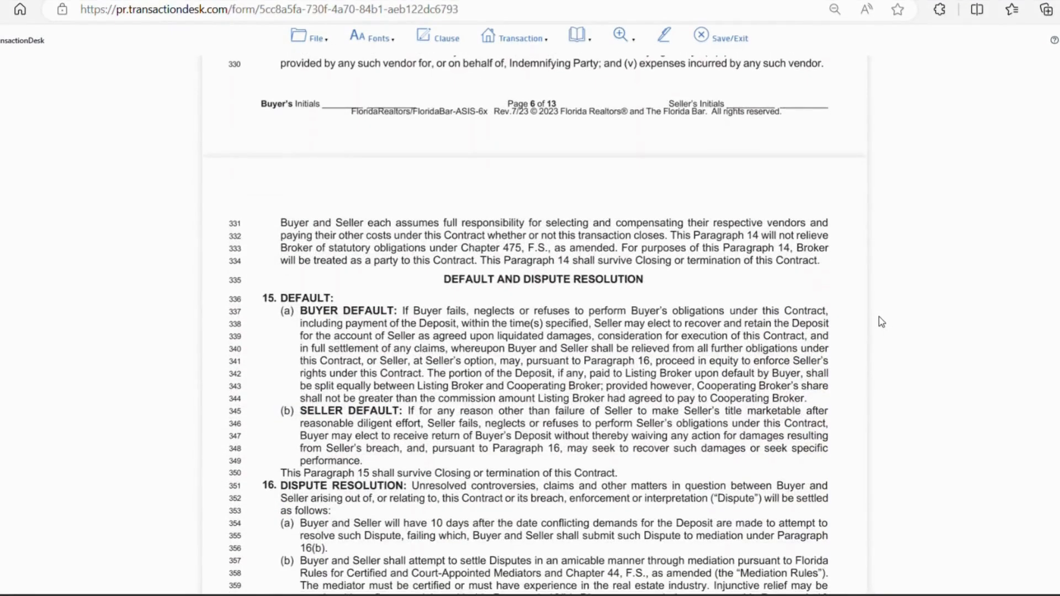
scroll("down", 3)
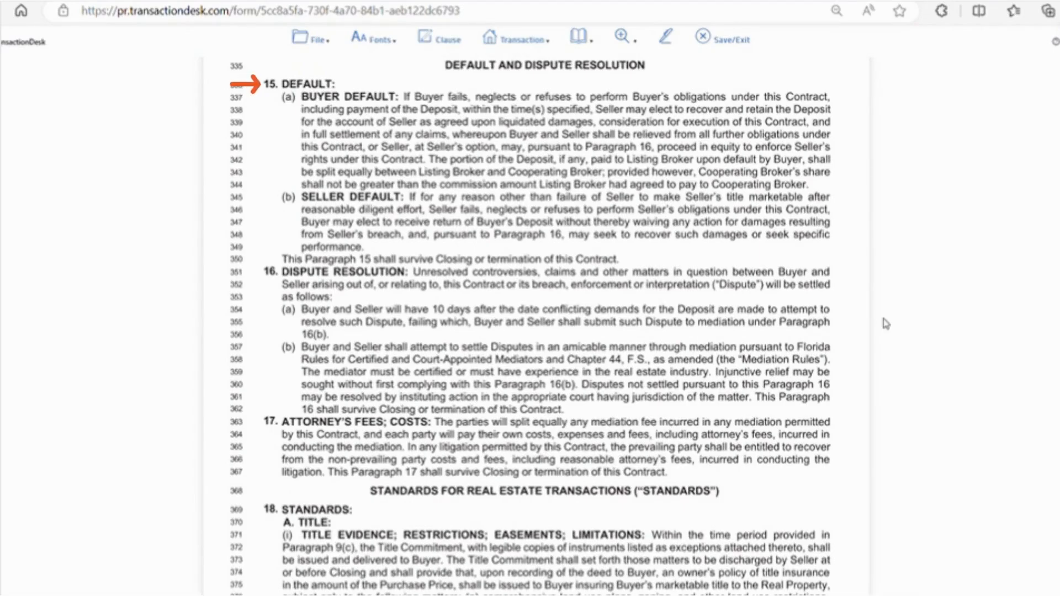
- Drag through the form to paragraphs 15–17: Default, Dispute Resolution and Attorney's Fees
left_click_drag(299, 96, 831, 184)
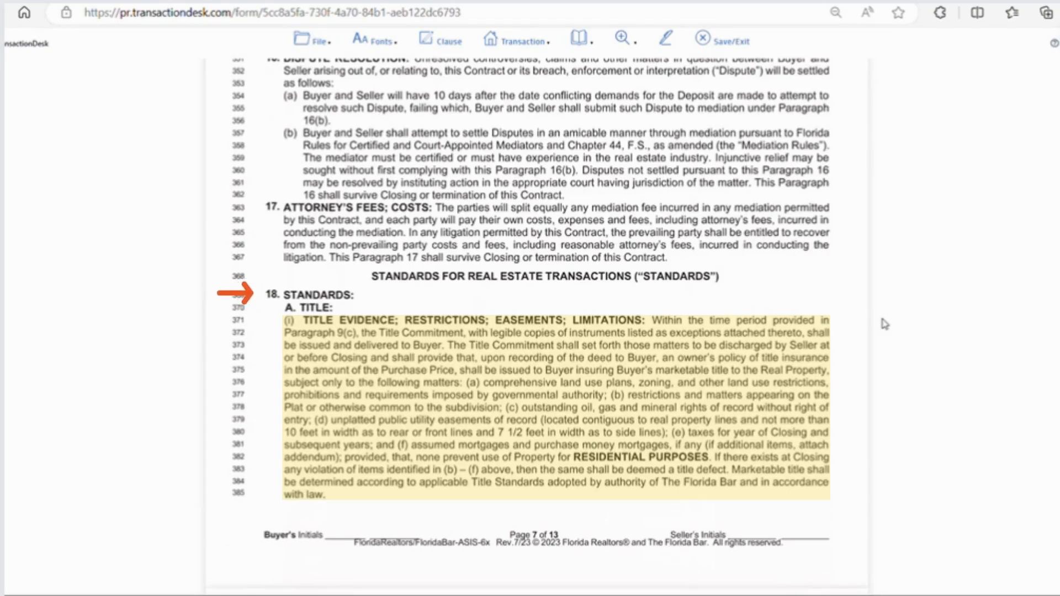
- Scroll down from Standard A Title Evidence toward Title Examination, Survey and Ingress
scroll("down", 3)
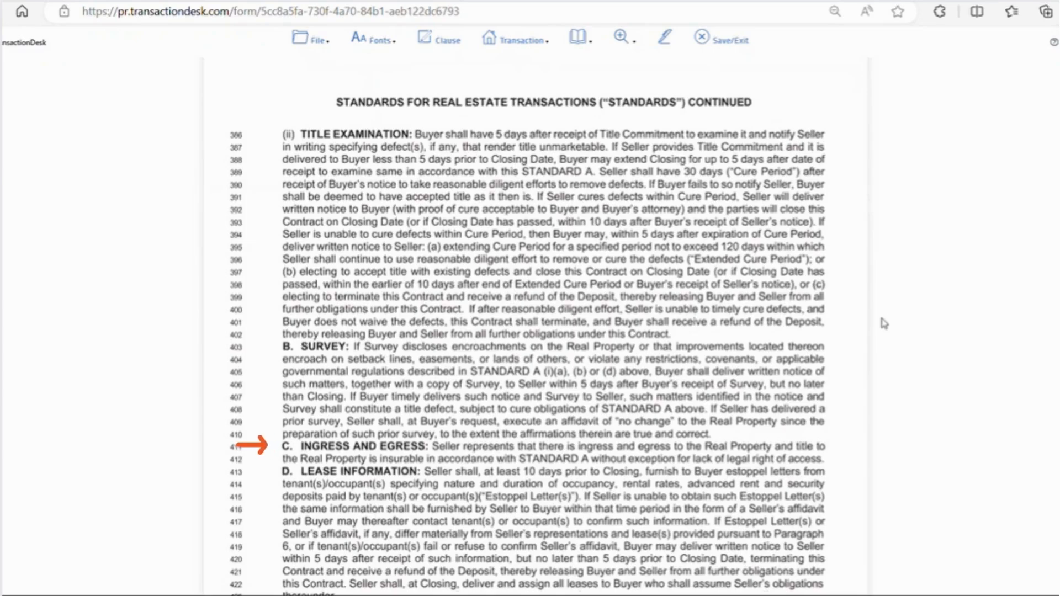
- Scroll page 8 through Standards D Lease Information and E Liens
scroll("down", 3)
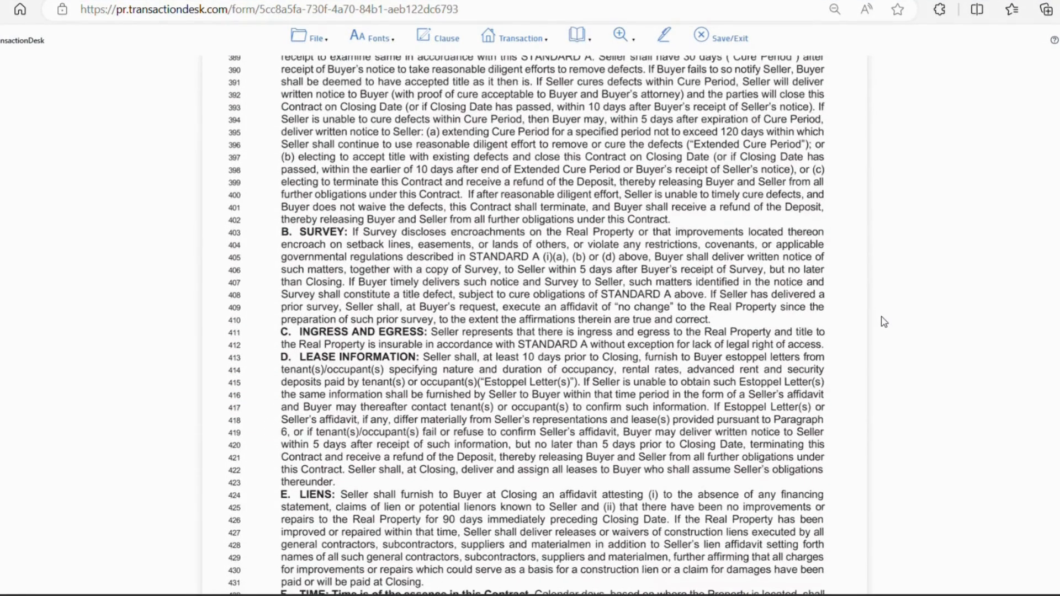
scroll("down", 3)
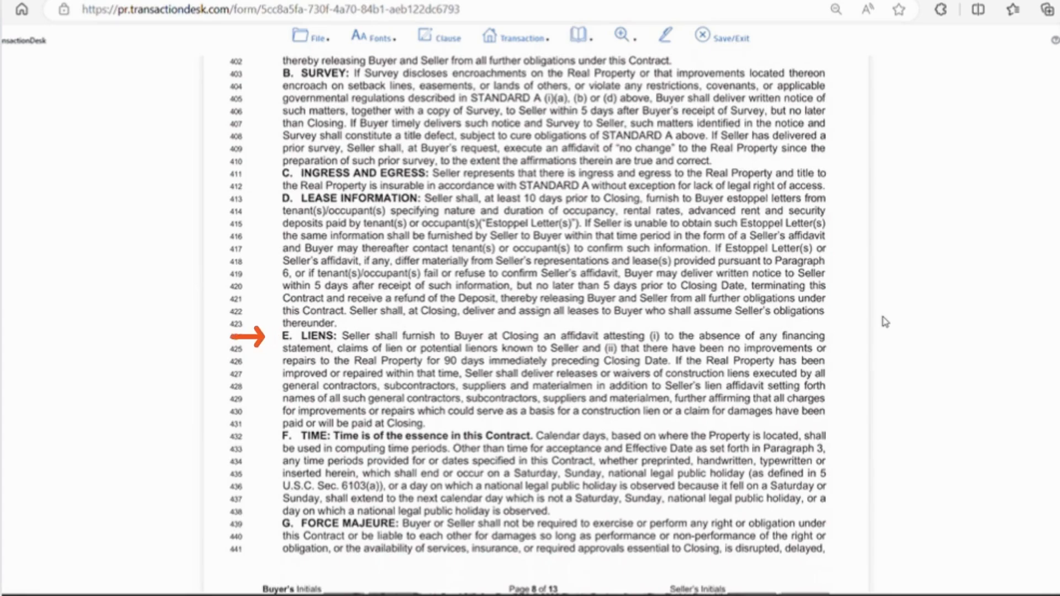
- Scroll across the page 8–9 break to review Standards F Time and G Force Majeure
scroll("down", 3)
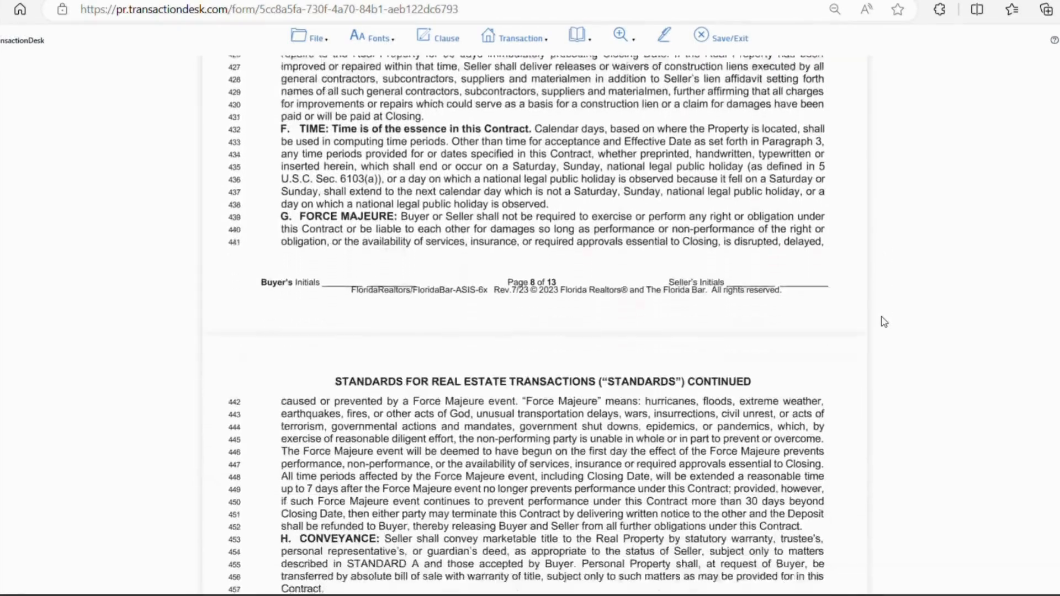
scroll("down", 3)
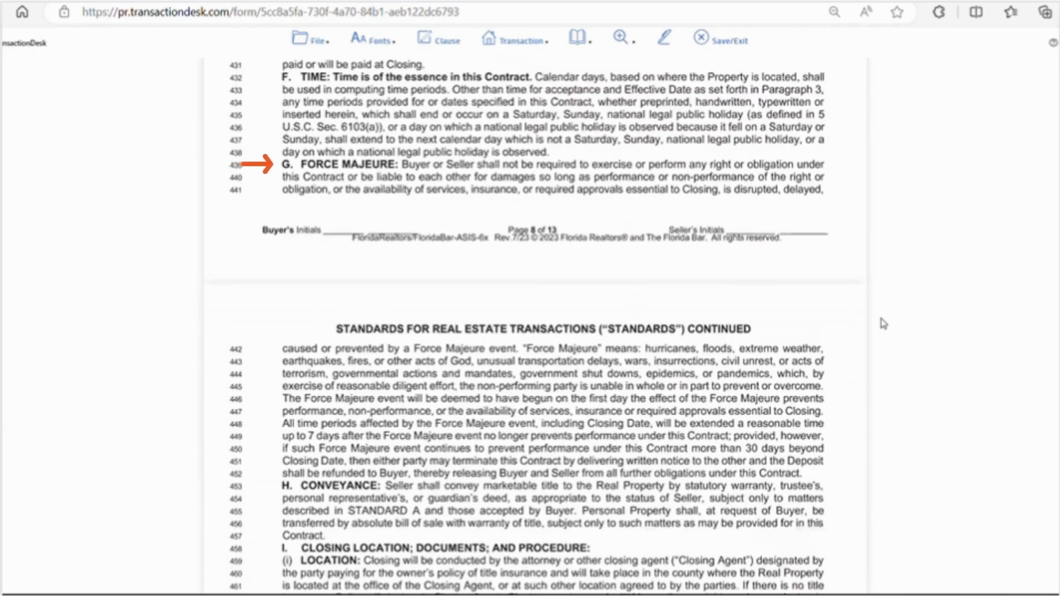
- Scroll past Standard I's closing documents to Standards J Escrow and K Prorations
scroll("down", 3)
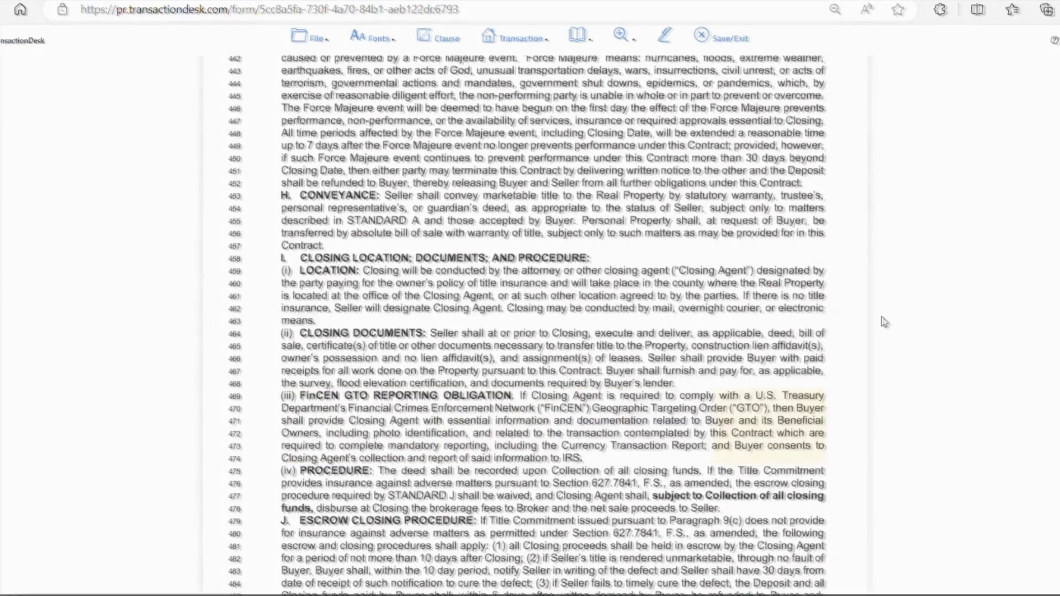
scroll("down", 3)
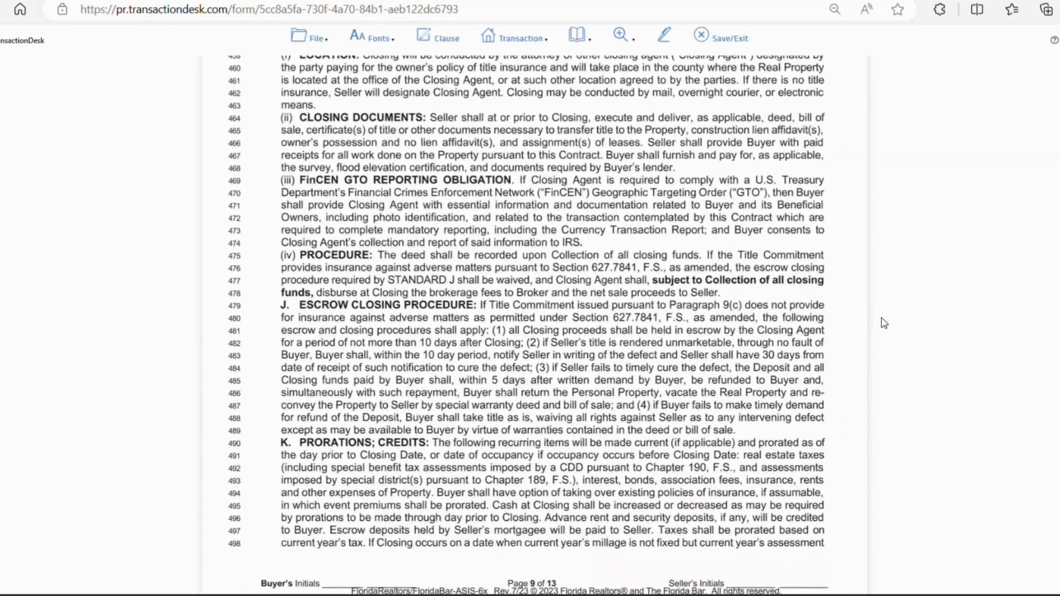
- Scroll past the page 9 footer to Standard L, Access for Appraisals and Walk-Through
scroll("down", 3)
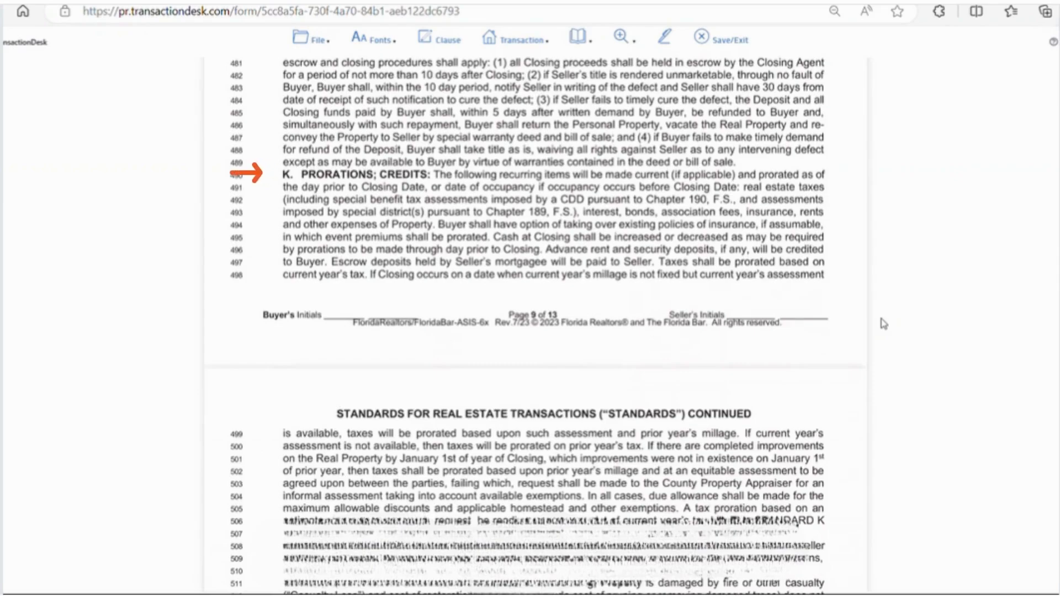
scroll("down", 3)
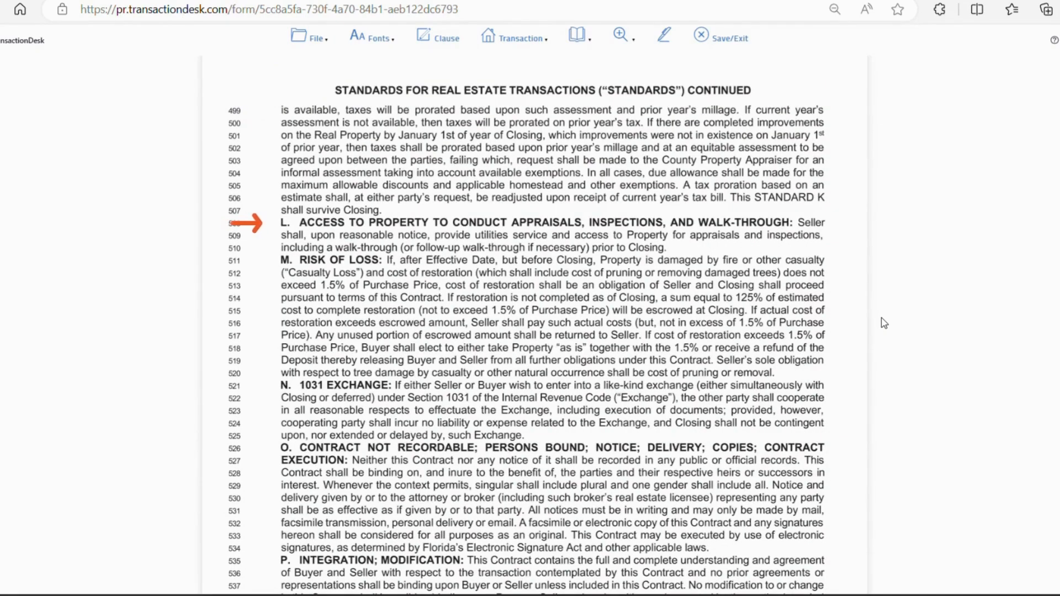
- Scroll page 10 from Risk of Loss to Standard P, Integration; Modification
scroll("down", 3)
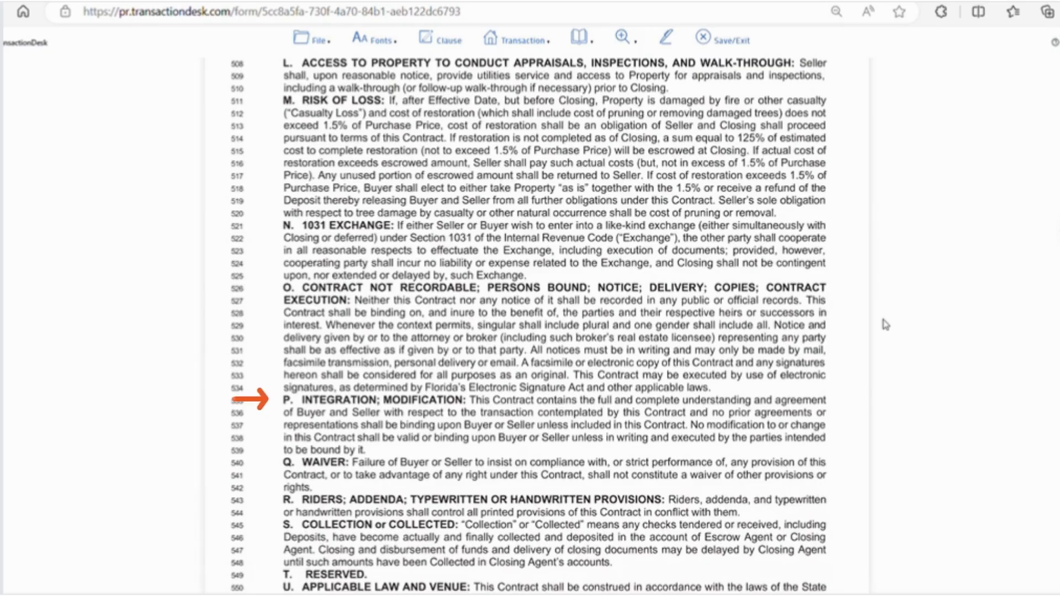
- Scroll past Standards Q–U to Standard V FIRPTA Tax Withholding and page 11
scroll("down", 3)
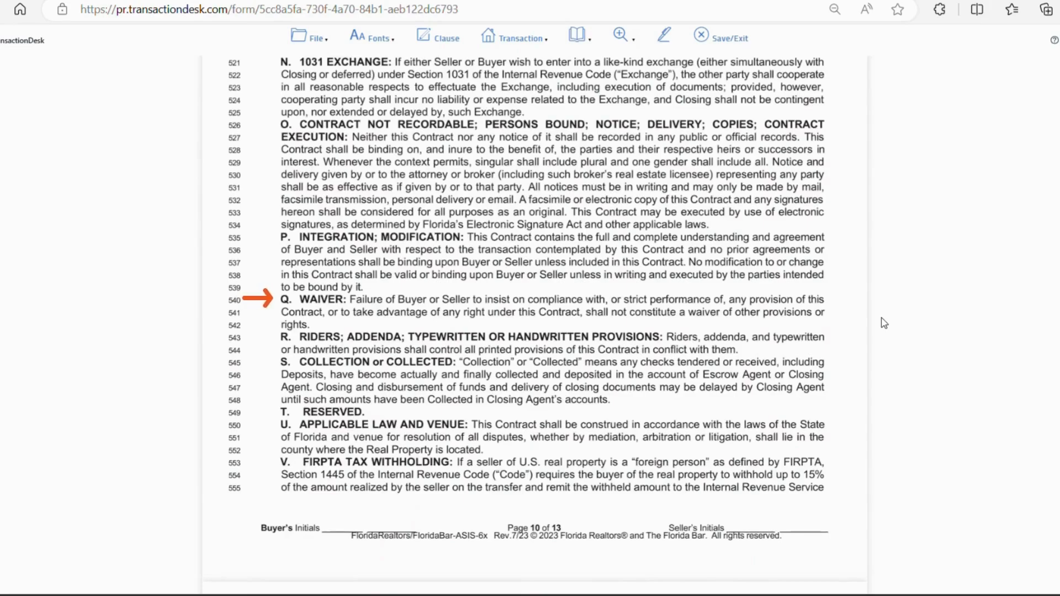
scroll("down", 3)
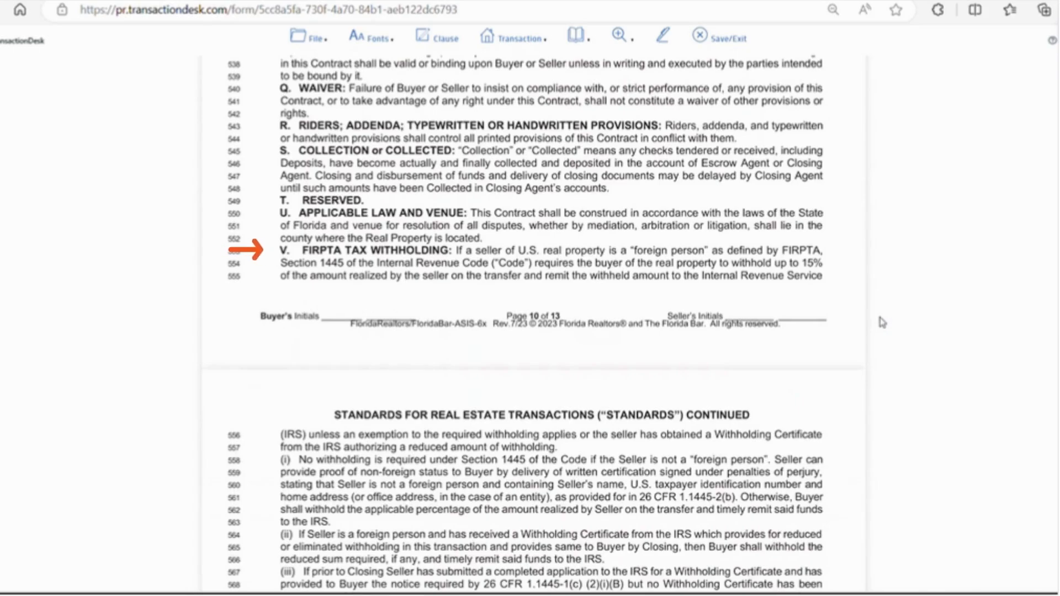
- Scroll past Standards W–X and the paragraph 19 addenda to blank paragraph 20
scroll("down", 3)
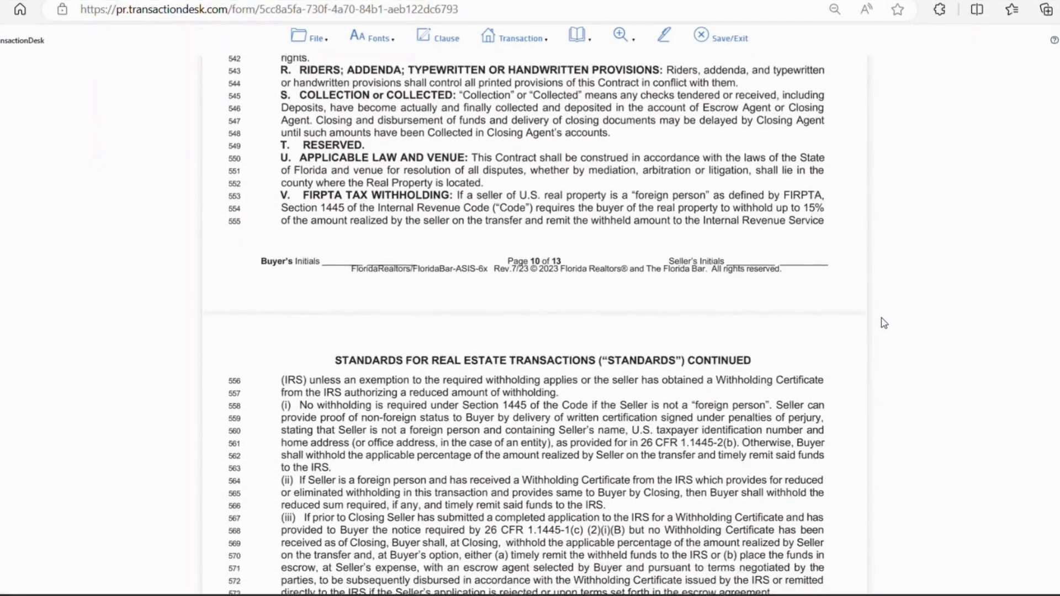
scroll("down", 3)
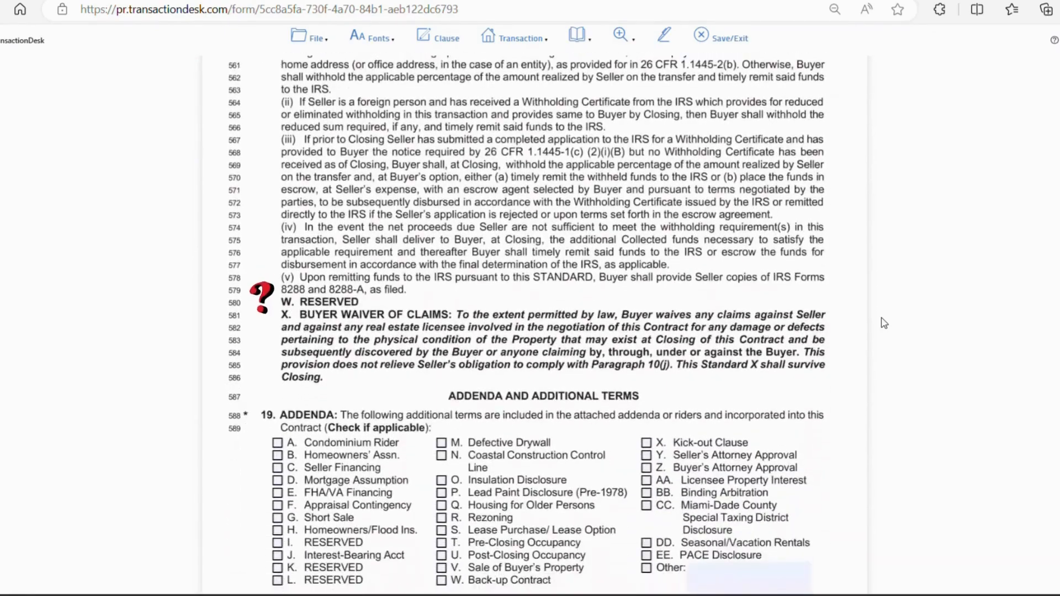
scroll("down", 3)
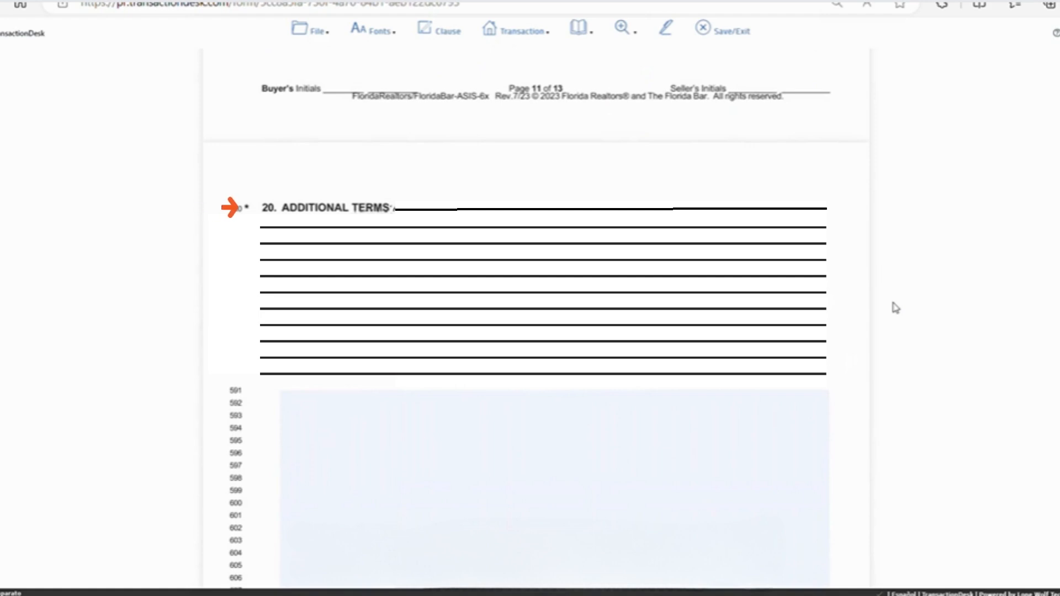
- Scroll past the Foreign Buyers notice to the unfilled signature, address and broker blanks
scroll("down", 3)
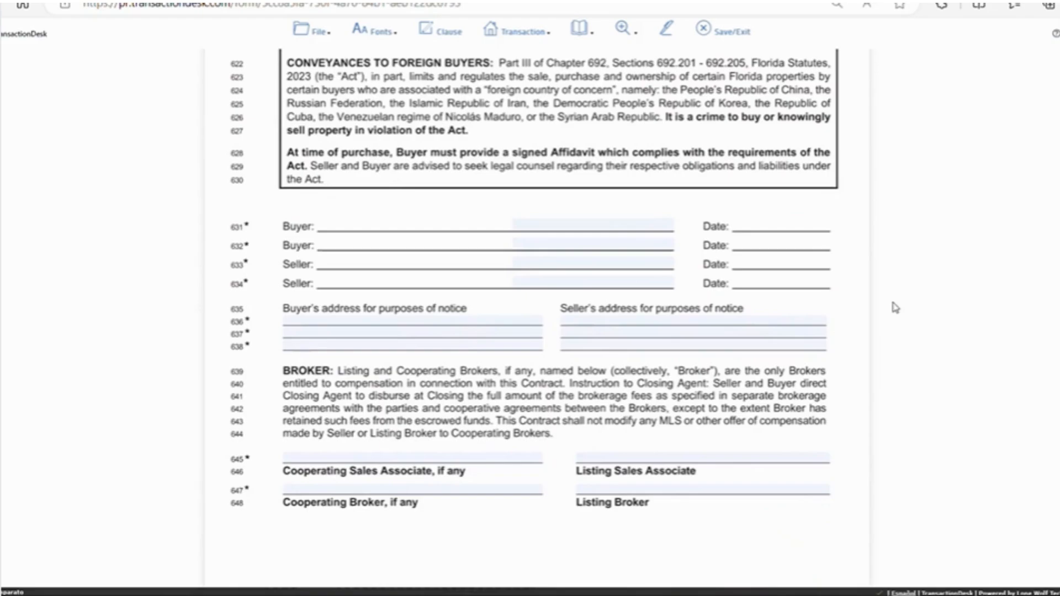
scroll("down", 3)
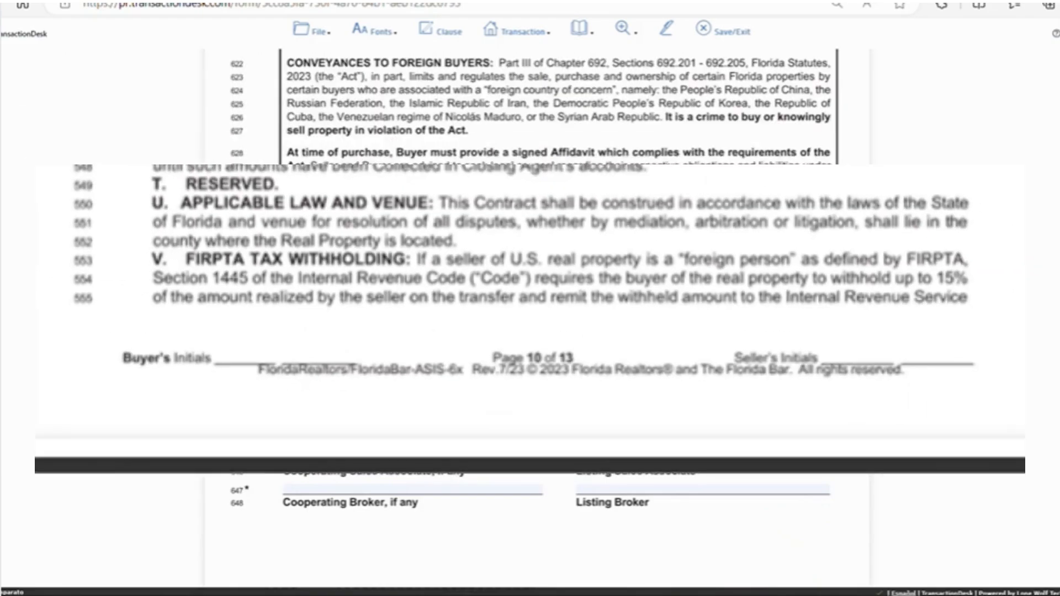